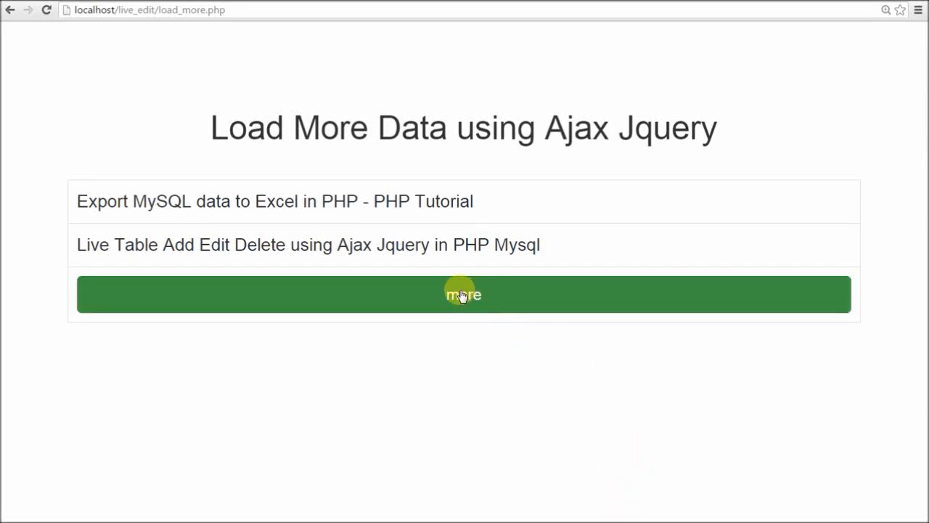
- Load more video titles with the green 'more' button until ten titles are listed
left_click(463, 294)
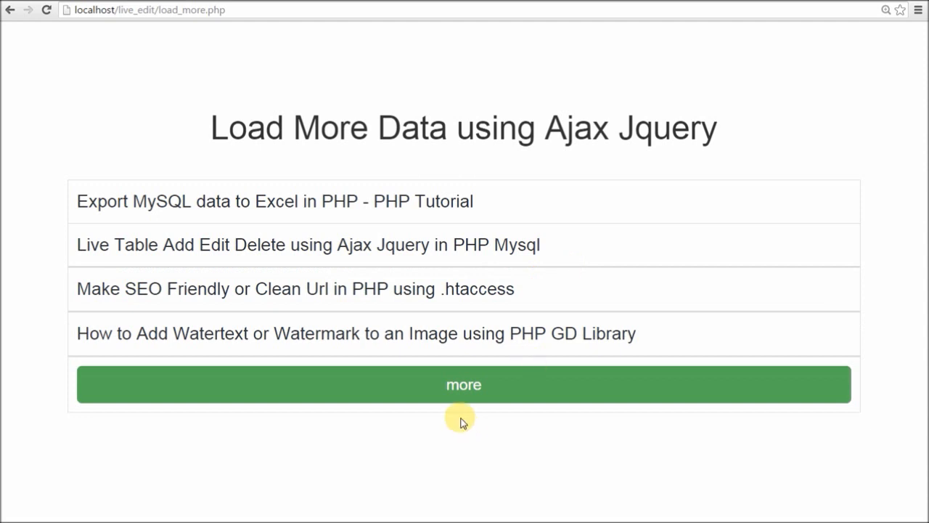
left_click(463, 384)
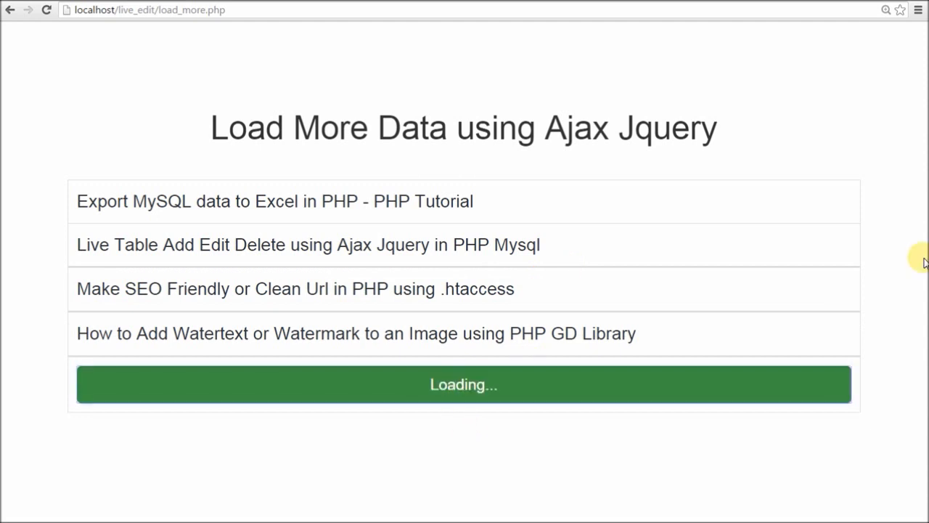
left_click(464, 384)
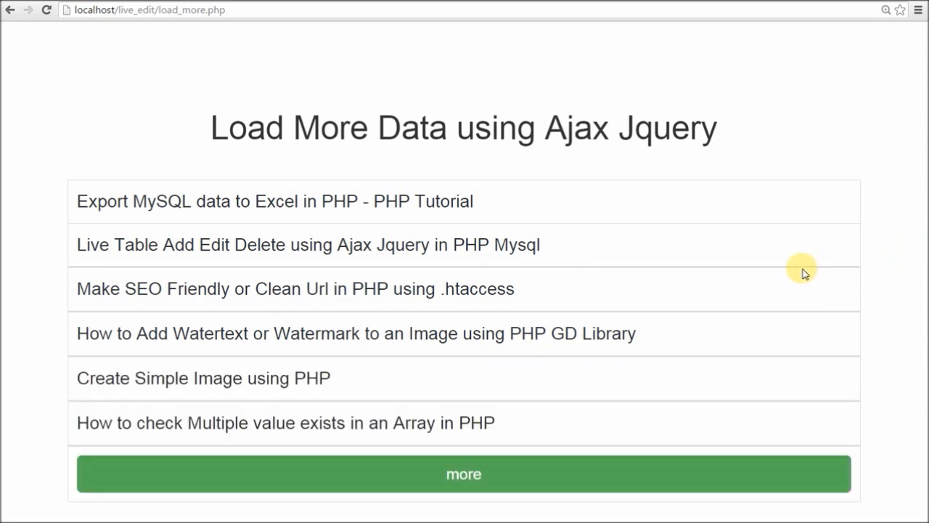
left_click(463, 473)
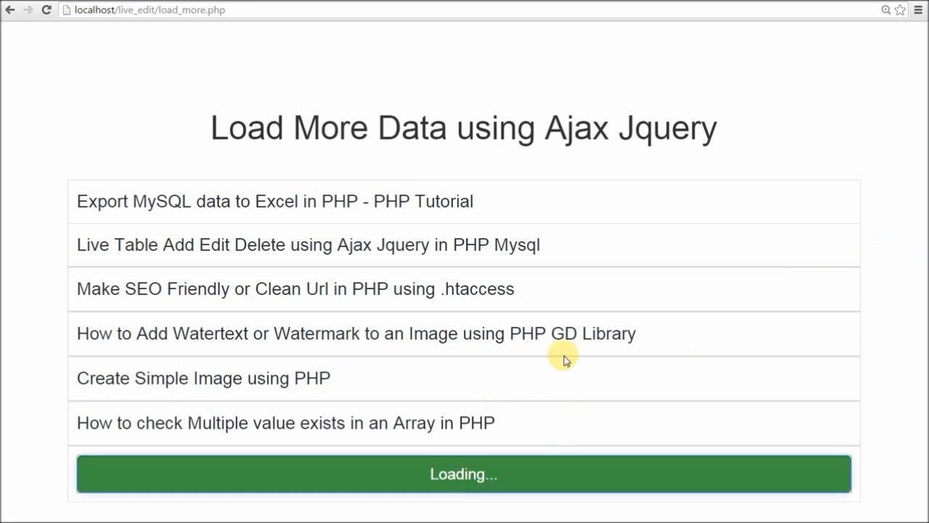
left_click(464, 474)
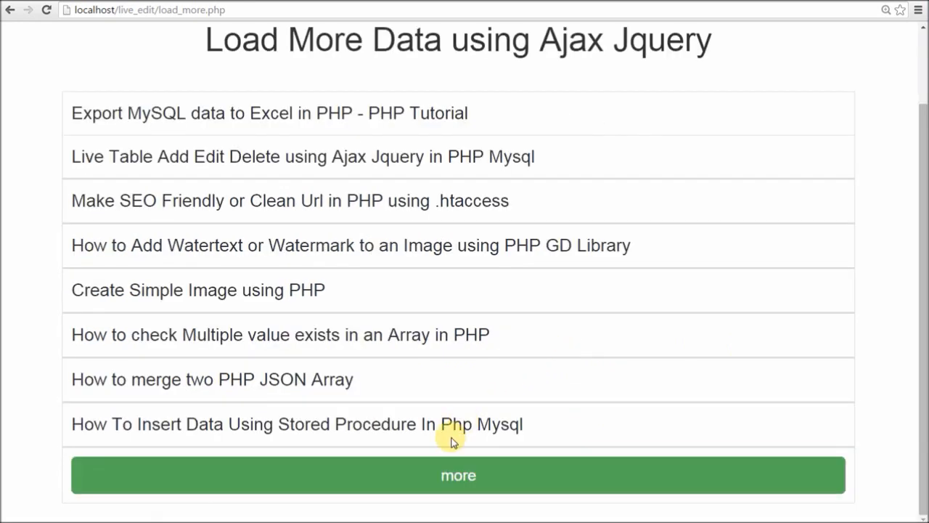
left_click(458, 475)
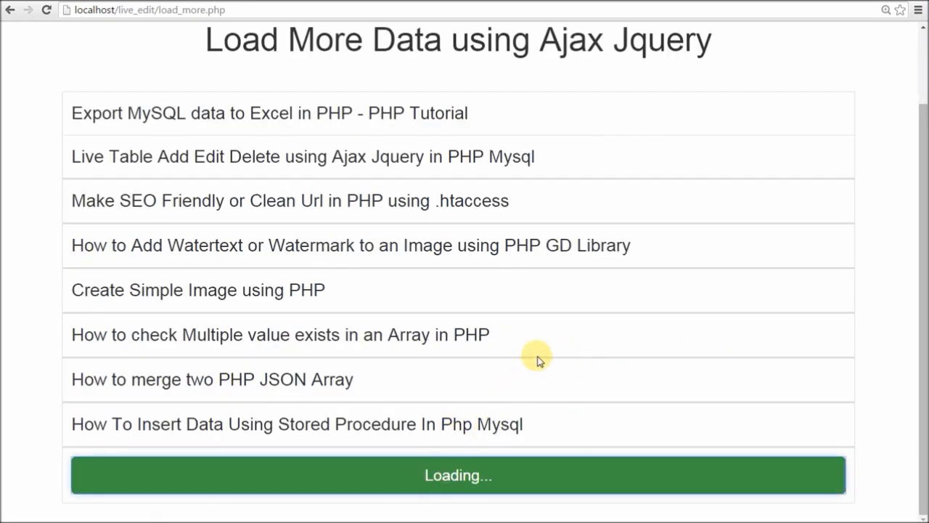
scroll("down", 3)
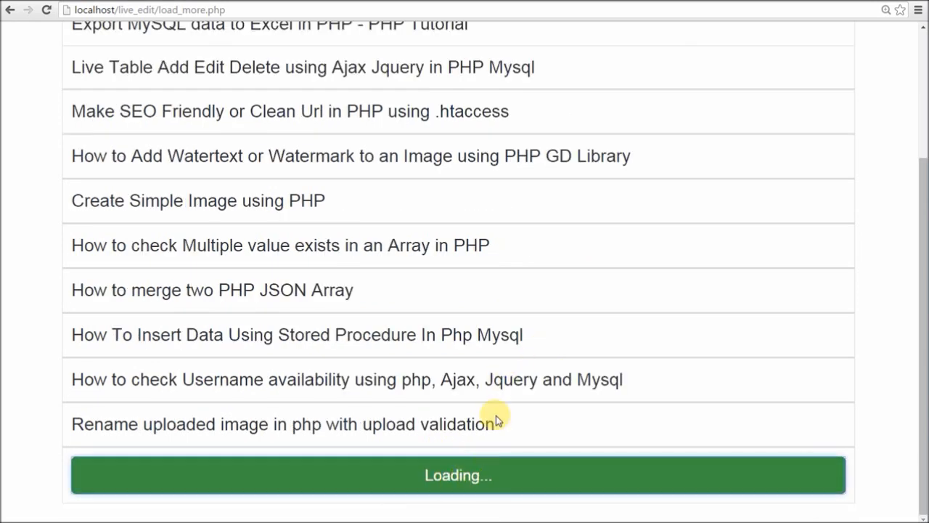
left_click(458, 474)
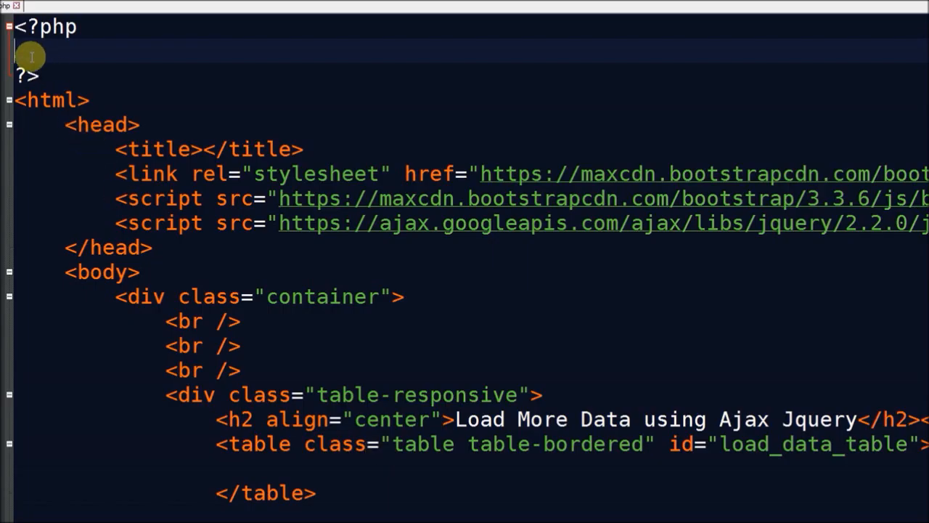
- Connect to test_db with $connect = mysqli_connect("localhost","root","","test_db");
type("$connect")
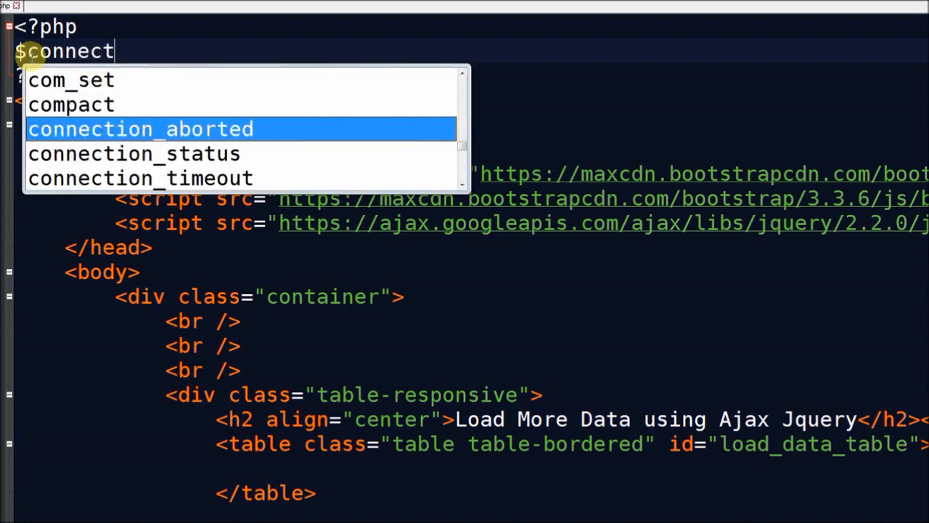
type("= mysql")
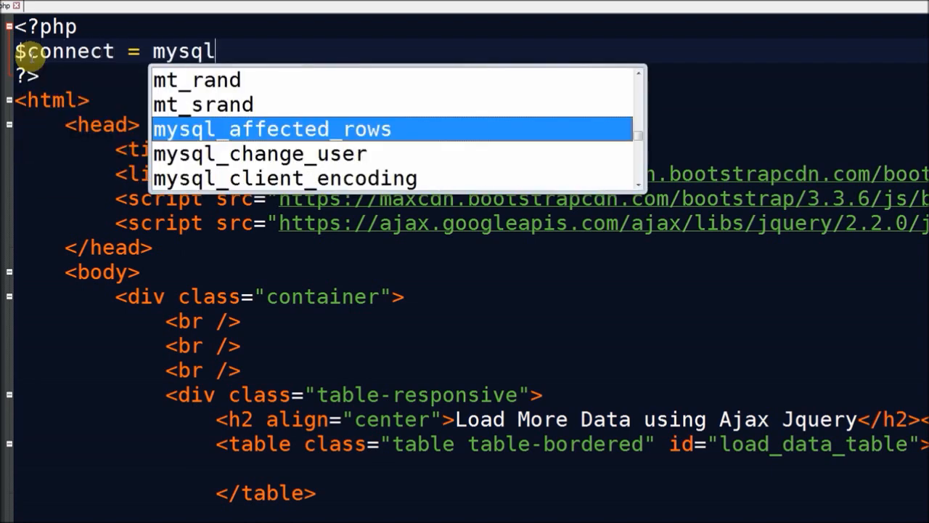
type("i")
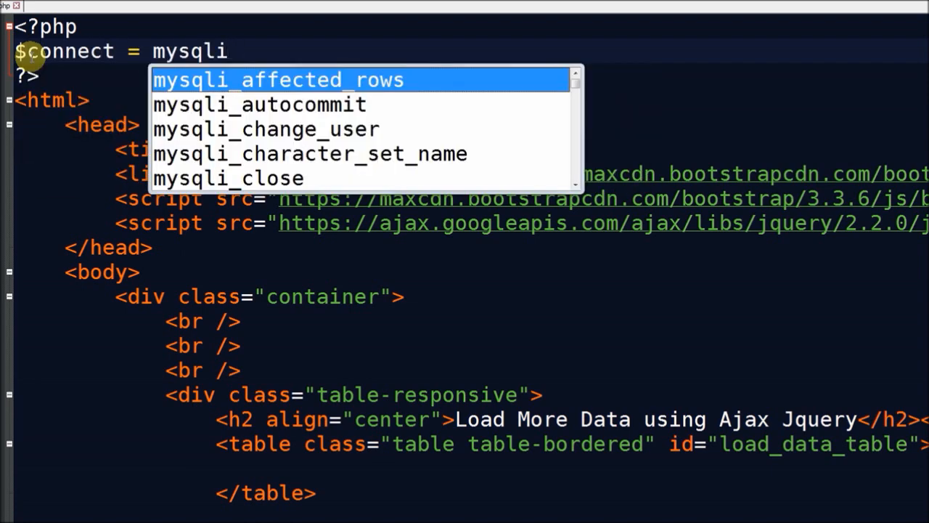
type("_conn")
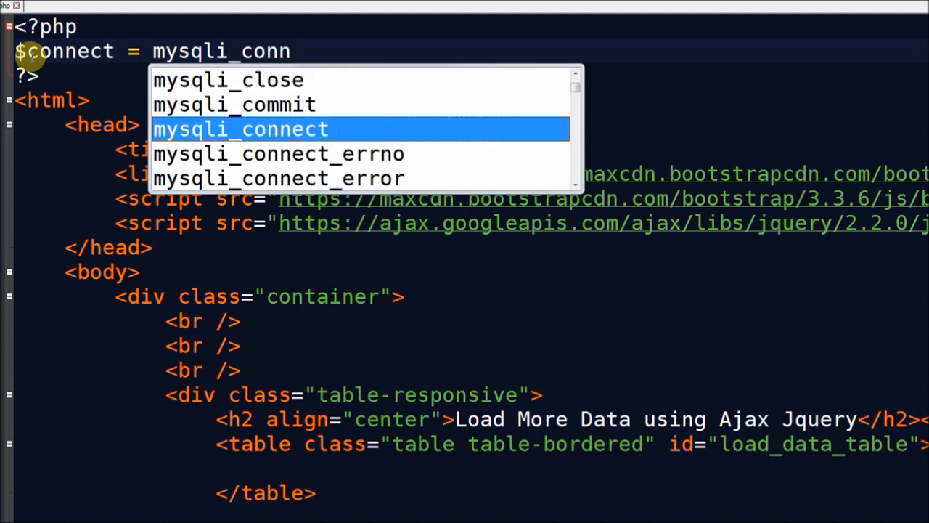
type("ect")
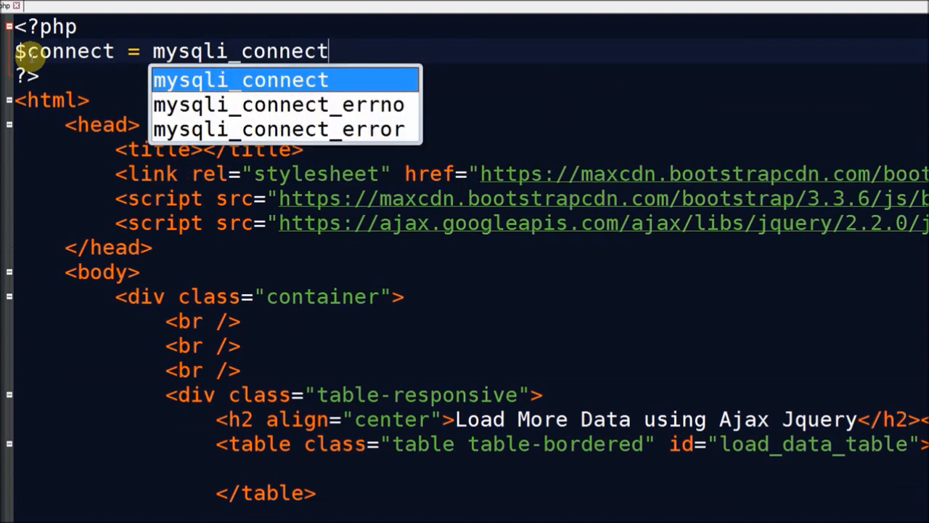
type("(\"lo\")")
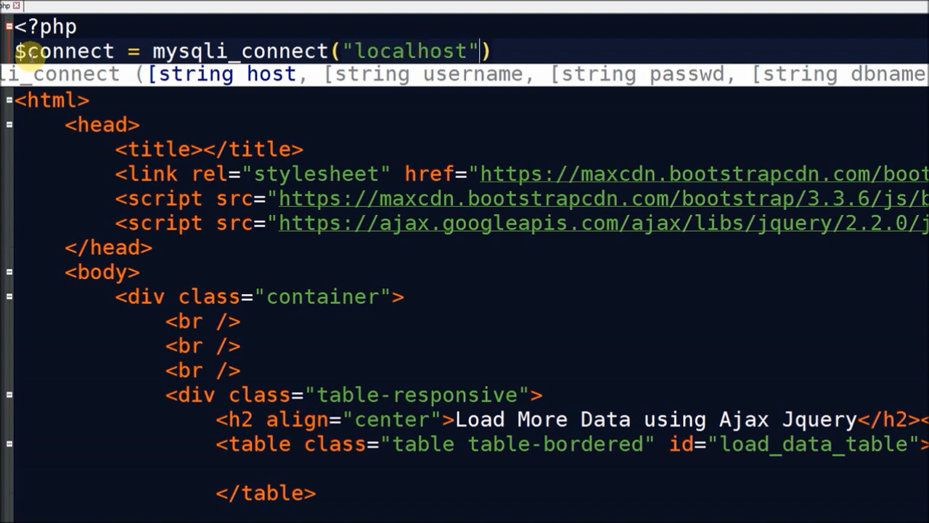
type(", \"root\"")
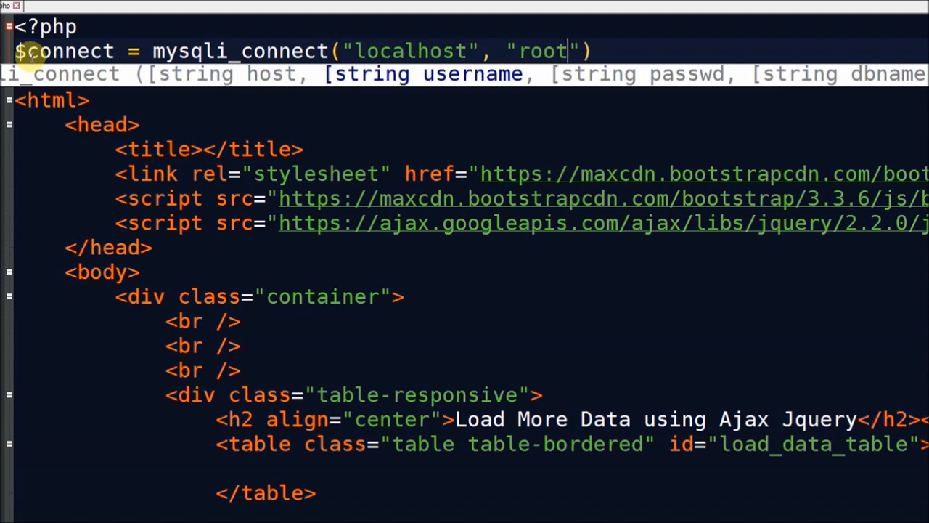
type(", \"\", \"test")
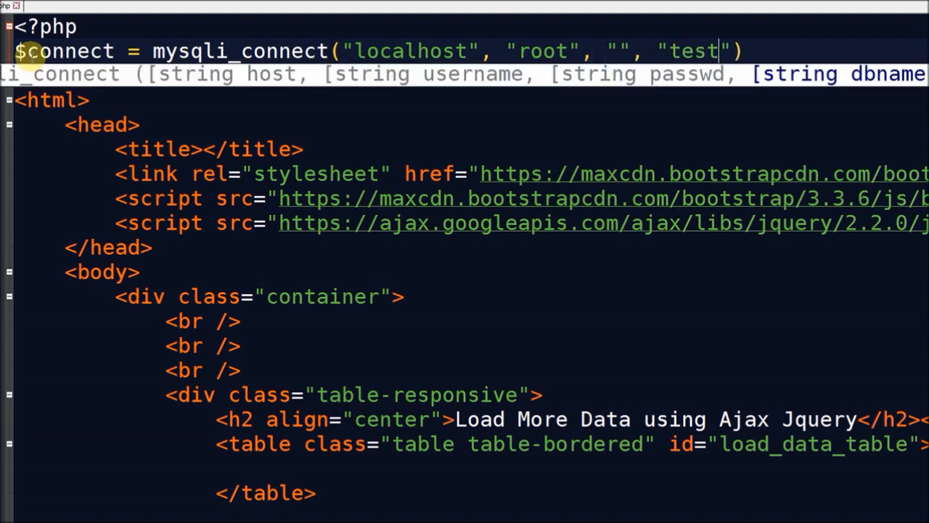
type("_db);")
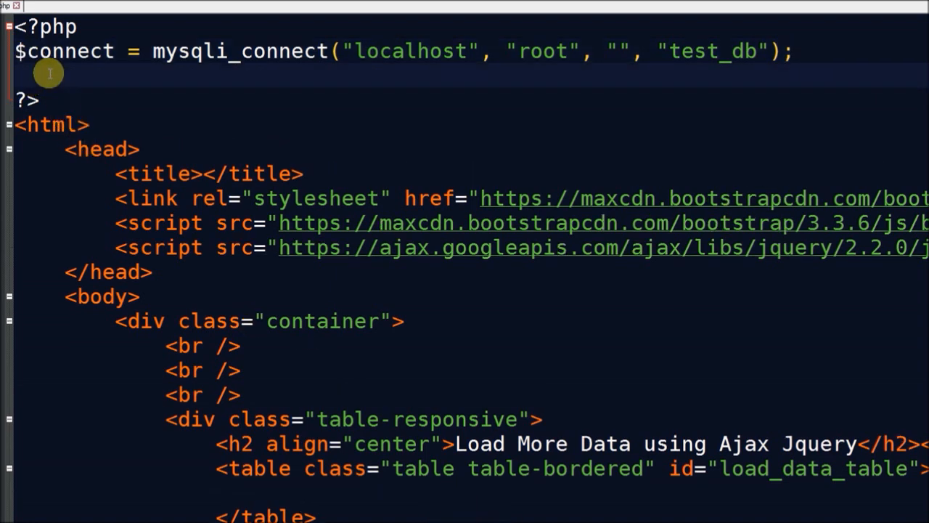
- Define $sql = "SELECT * FROM tbl_video LIMIT 2";
type("$sql")
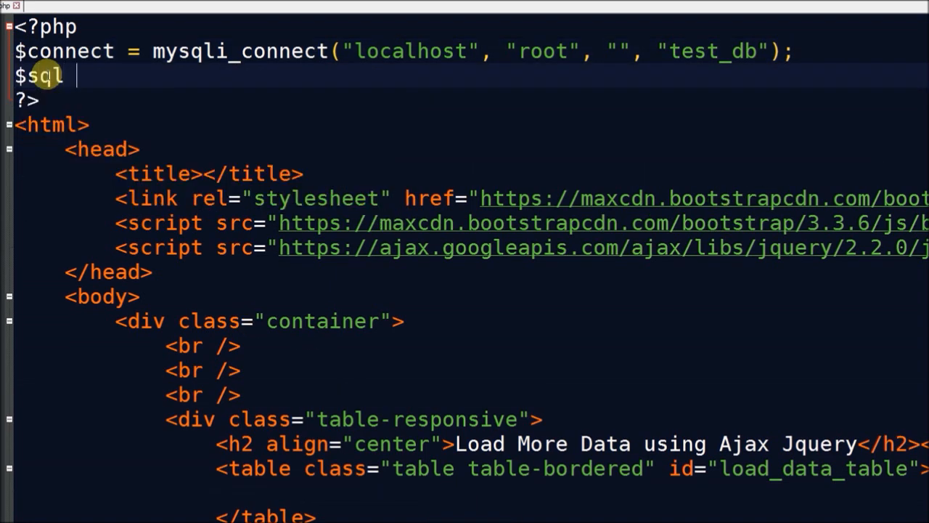
type("= \"SELECT\"")
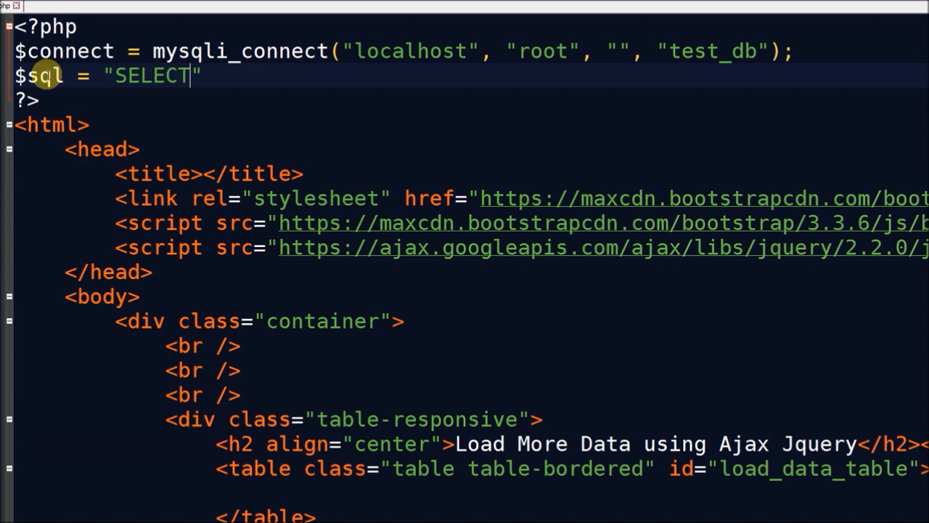
type("* FROM")
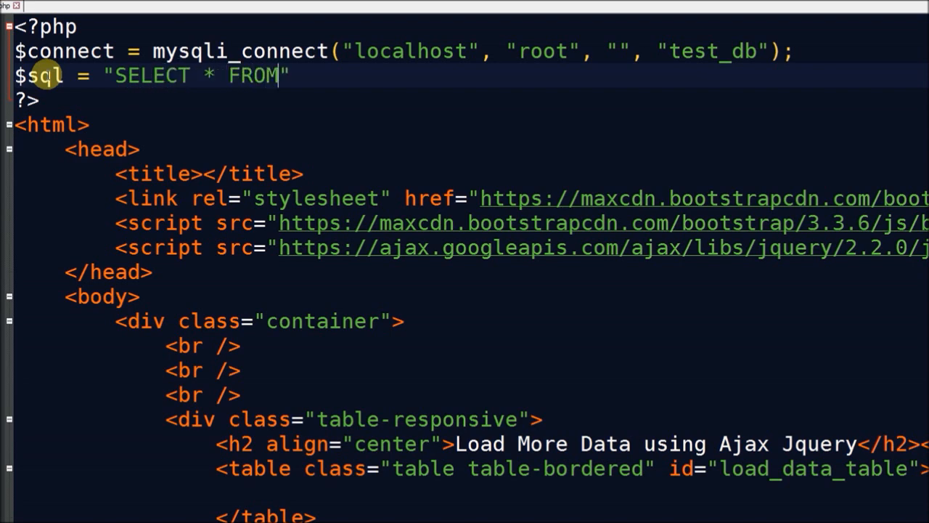
type("tb")
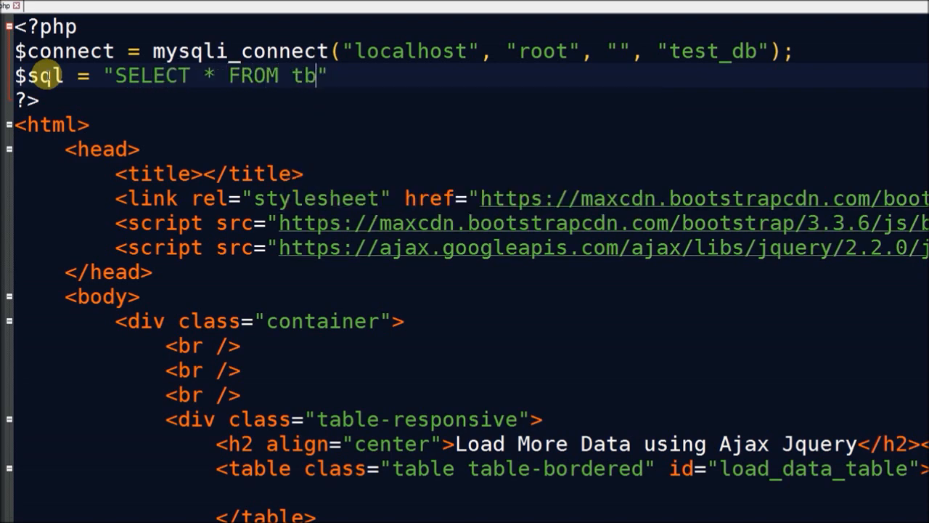
type("l_video")
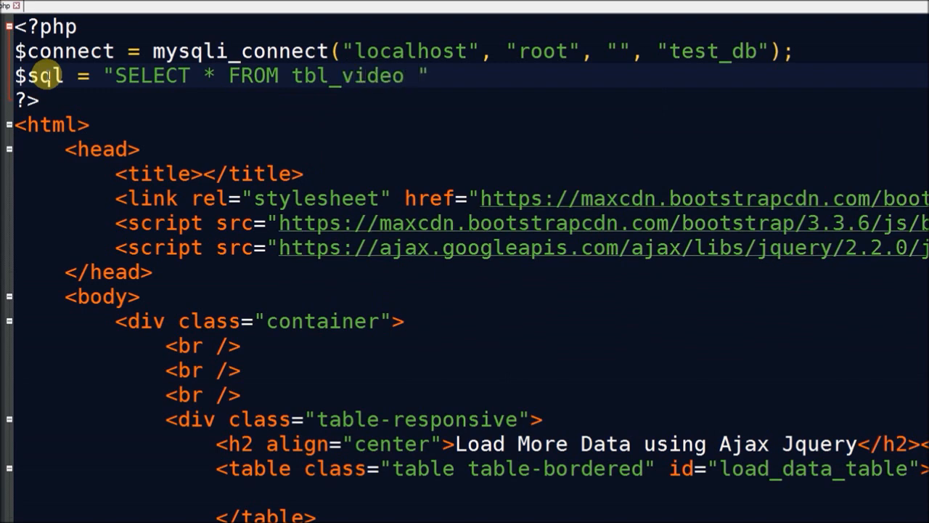
type("LIMIT 2")
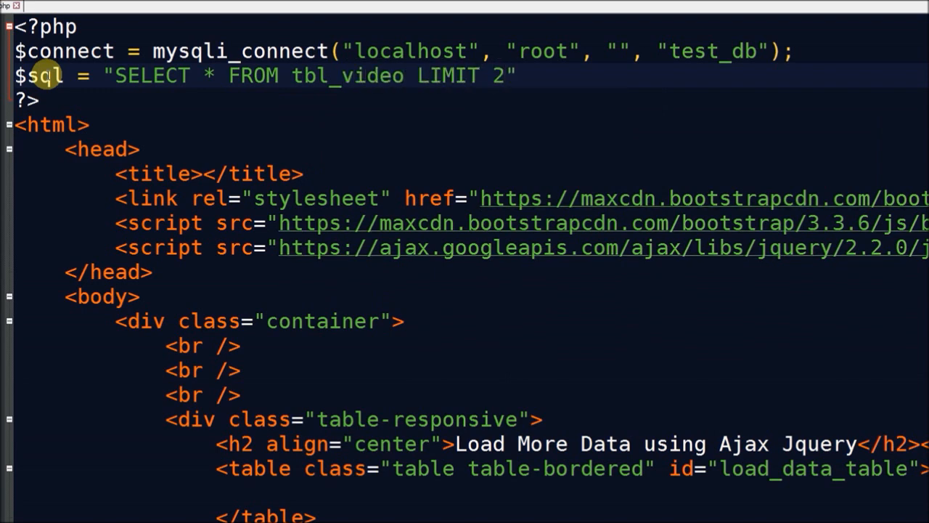
type(";")
type("$")
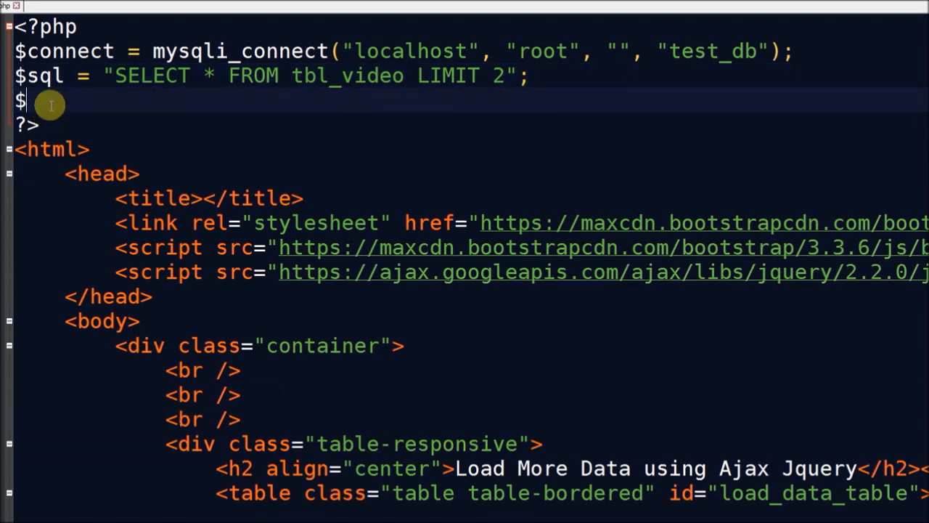
- Run the query into $result with mysqli_query($connect, $sql)
type("result = m")
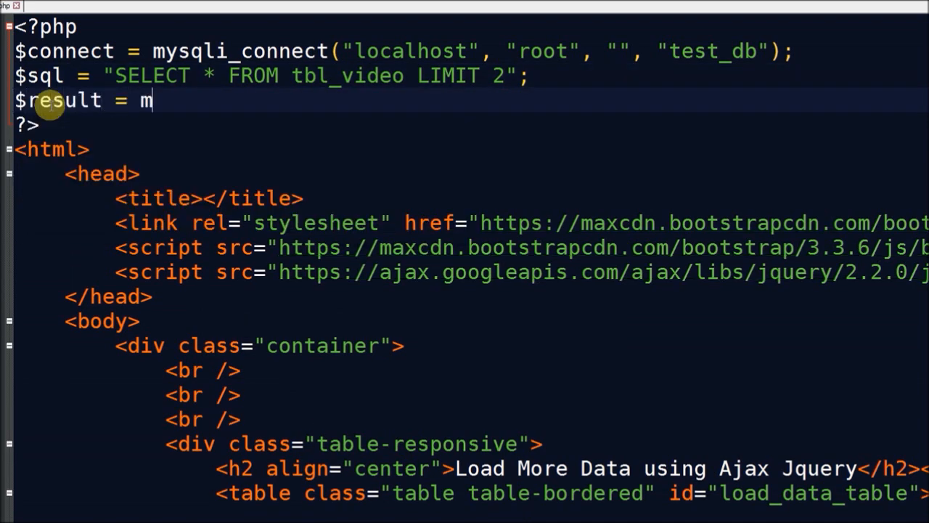
type("ysqli")
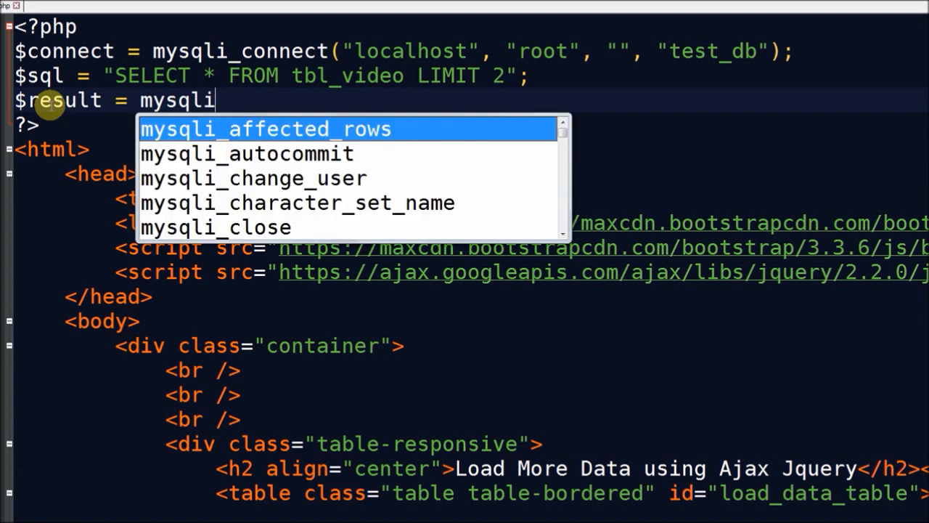
type("_query")
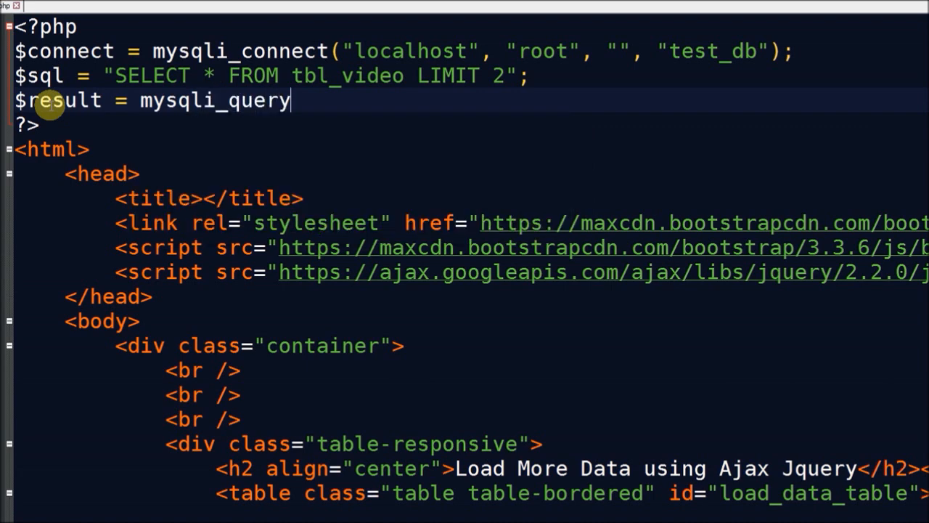
type("($co)")
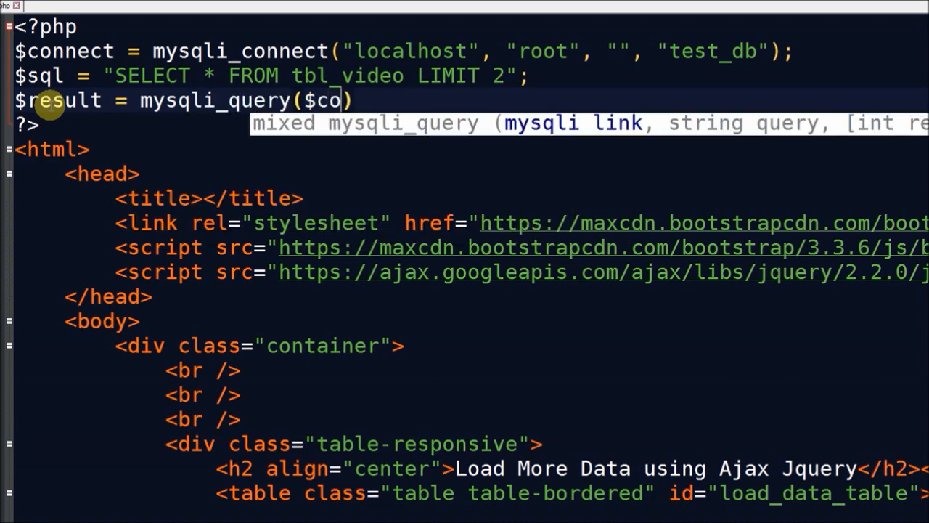
type("nnect,")
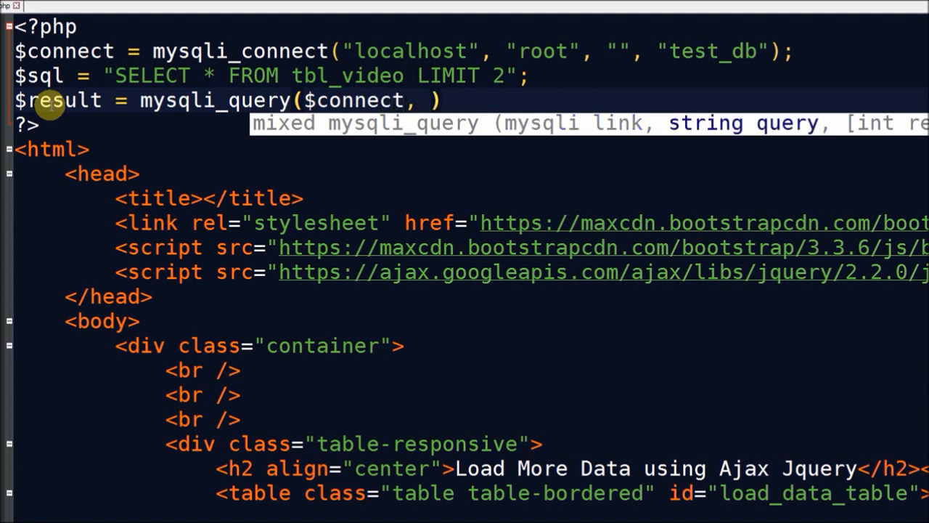
type("$sql")
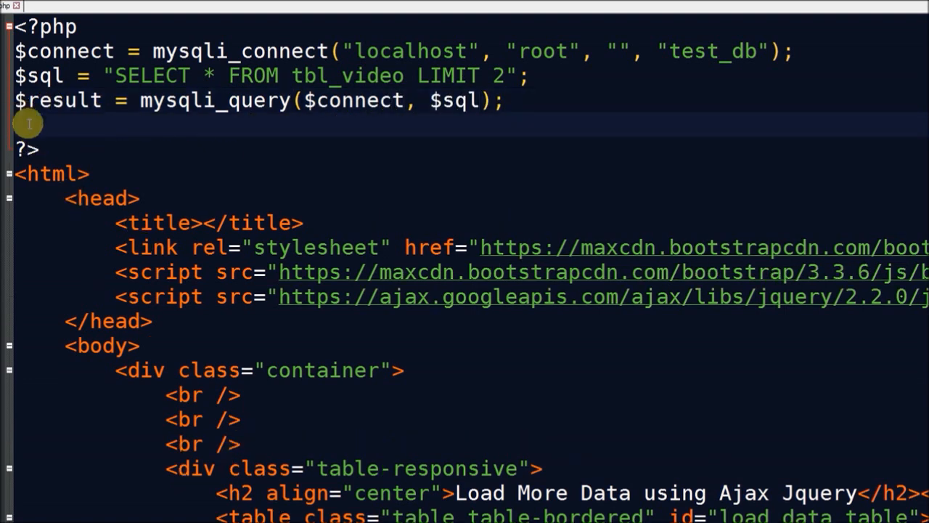
- Declare $video_id = ''; before the closing PHP tag
type("$video")
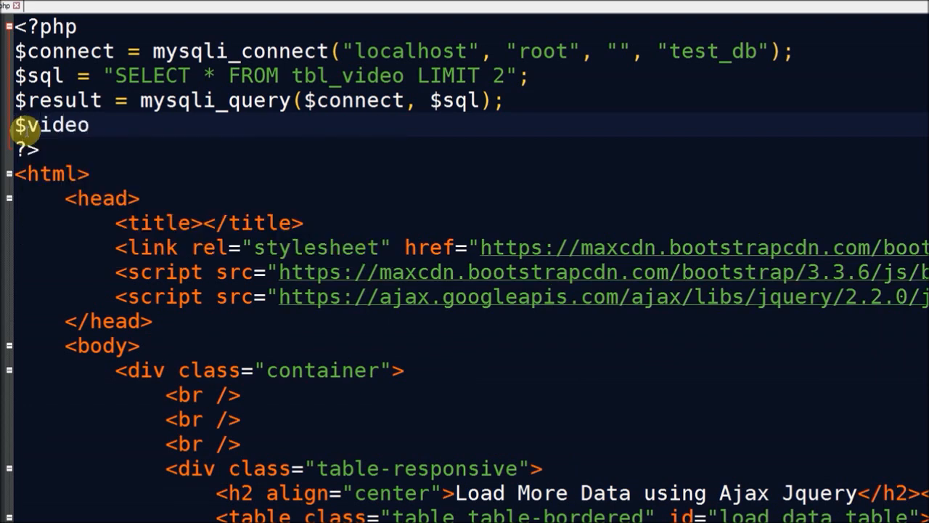
type("_id = ''")
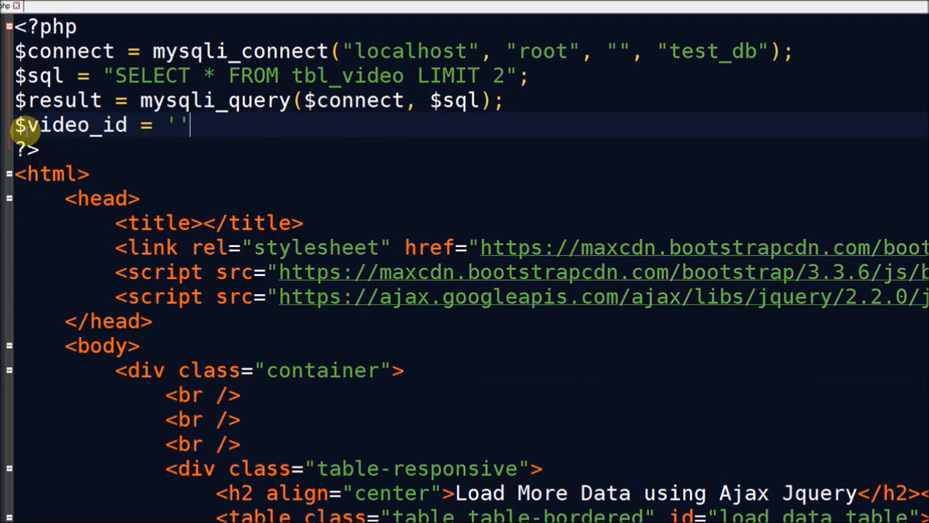
type(";")
type("while")
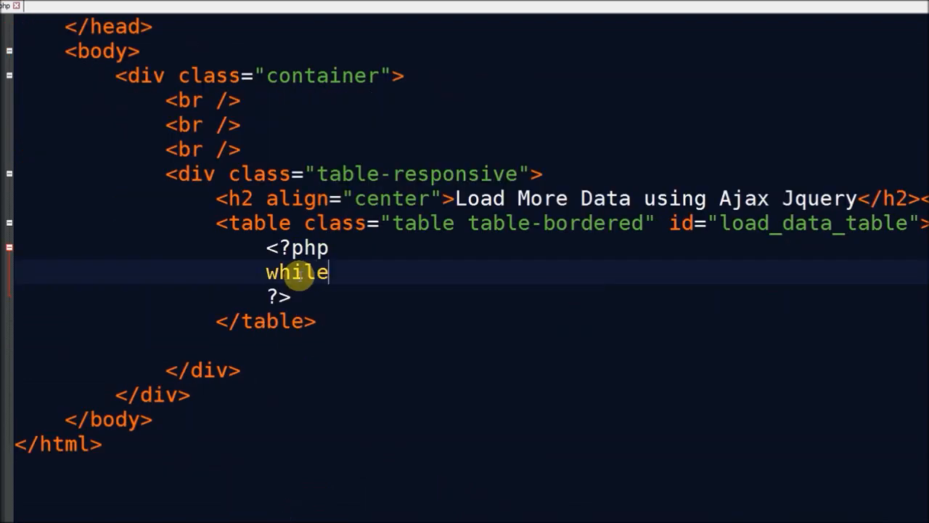
- Start a while loop over mysqli_fetch_array($result) inside load_data_table
type("($row = )")
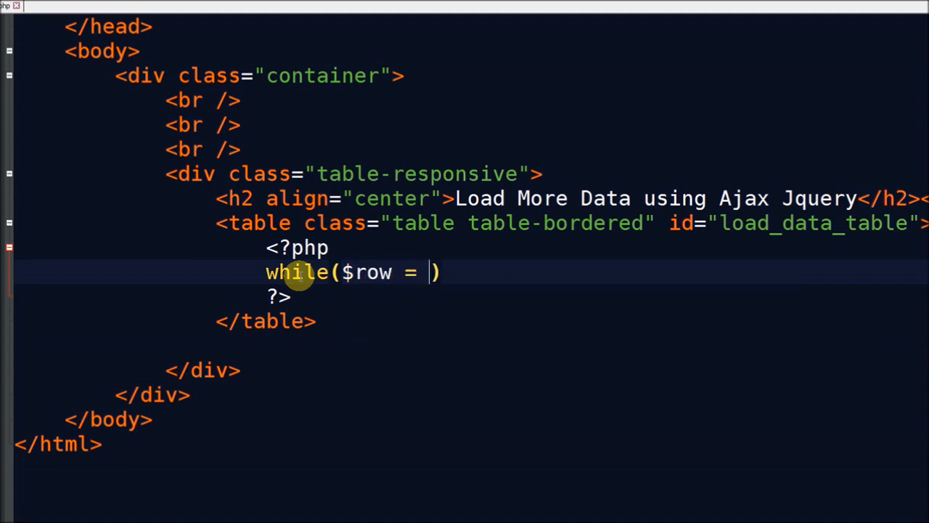
type("mysqli_")
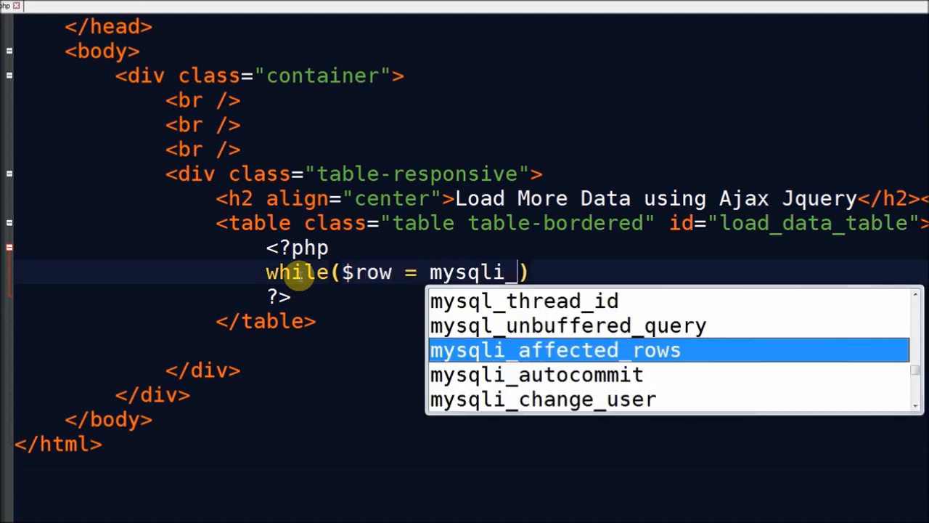
type("fetch_array(")
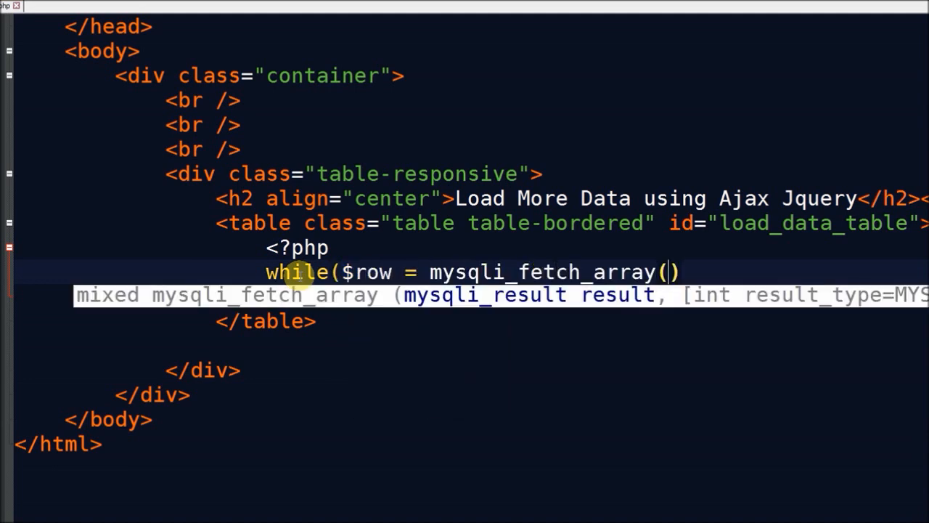
type("$result")
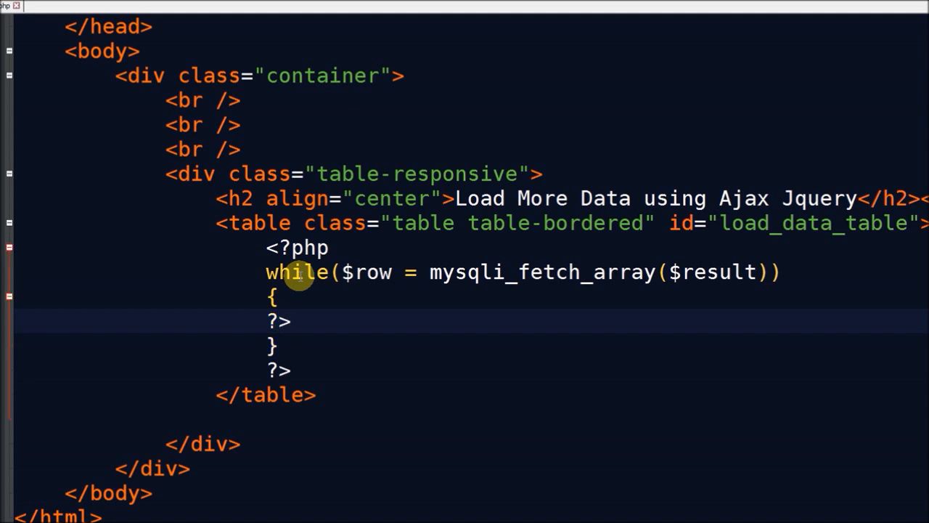
type("<?php")
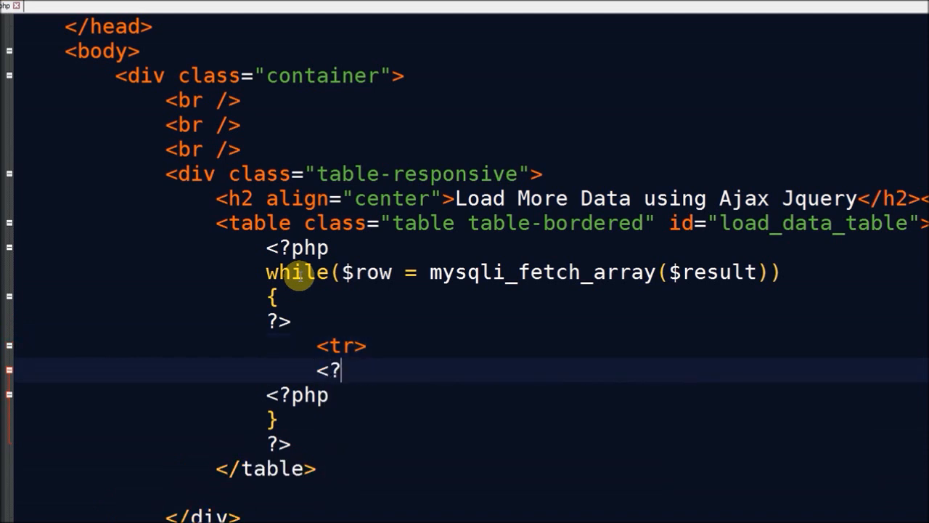
- Echo $row["video_title"] inside a <tr><td> cell for each row
type("/tr>")
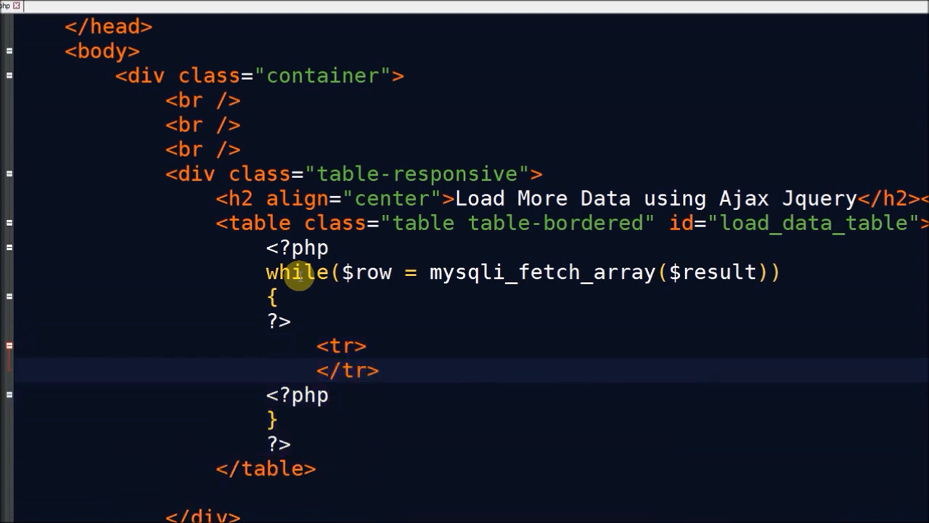
type("<td>")
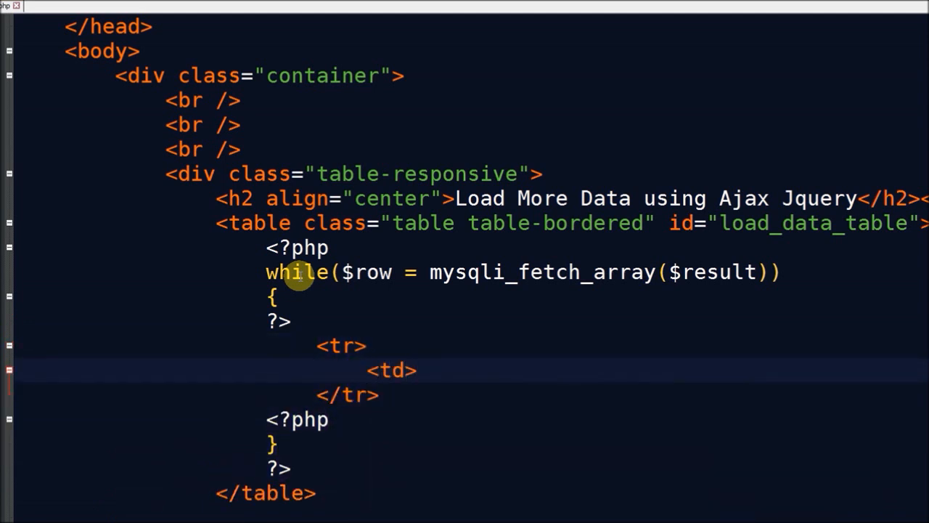
type("</td>")
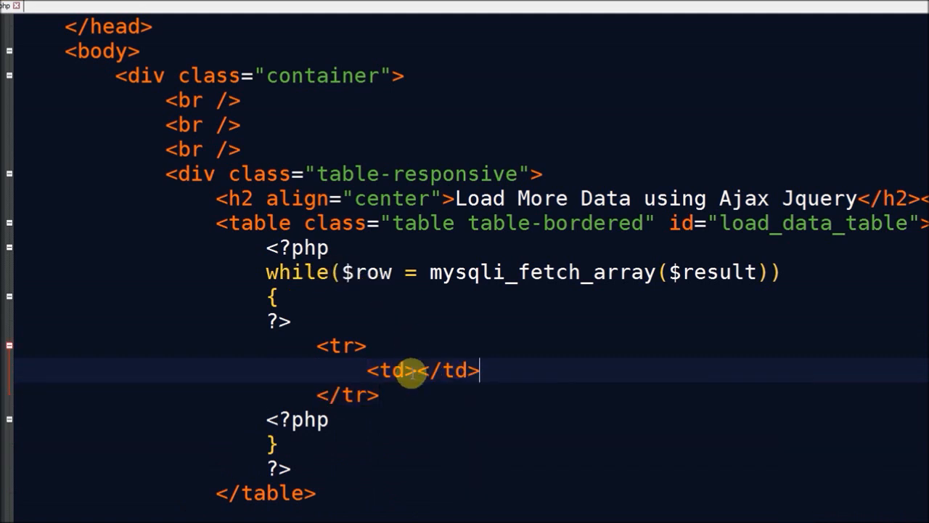
type("<?p<")
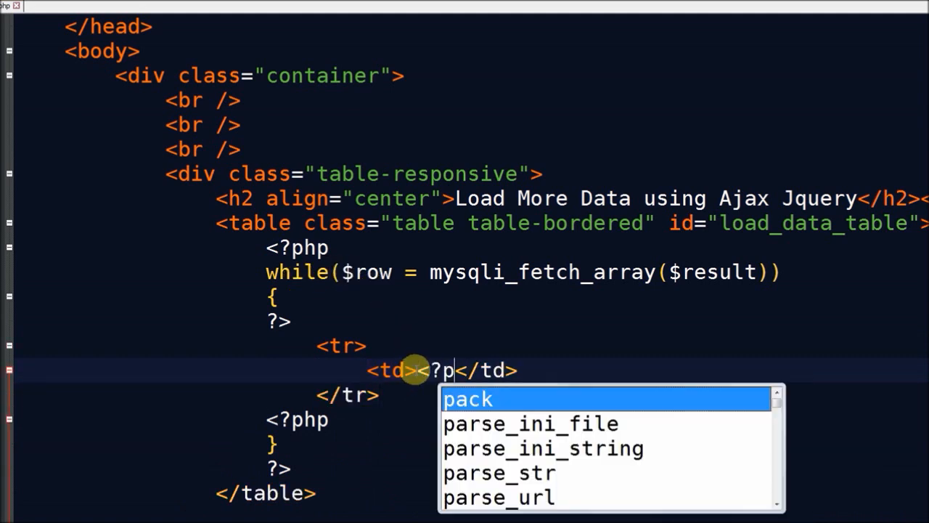
type("hp e?>")
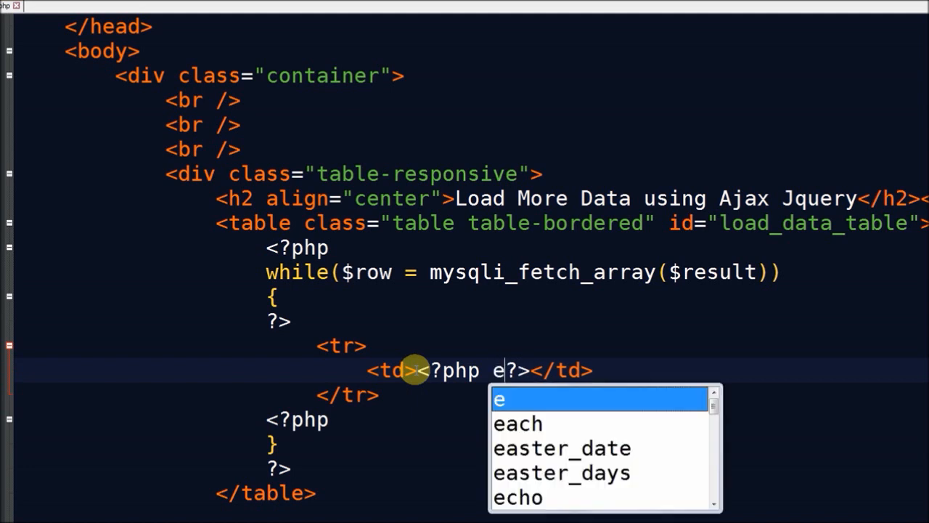
type("cho $row[];")
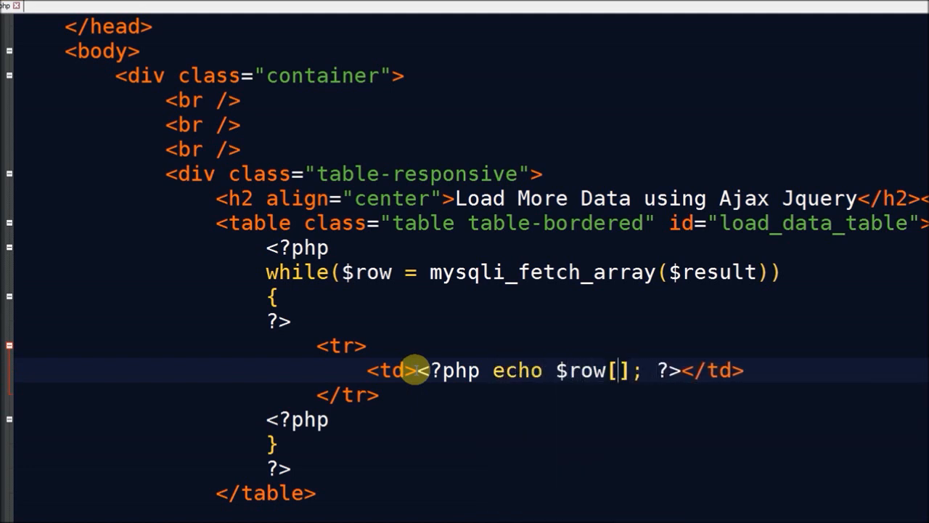
type("video_title\"")
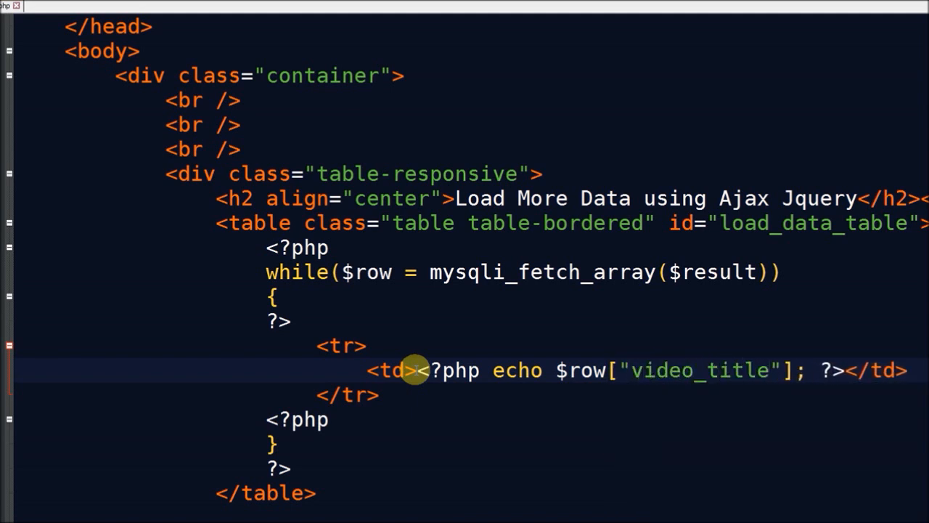
- Assign $video_id = $row["video_id"]; inside the loop after the row output
scroll("up", 3)
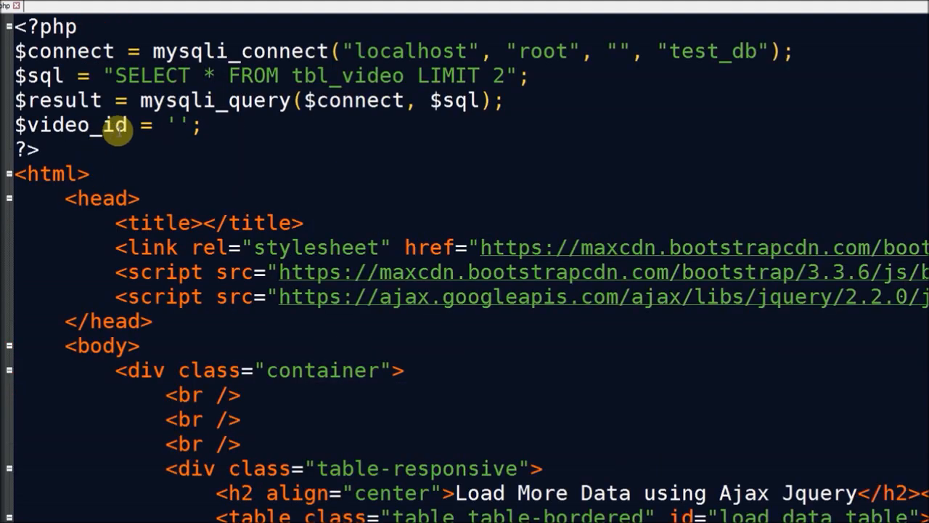
scroll("down", 3)
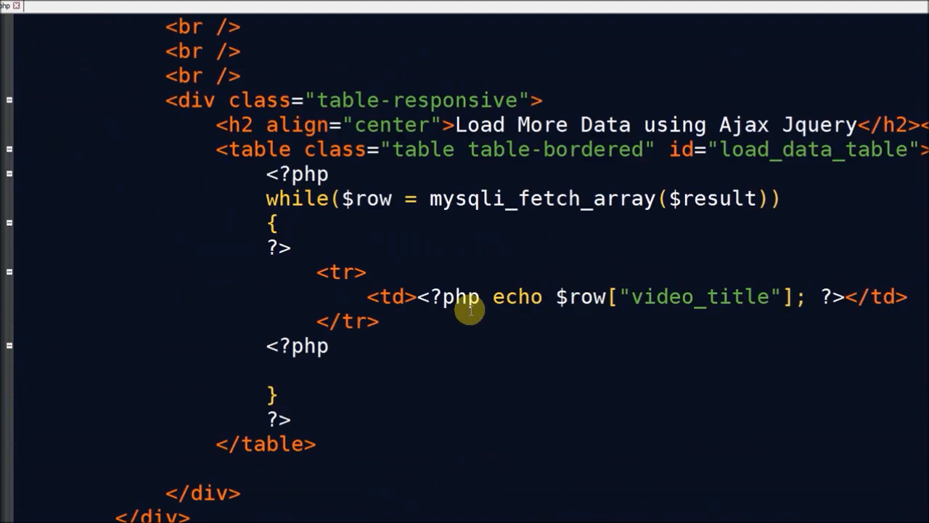
type("$video_id = $row[];")
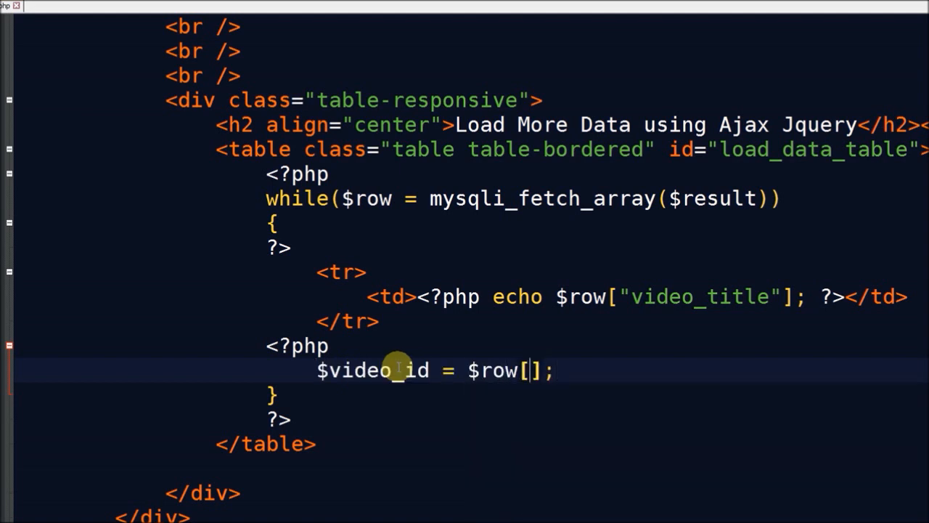
type("\"video_")
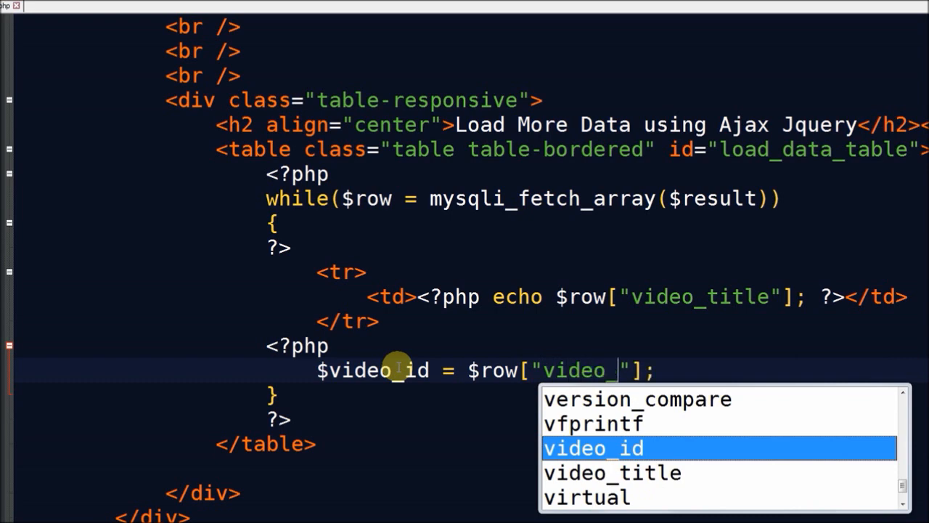
key("Tab")
type("<tr")
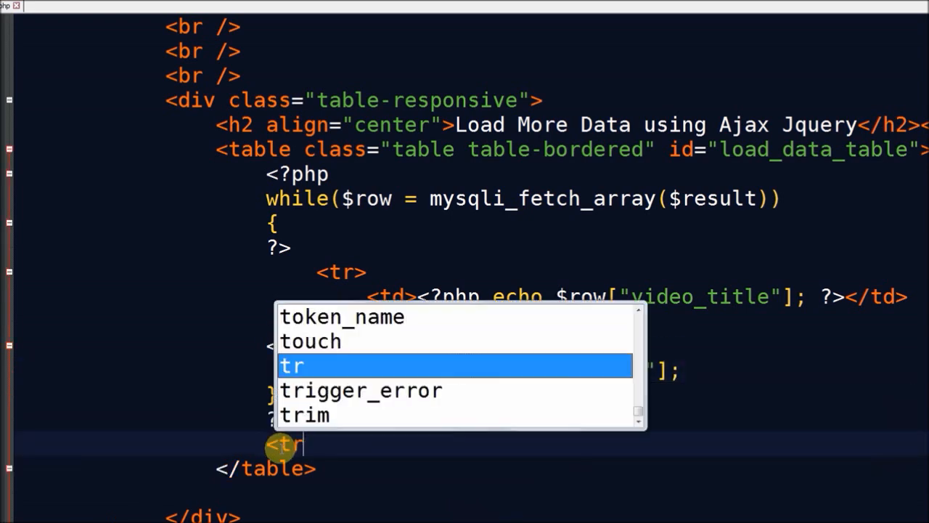
- Add a table row with id remove_row containing an empty cell
type("d=\">")
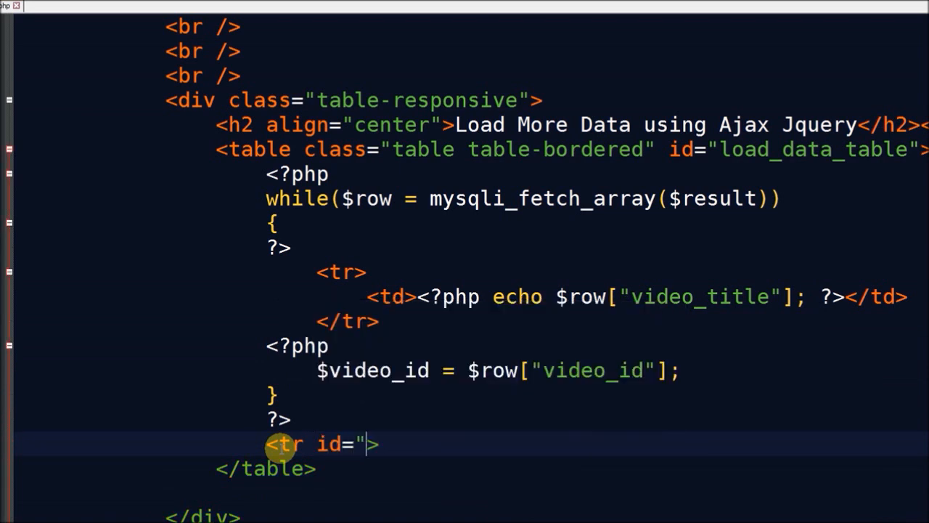
type("remove")
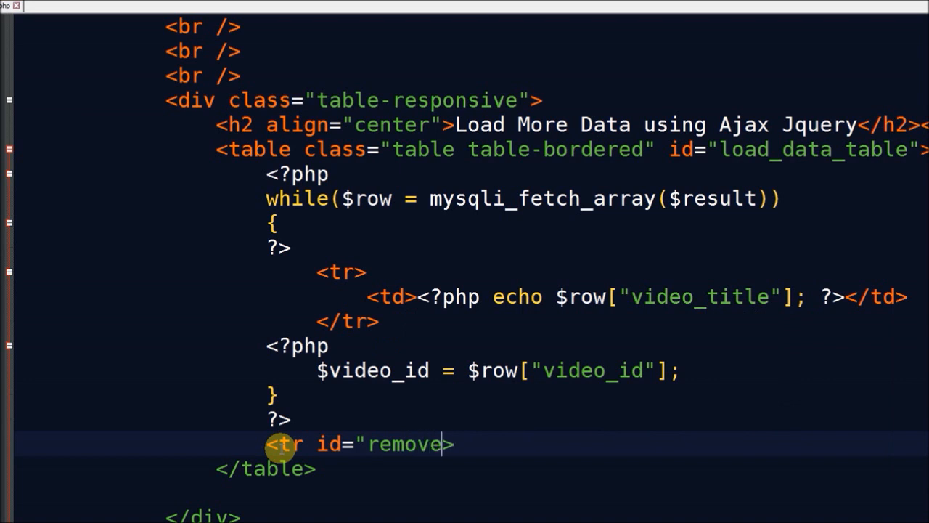
type("_row\"")
type("<t")
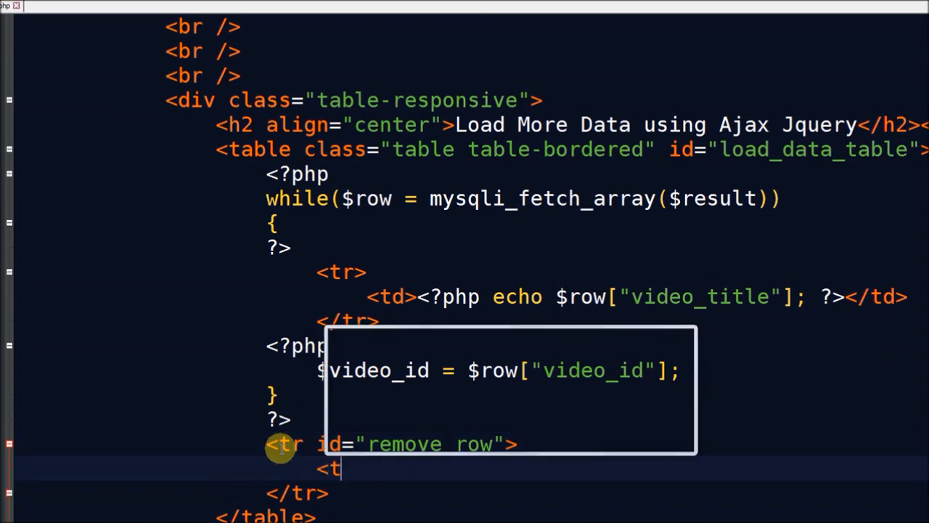
type("d></td>")
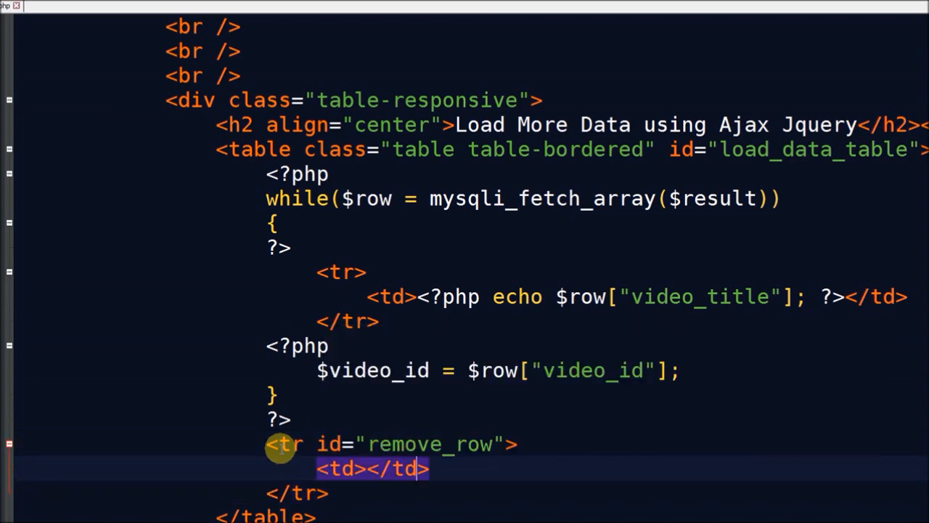
- Add a btn_more button with data-vid echoing $video_id and class btn btn-success form-control
type("bu<")
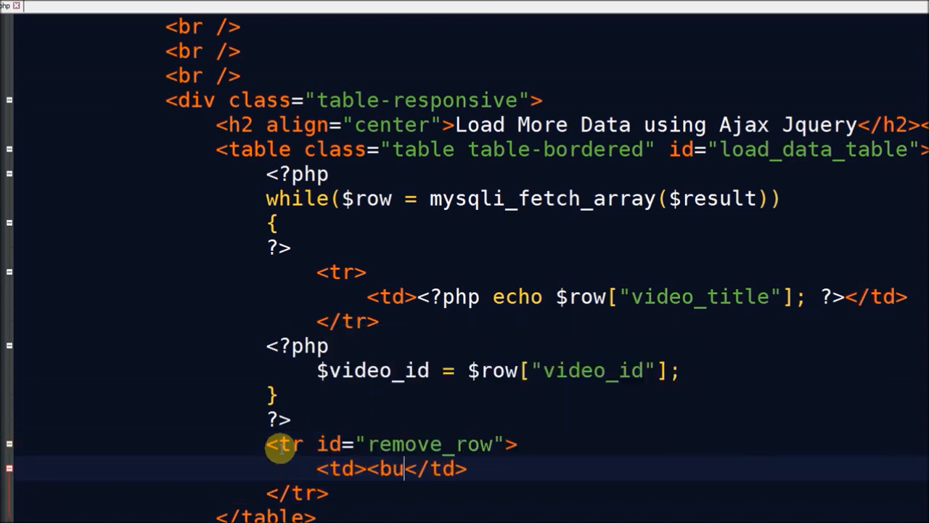
type("tton name")
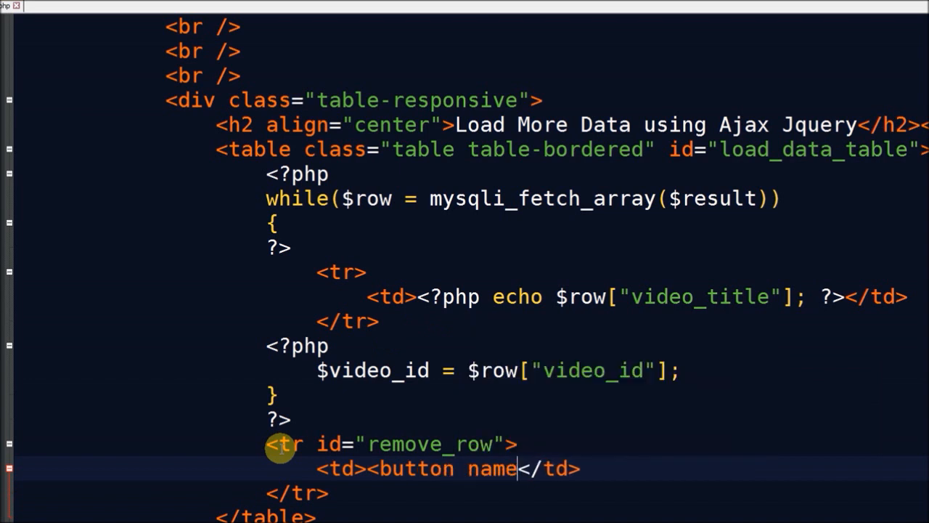
type("=\"btn")
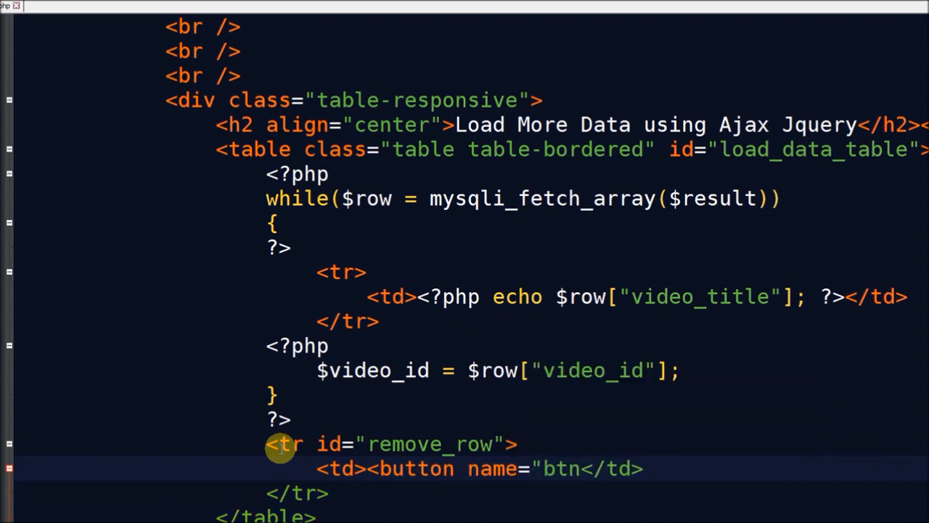
type("_more\"")
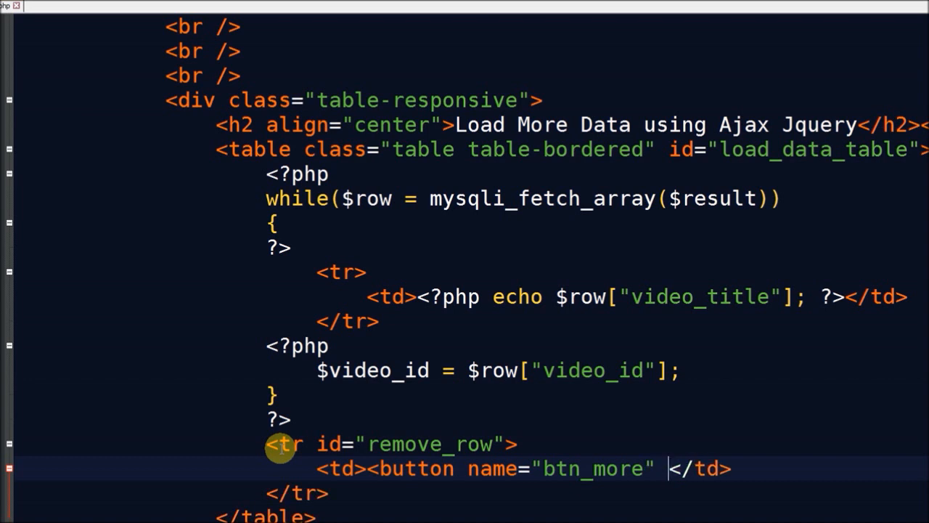
type("id=\"")
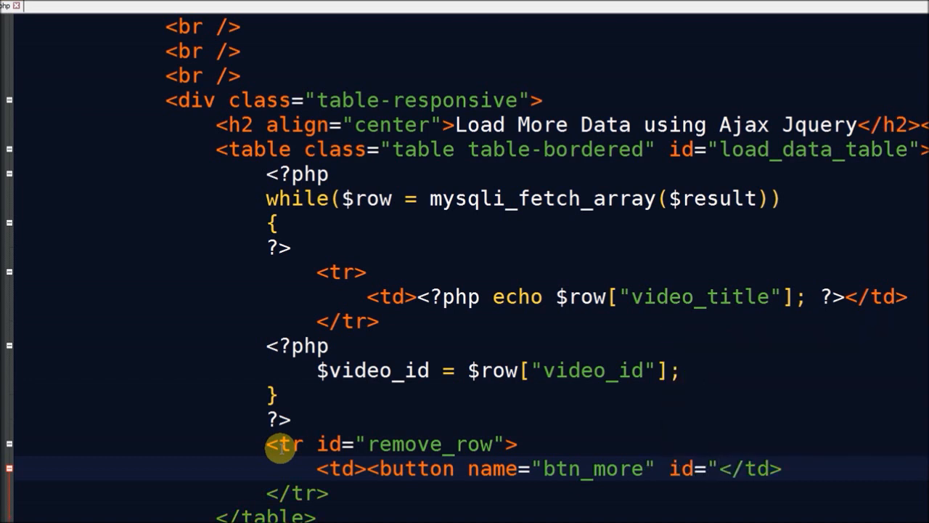
type("btn_more")
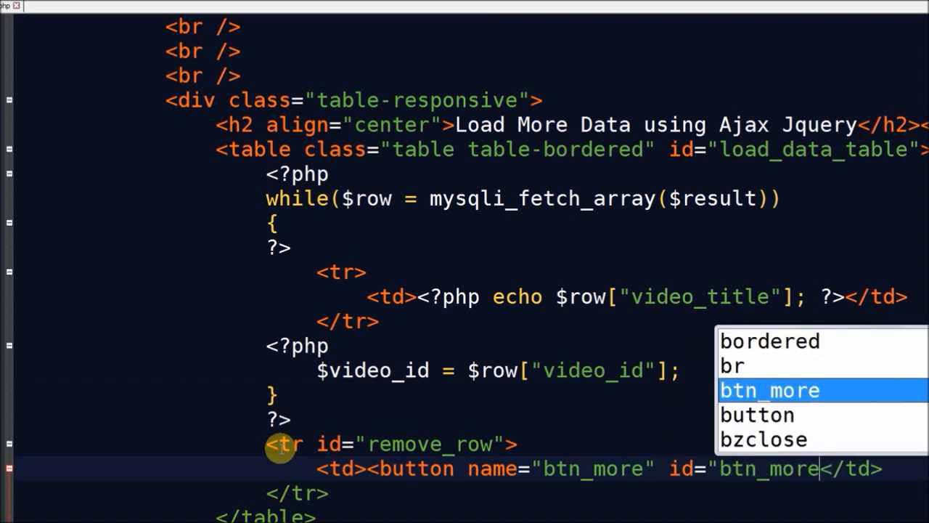
type("data-vid=\"<?php ?>\"></button>")
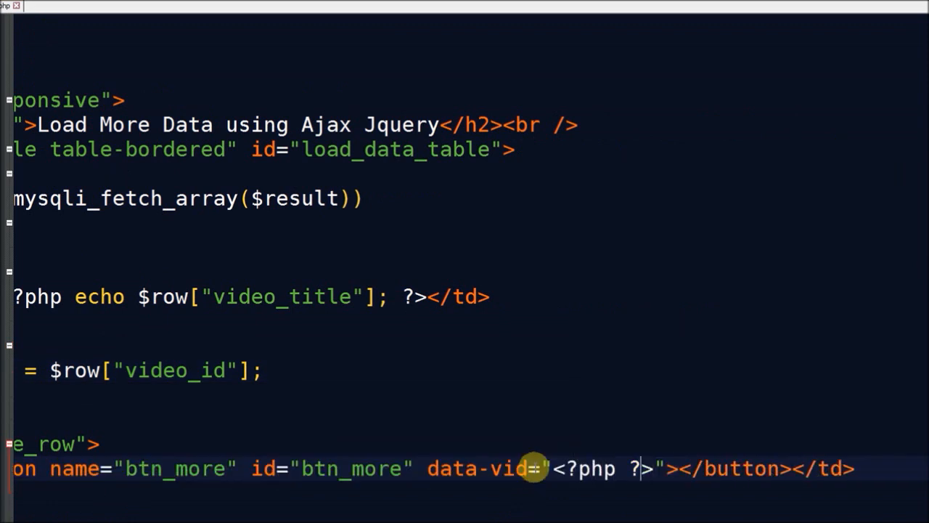
type("echo")
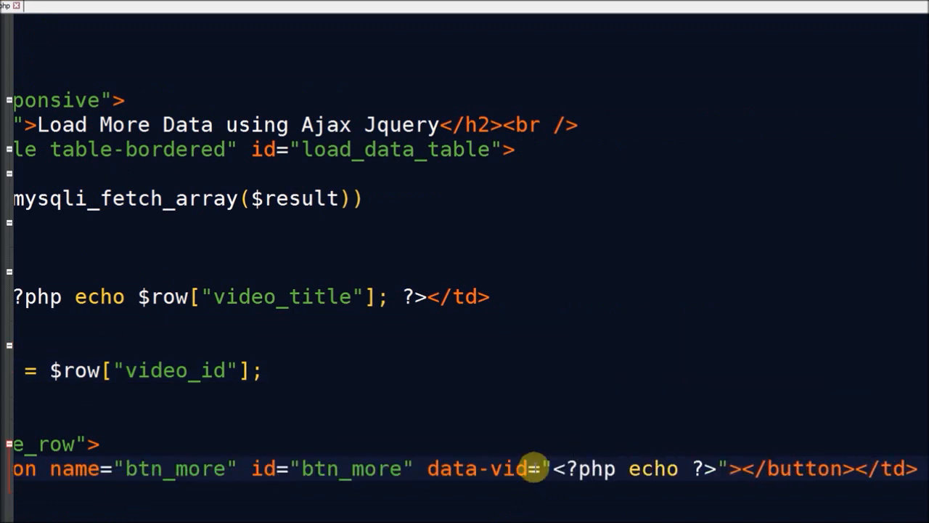
type("$video_id; ?>\" class=\"btn btn-success form-control\"></button></td>")
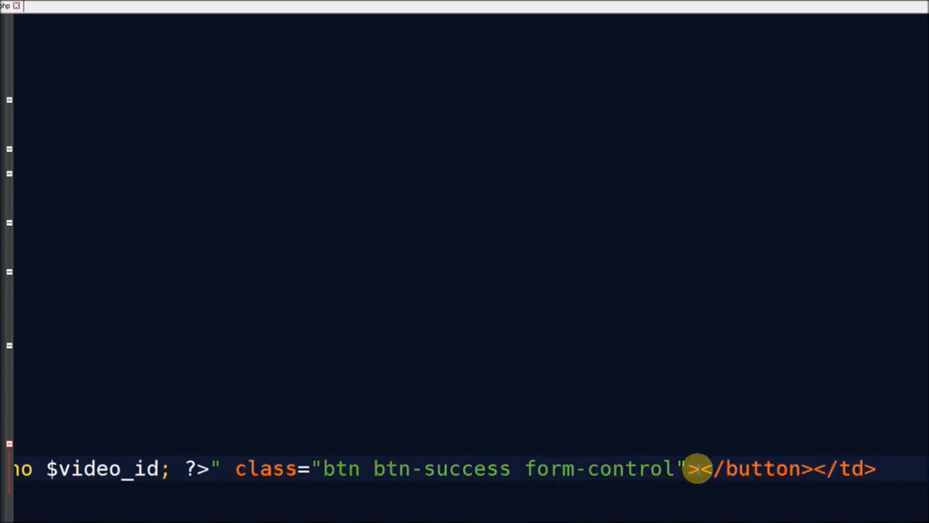
type("more\" data-vi")
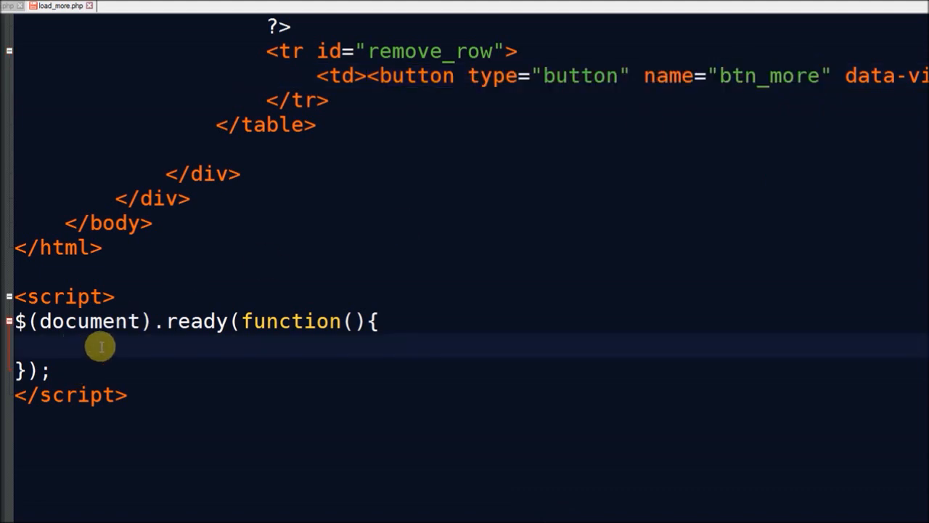
- Write $(document).ready with a document click handler for '#btn_more'
type("$()")
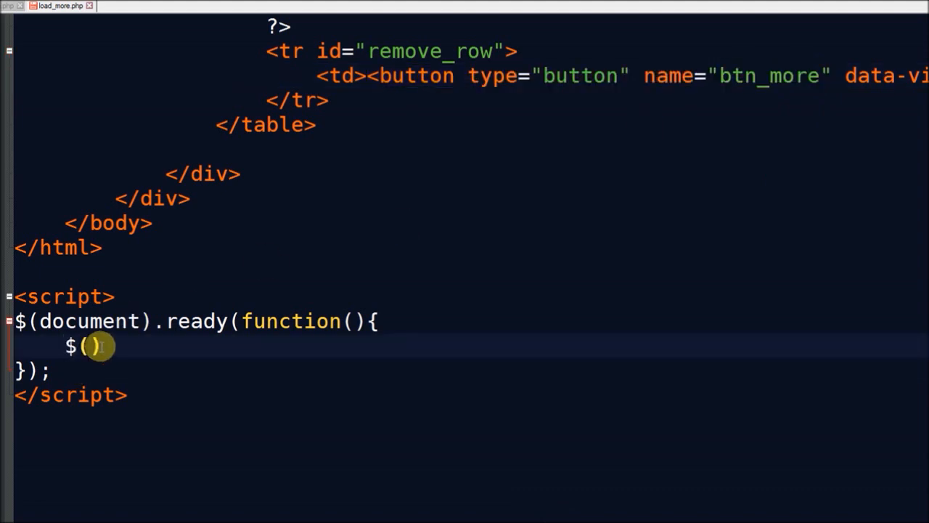
type("doc")
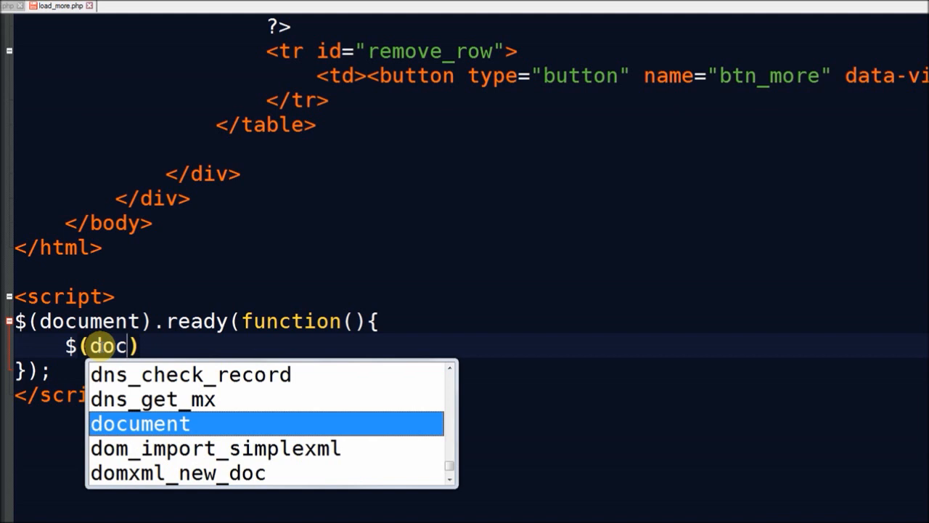
type("ument).rea")
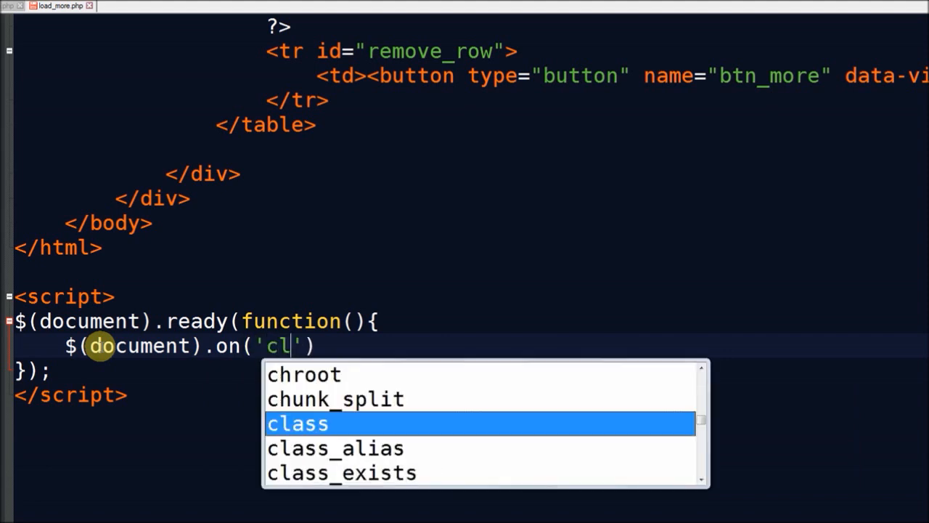
type("ick',")
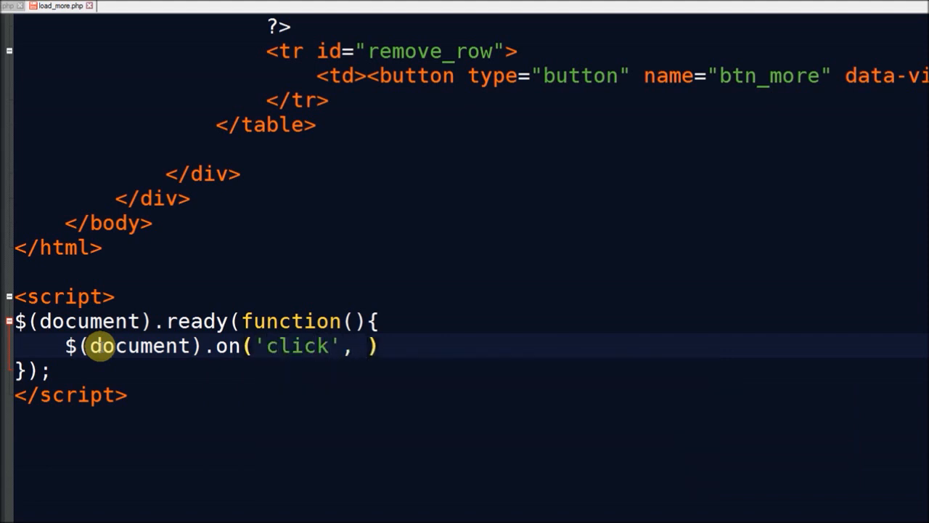
type("'#btn_more'")
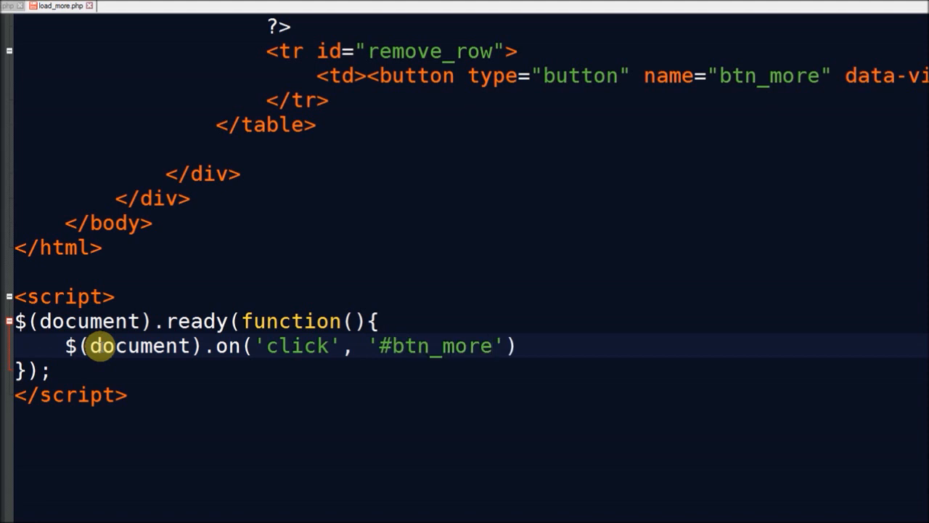
type(", function(")
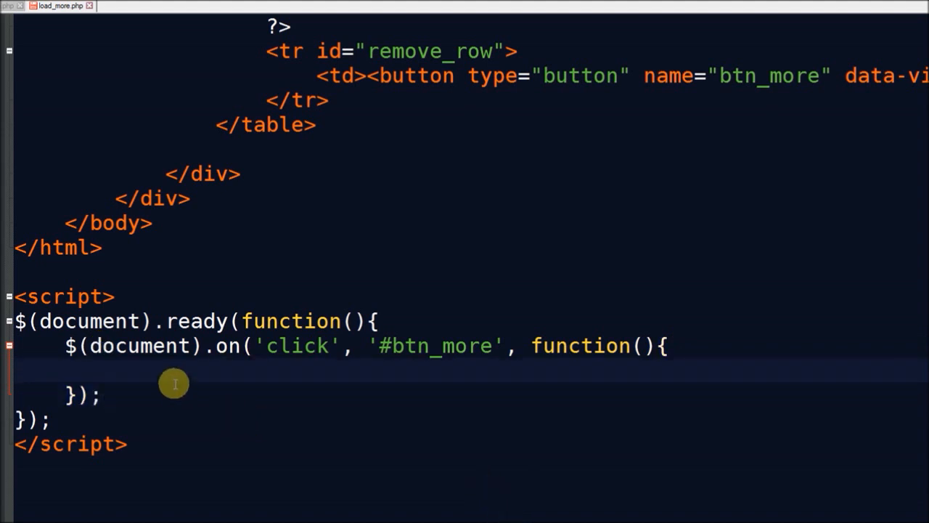
- Store the button's data-vid in var last_video_id = $(this).data("vid");
type("var l")
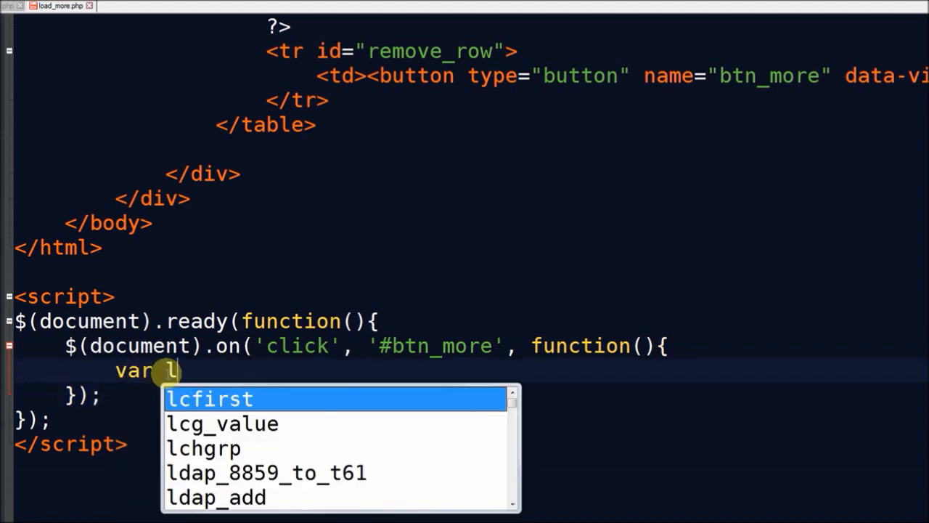
type("last_video")
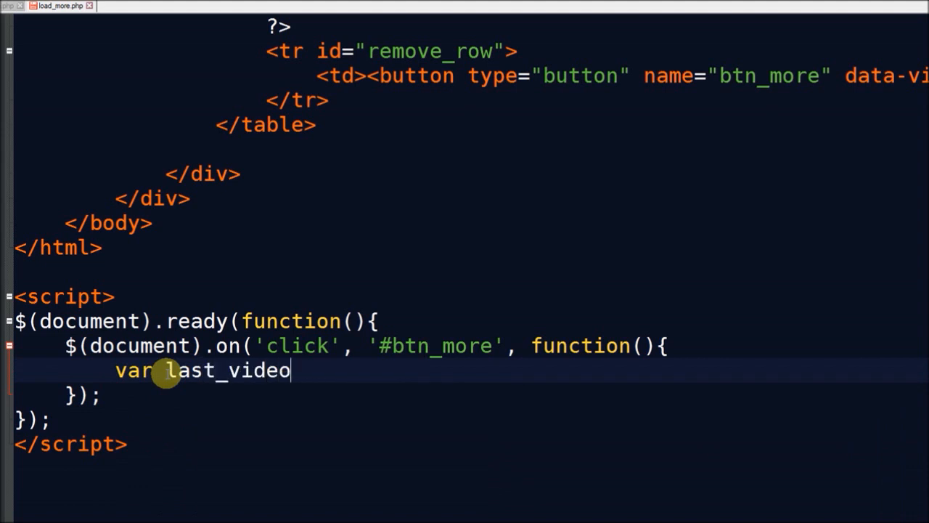
type("_id =")
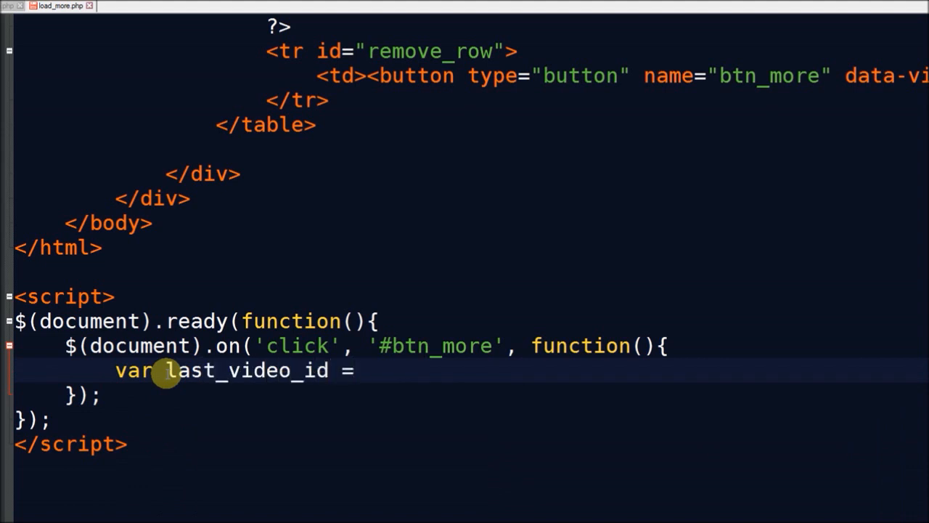
type("$(this)")
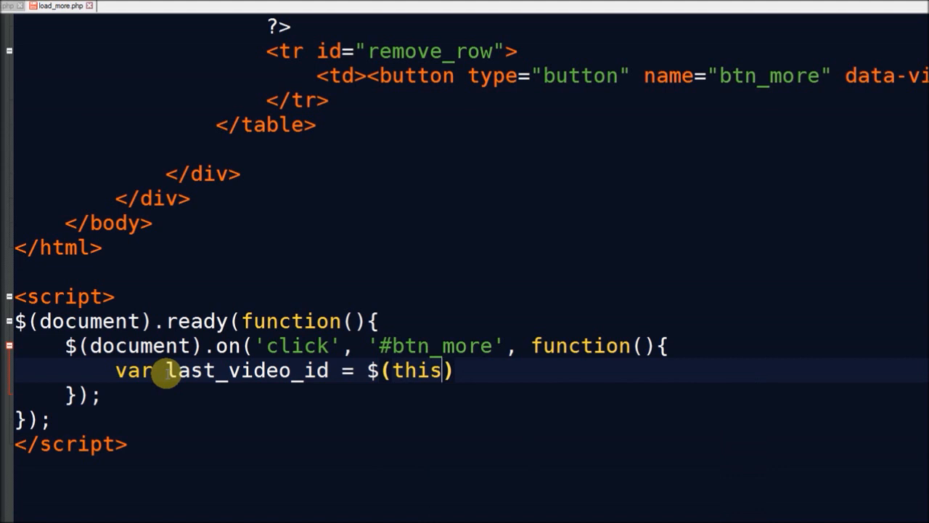
type(".data()")
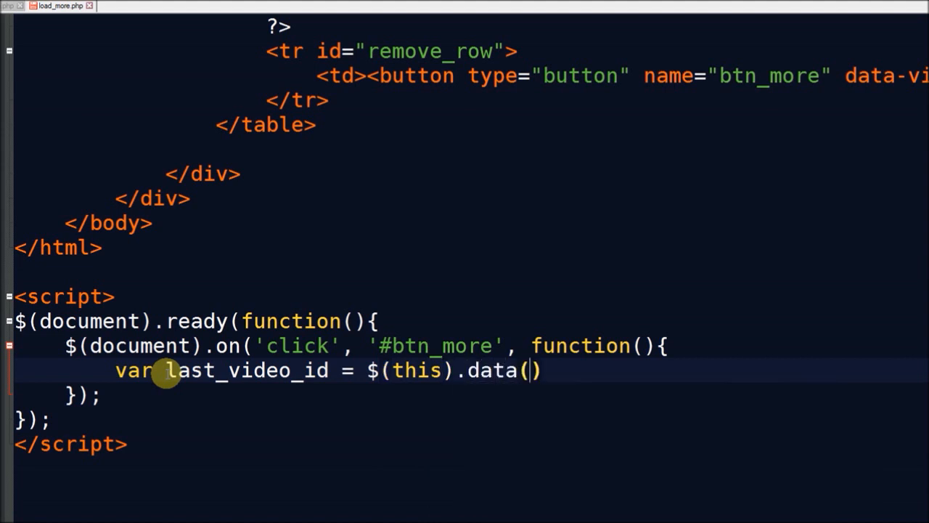
type(";")
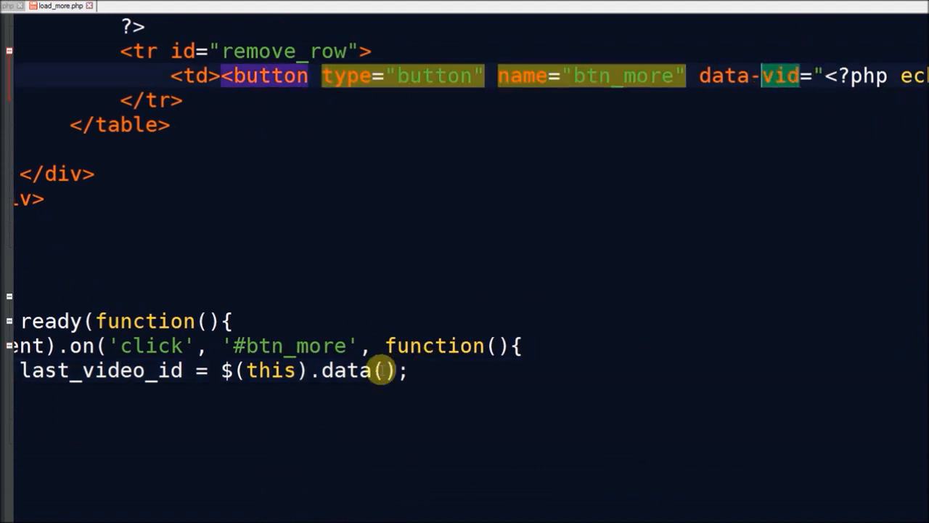
type("\"vid\"")
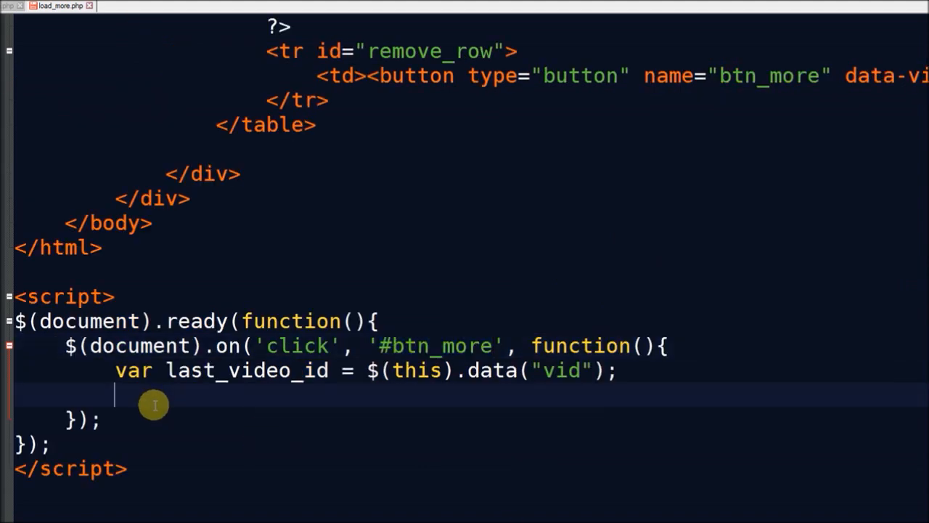
- Set the #btn_more text to "Loading..." and begin an $.ajax call
type("$('')")
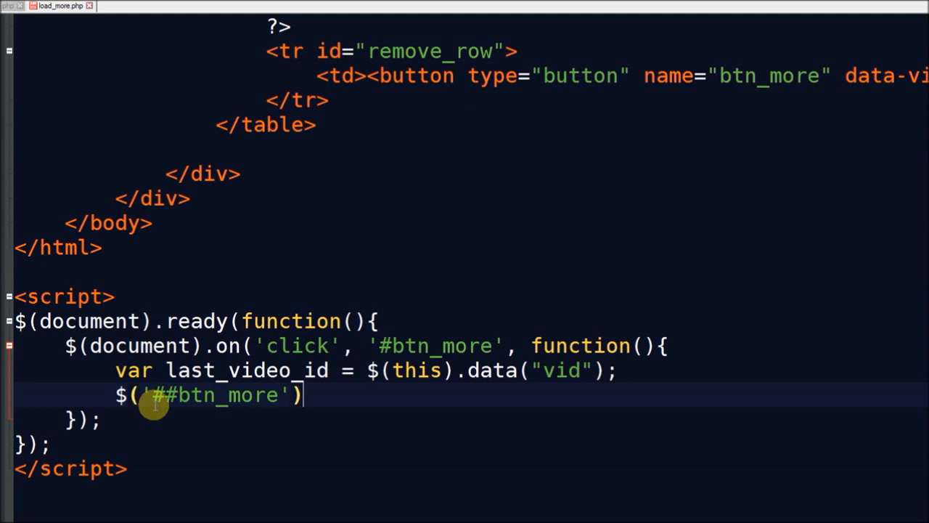
type(".h")
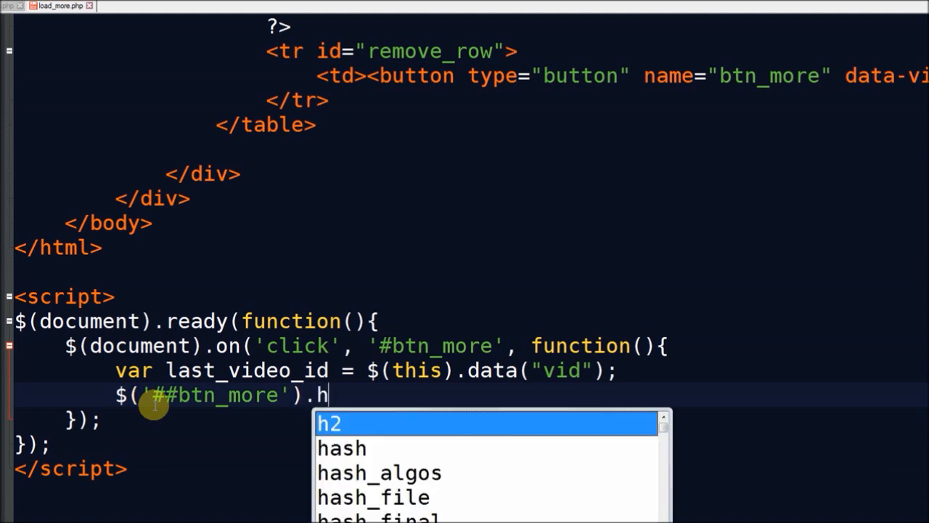
type("tml();")
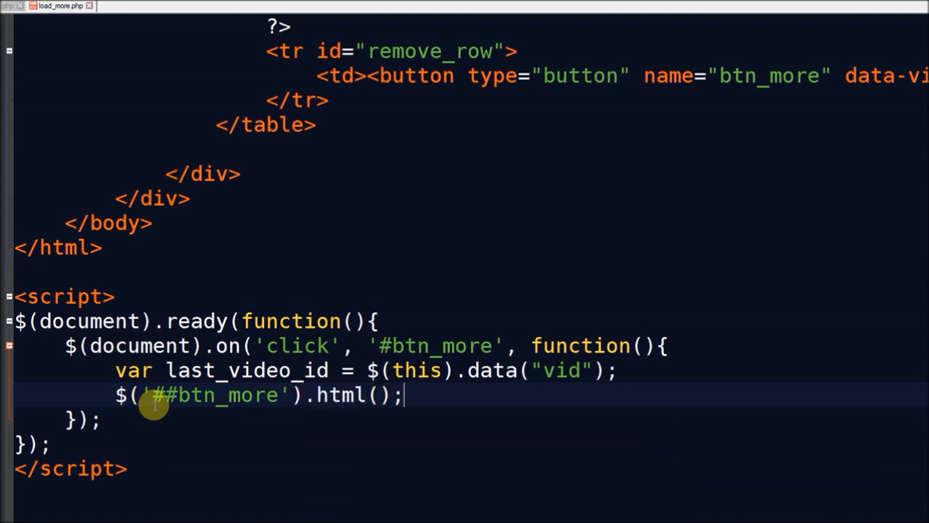
type("Loading...")
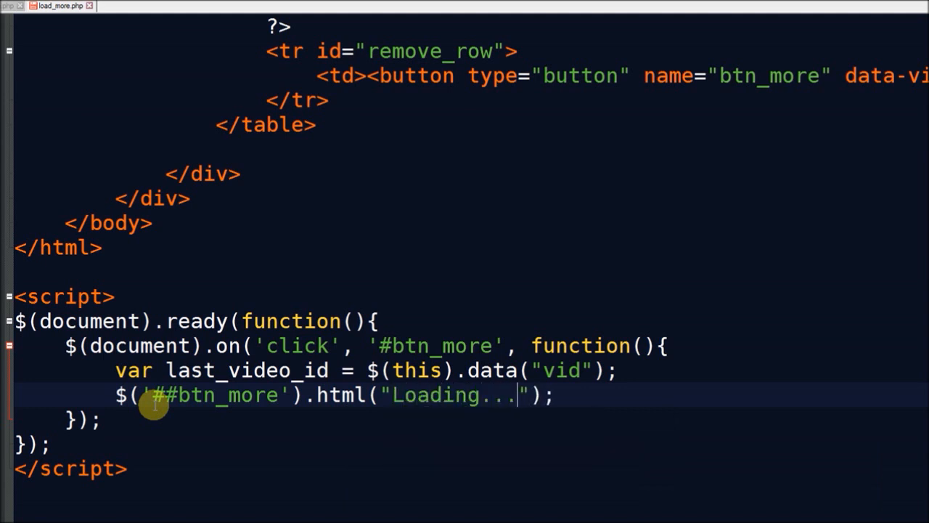
key("enter")
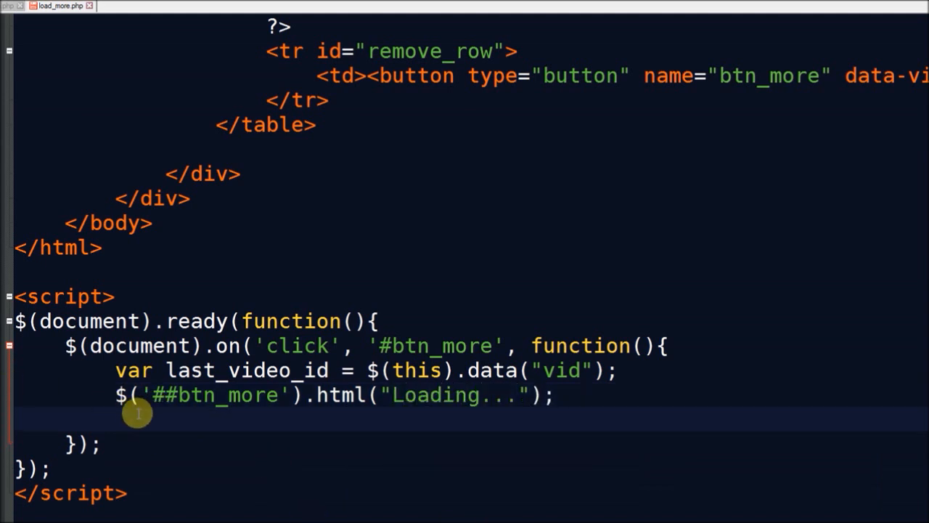
type("$.ajax")
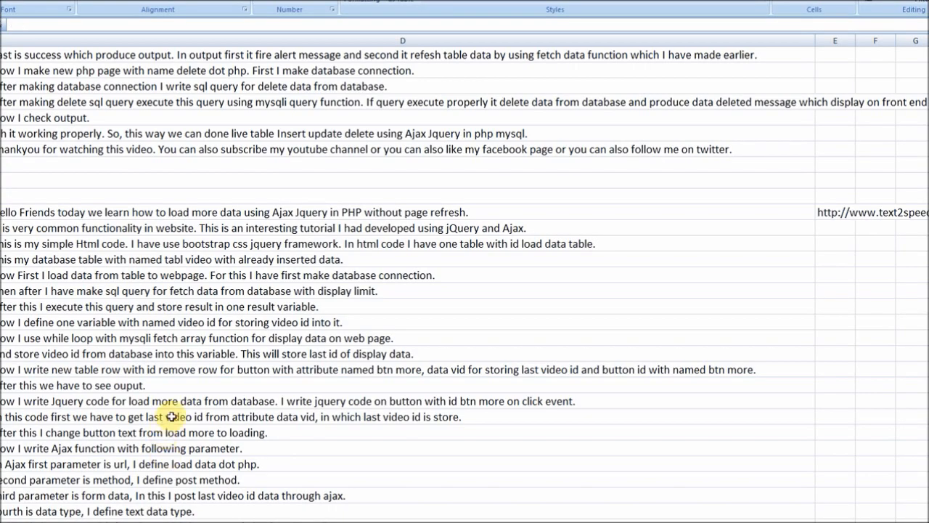
- Give $.ajax method POST, data {last_video_id:last_video_id}, and a success function(data)
left_click(54, 6)
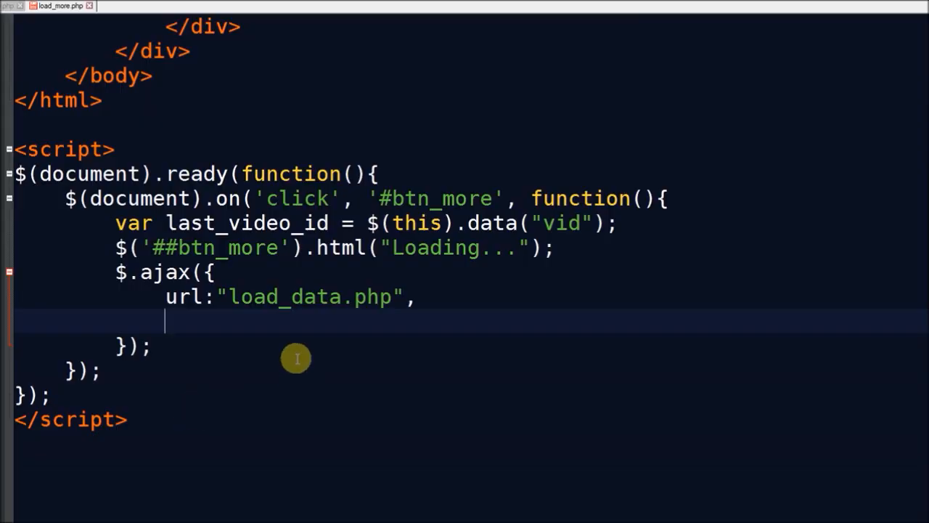
mouse_move(207, 318)
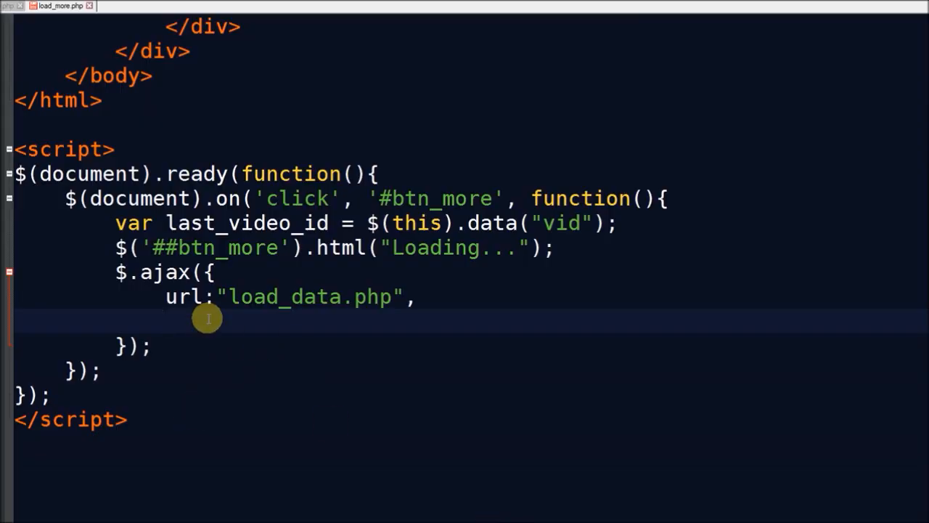
type("method:\"")
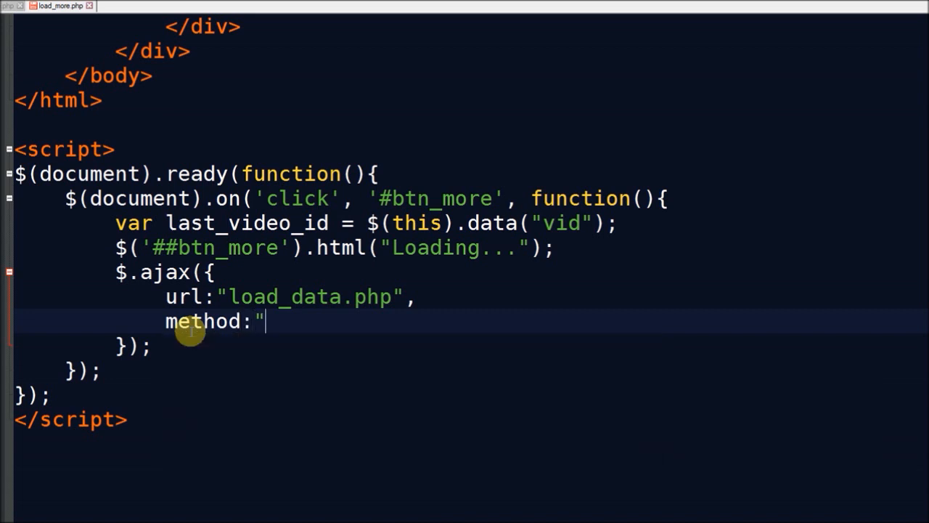
type("POST\"")
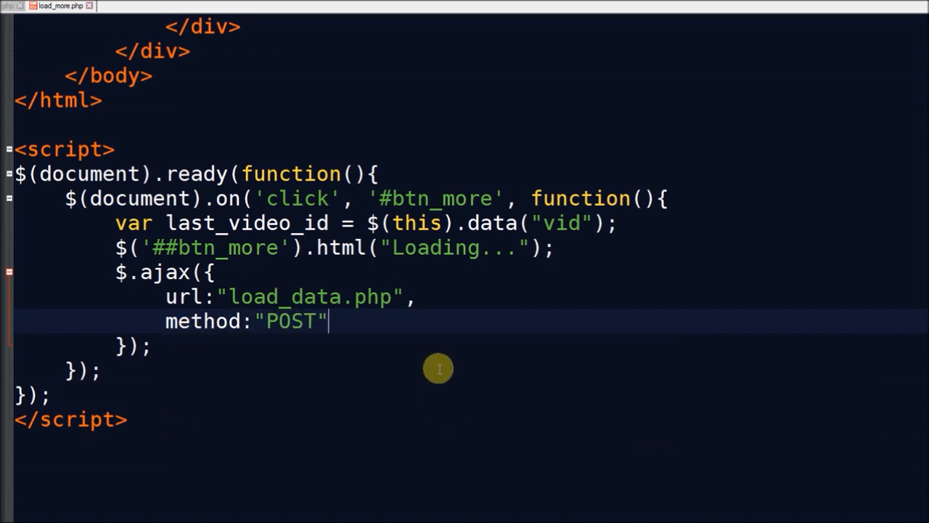
type(",")
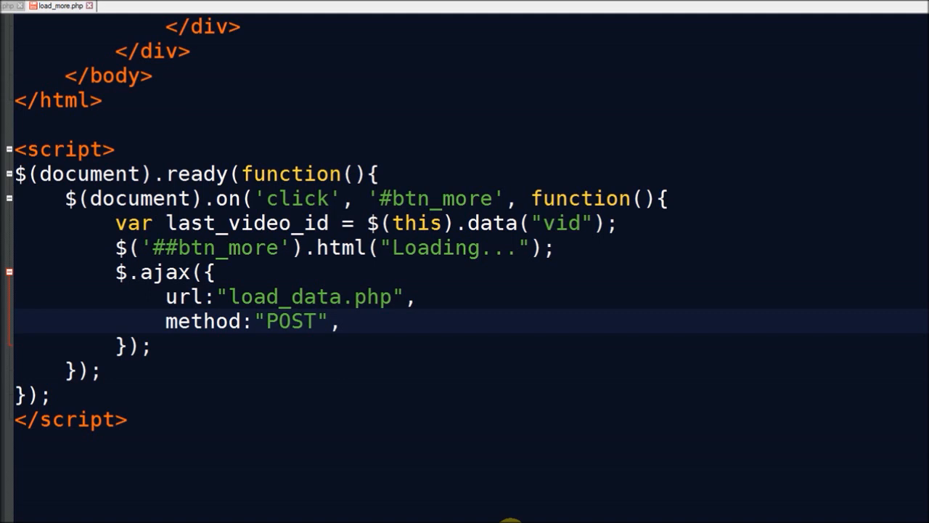
type("data:{last_video_id:last_video_id},")
type("success:")
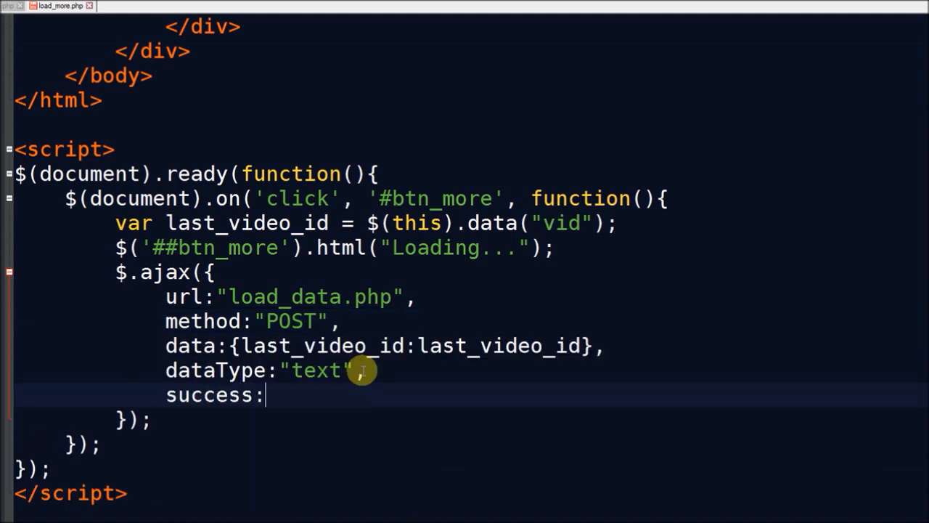
type("function(data")
type("{")
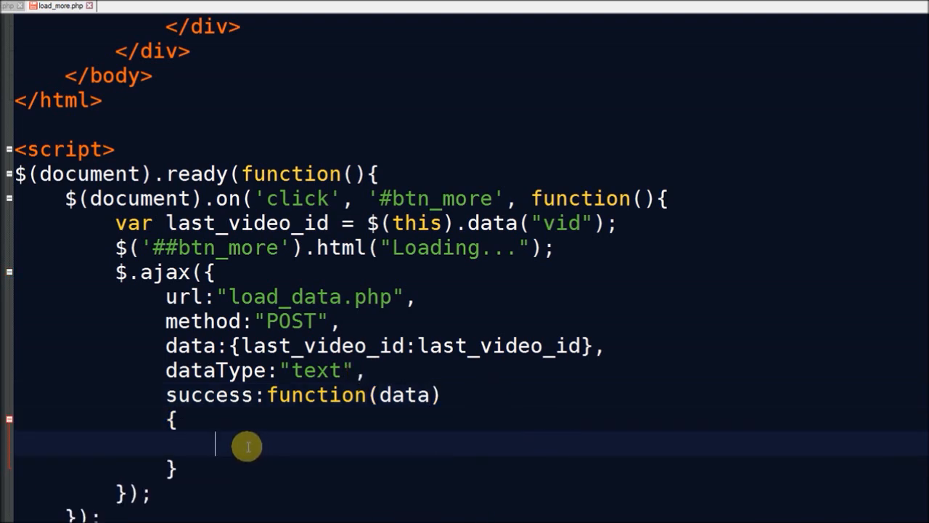
- On non-empty data, remove the #remove_row row
type("if(")
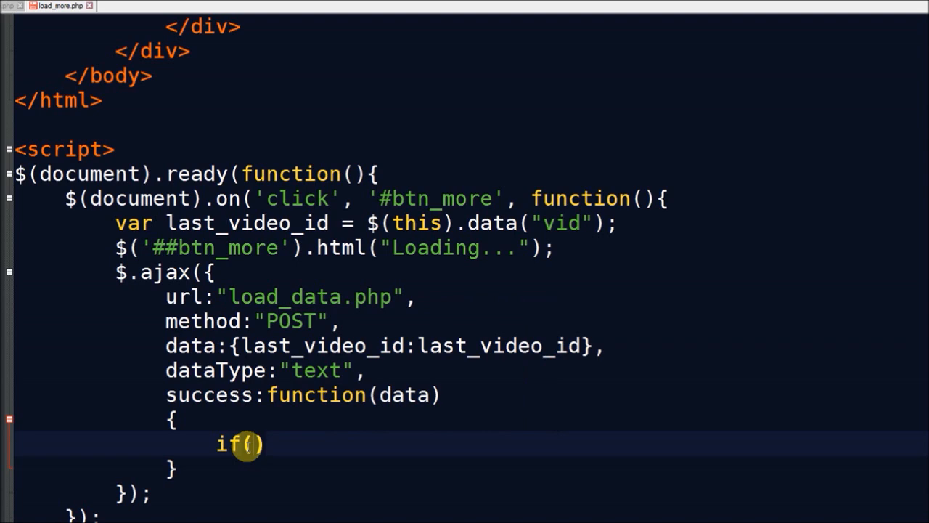
type("data !=")
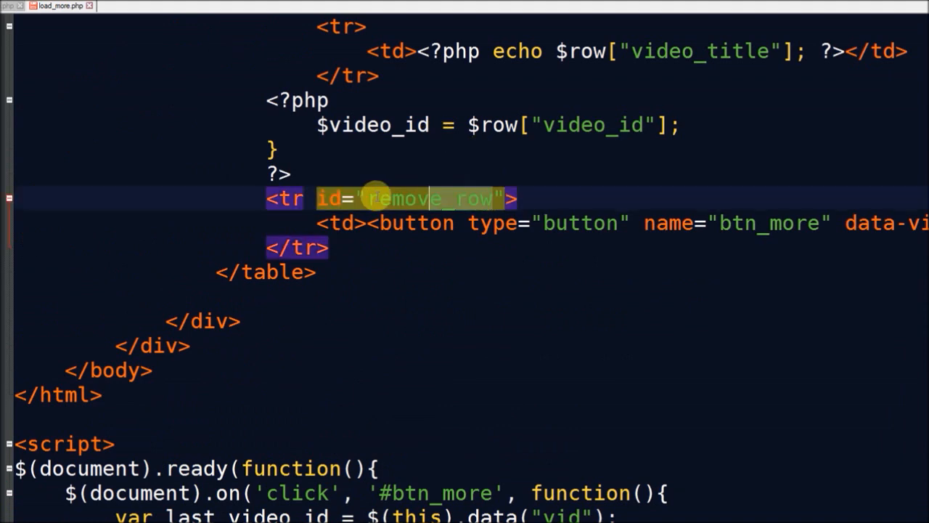
scroll("down", 3)
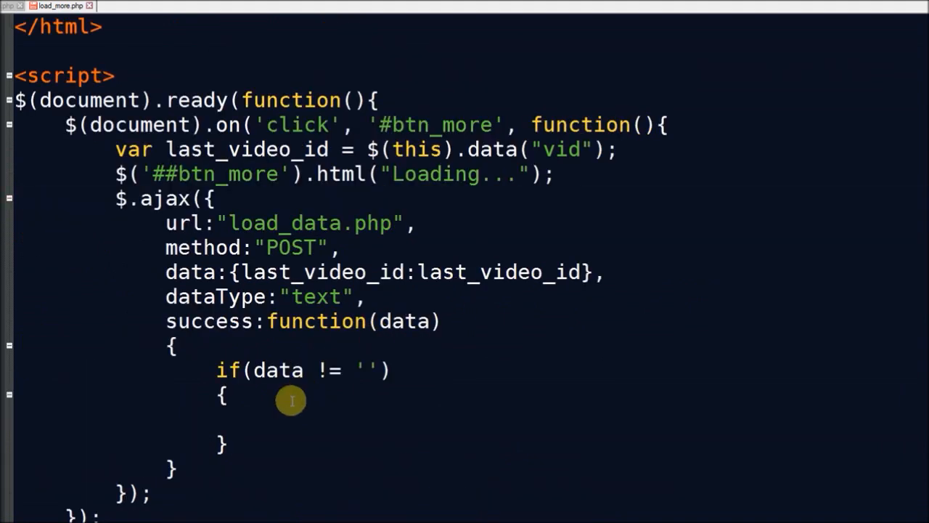
type("$('')")
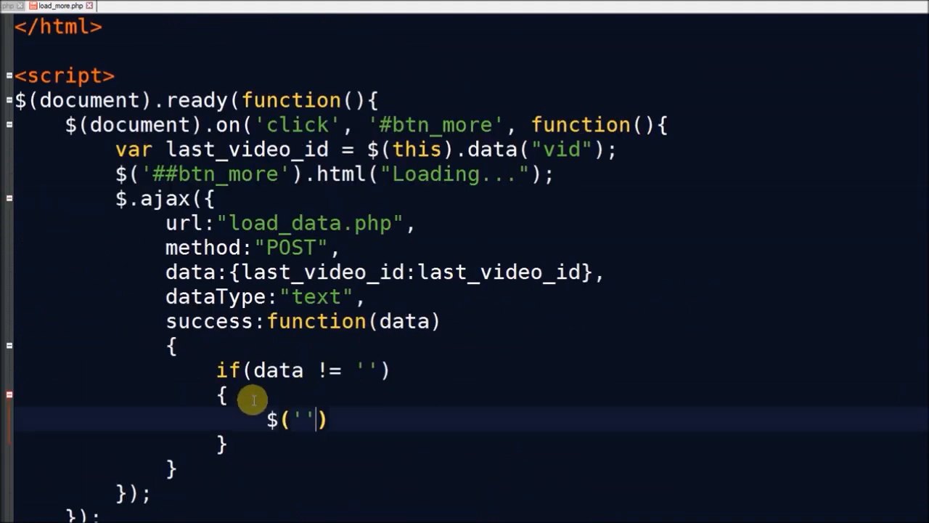
type("#remove_row').")
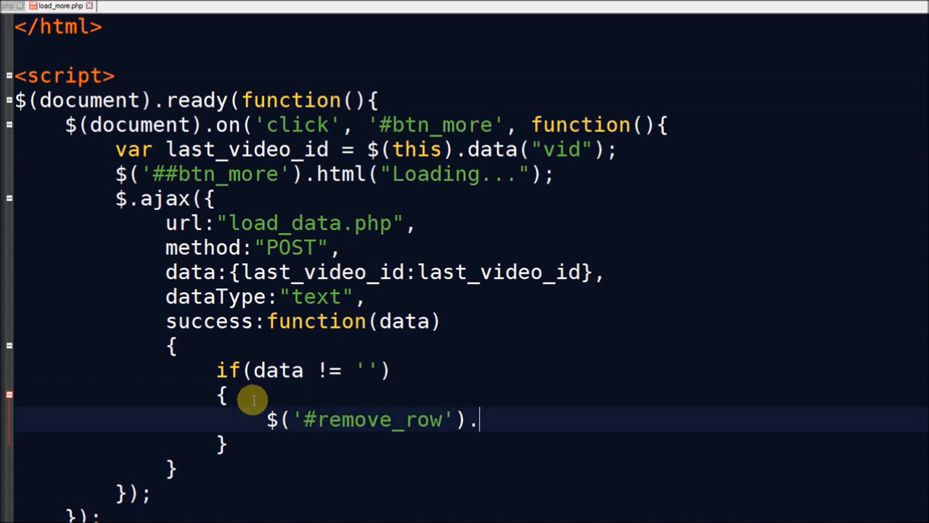
type("remove()")
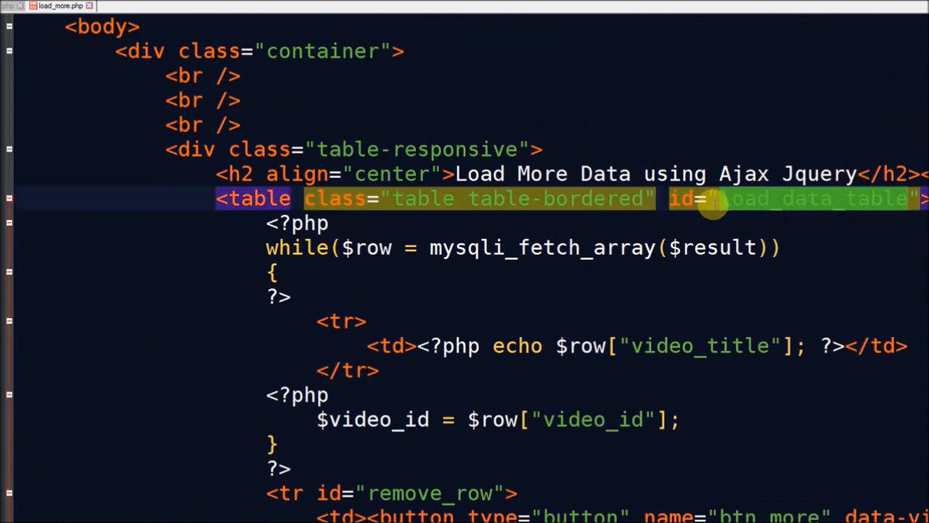
- Append the returned data to #load_data_table
scroll("down", 3)
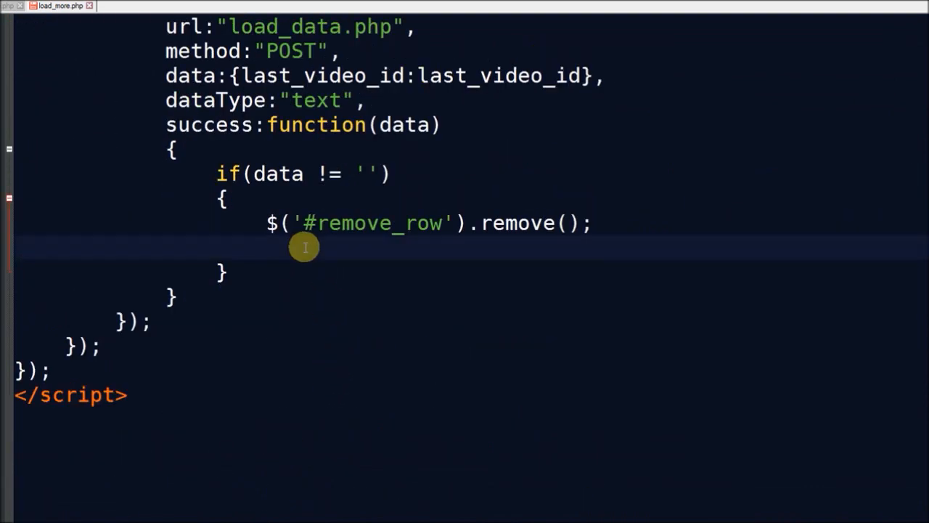
type("$('')")
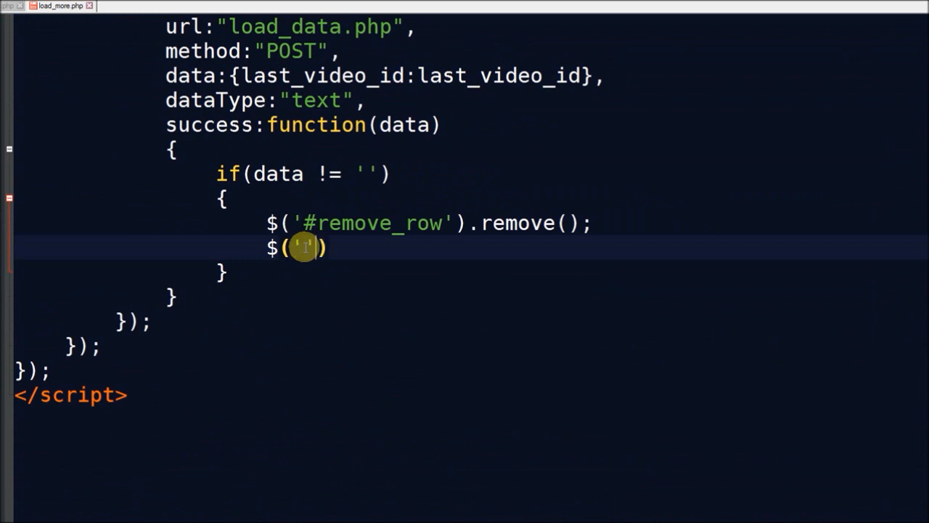
type("#load_data_table")
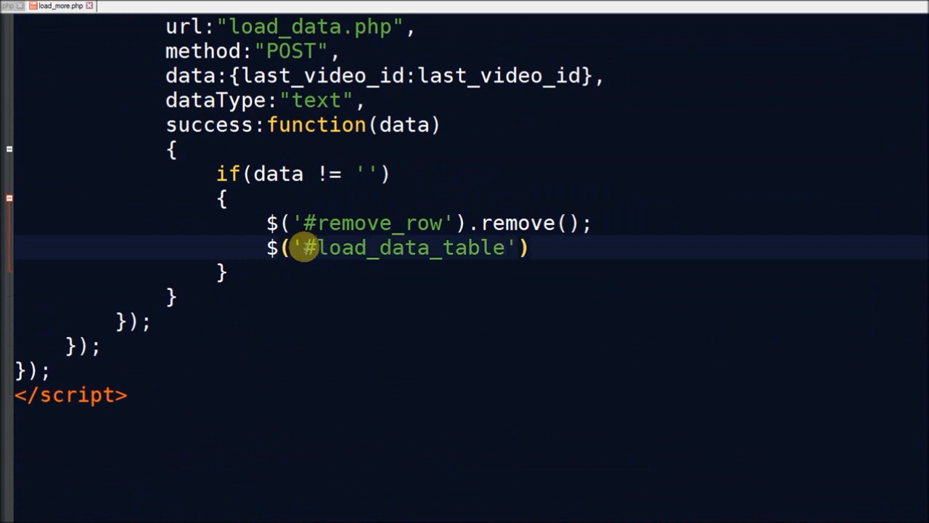
type(".appemnd")
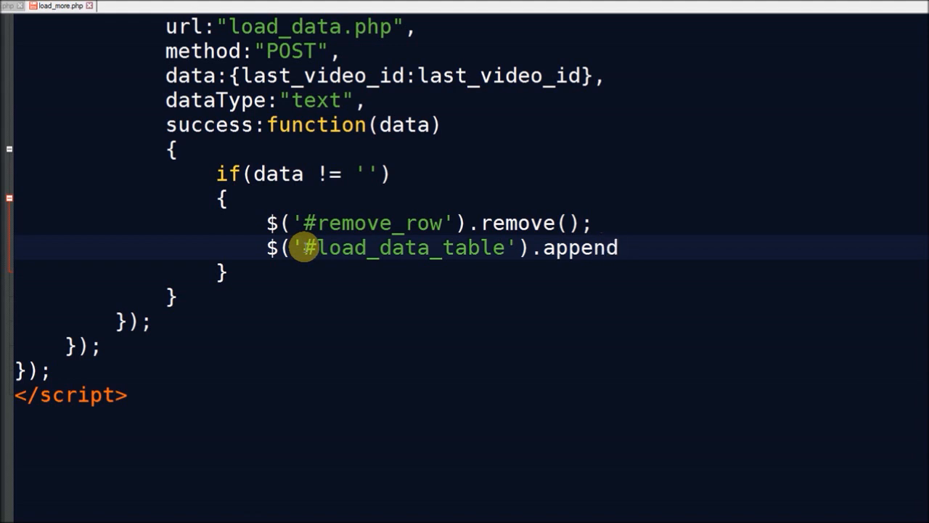
type("(data);")
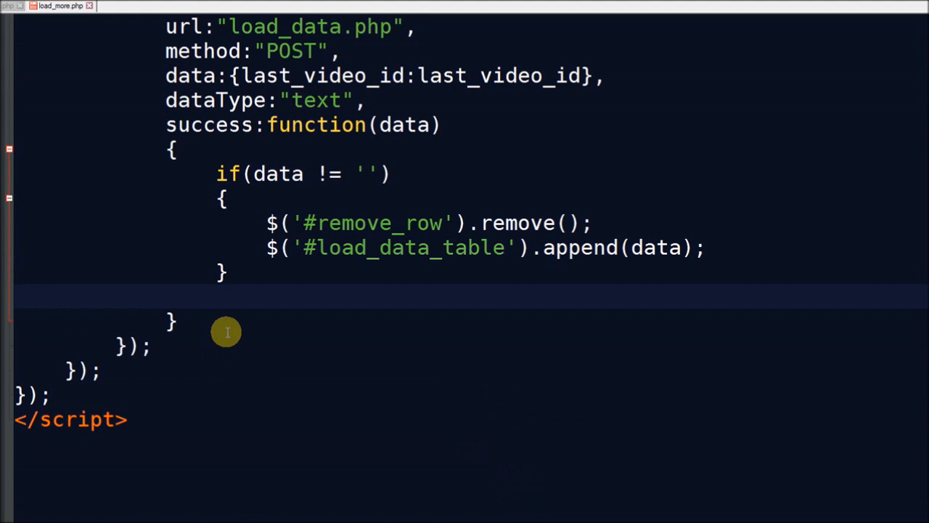
mouse_move(294, 301)
type("else")
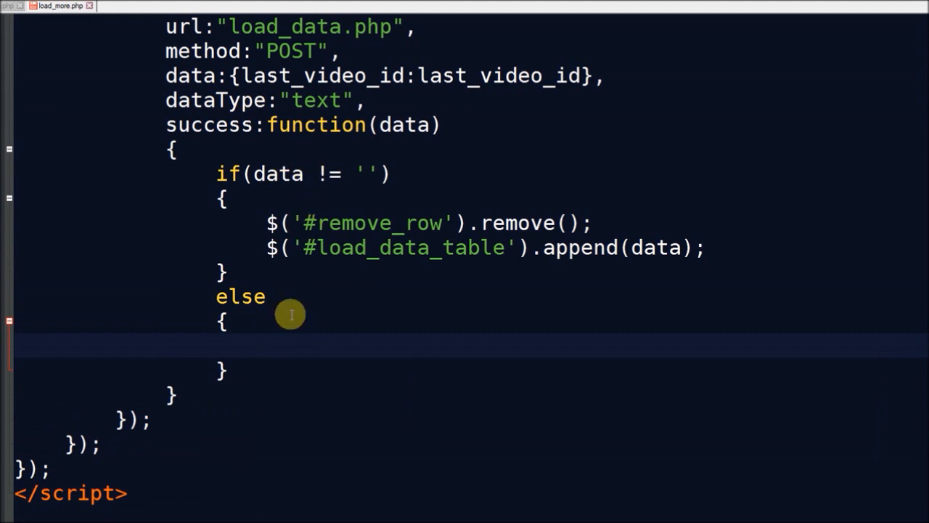
- Add an else branch setting $('#btn_more').html to "No Data"
type("$()")
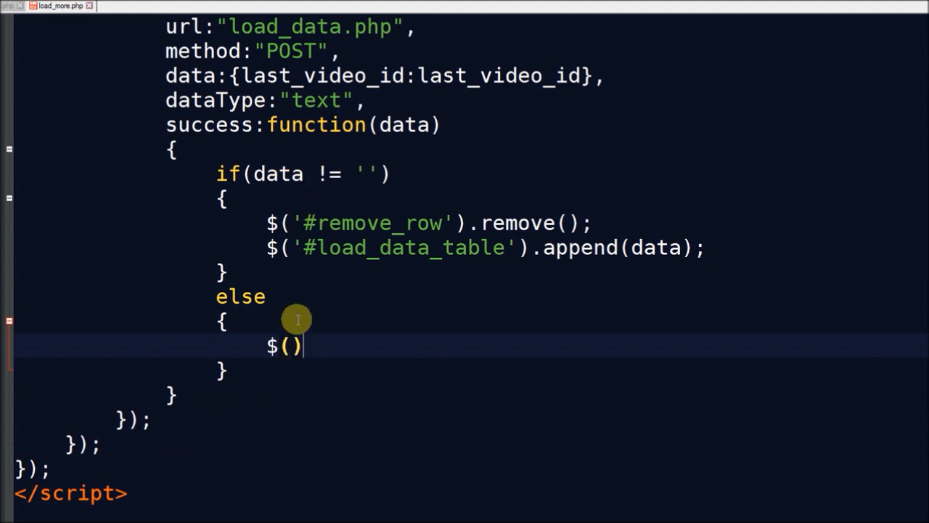
type("''")
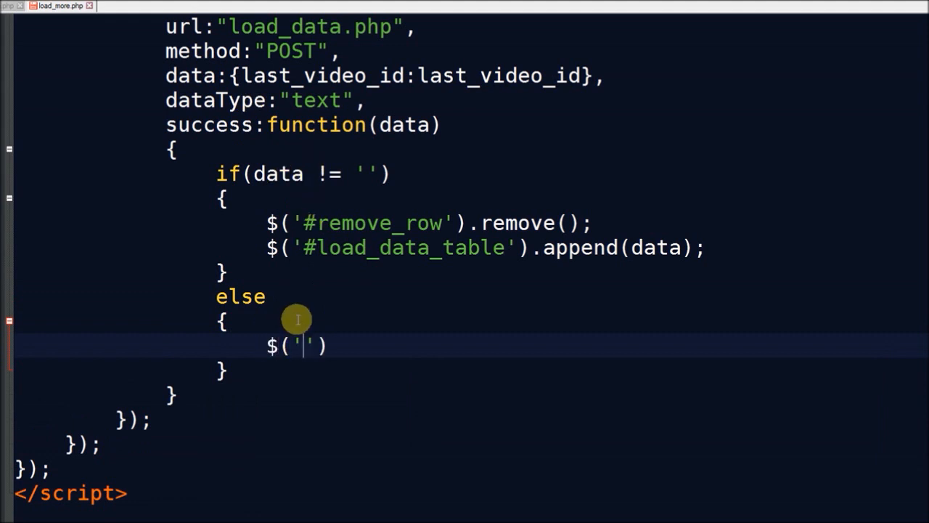
type("#btn_more")
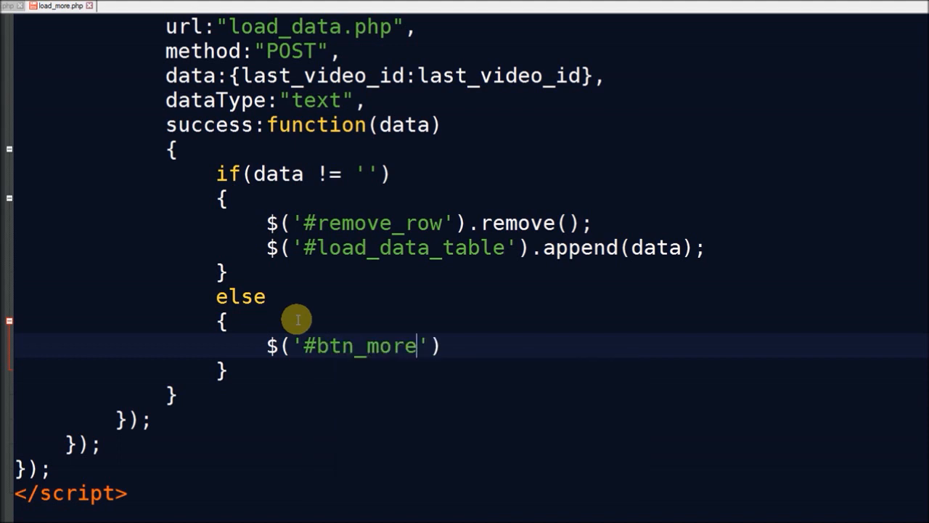
type(".html(\"No Da\");")
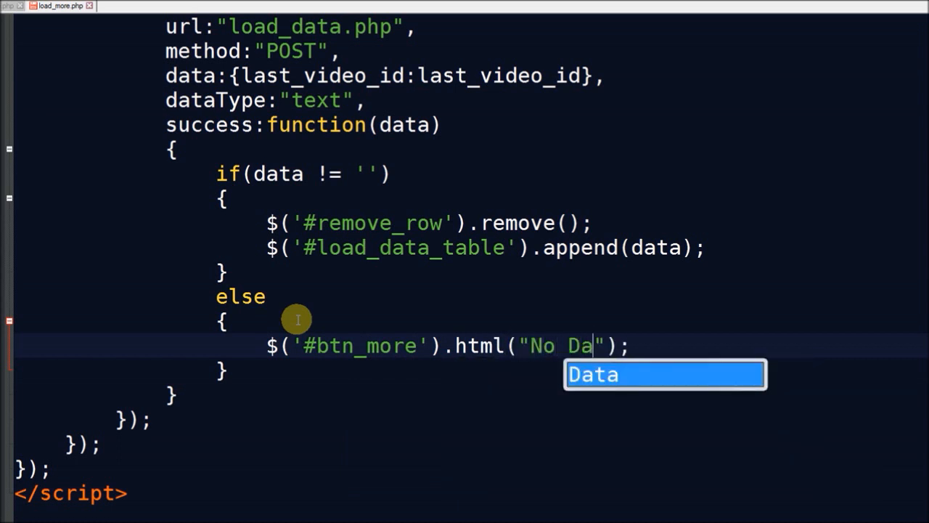
type("ta")
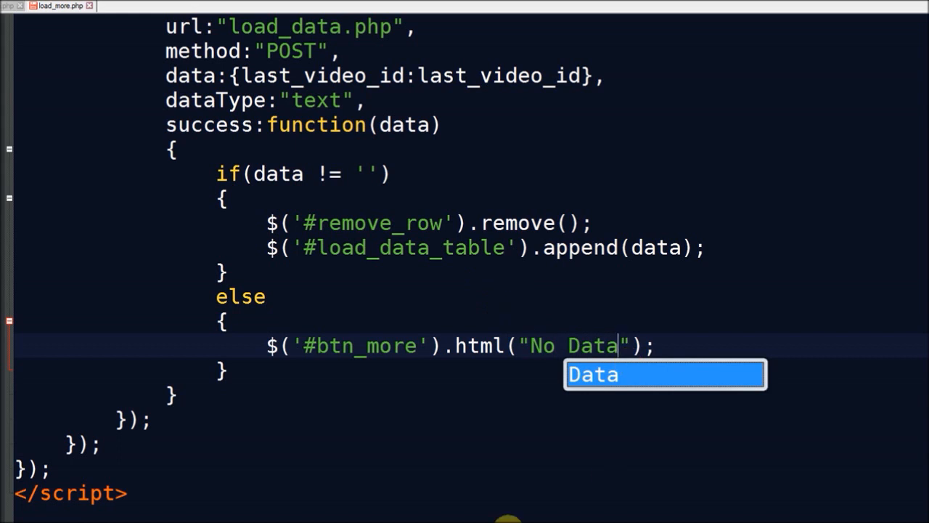
left_click(44, 6)
type("load_data.")
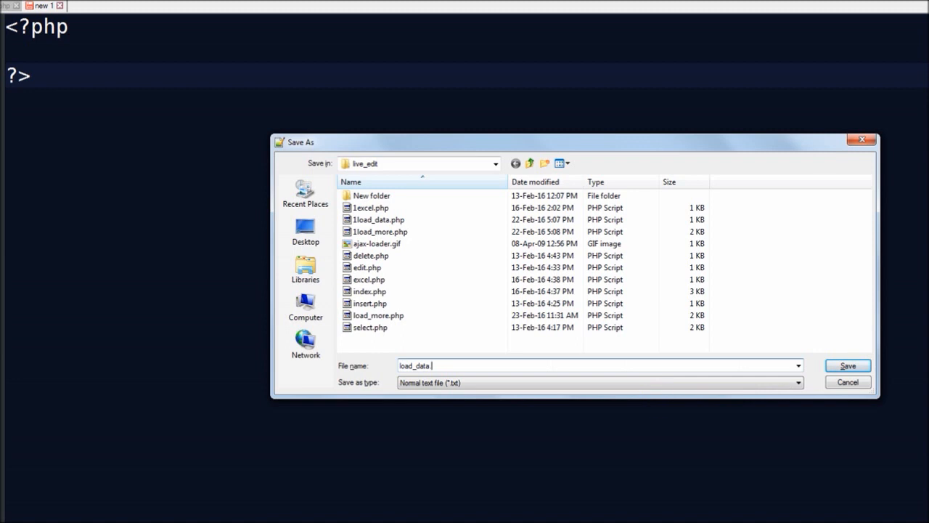
- Save the new file with empty PHP tags as load_data.php
left_click(848, 366)
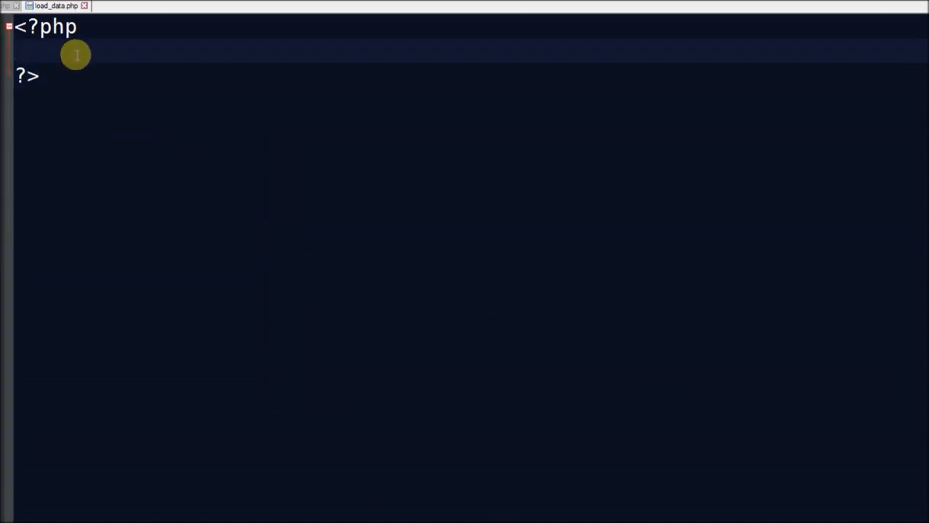
- Connect to test_db with mysqli_connect and declare empty $output and $video_id variables
type("$connect = mysqli_connect(\"localhost\", \"root\", \"\", \"test_db\");")
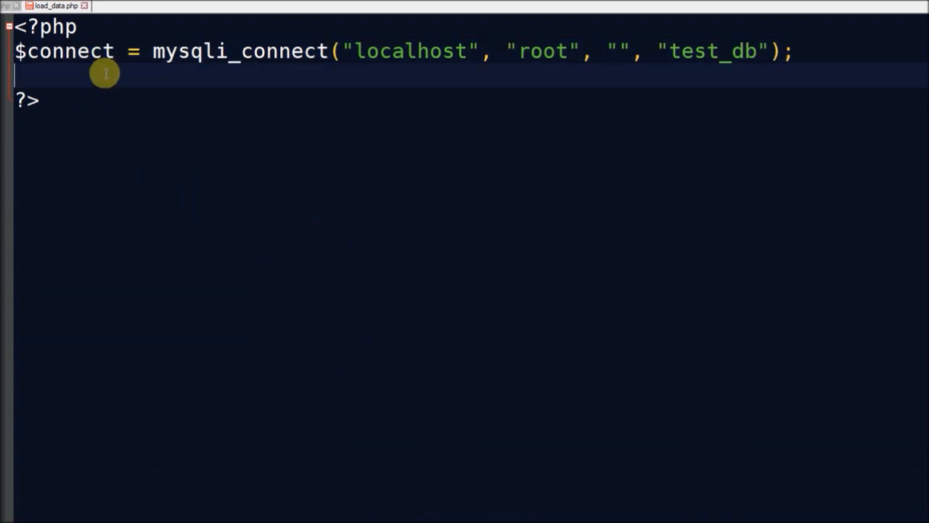
type("$output")
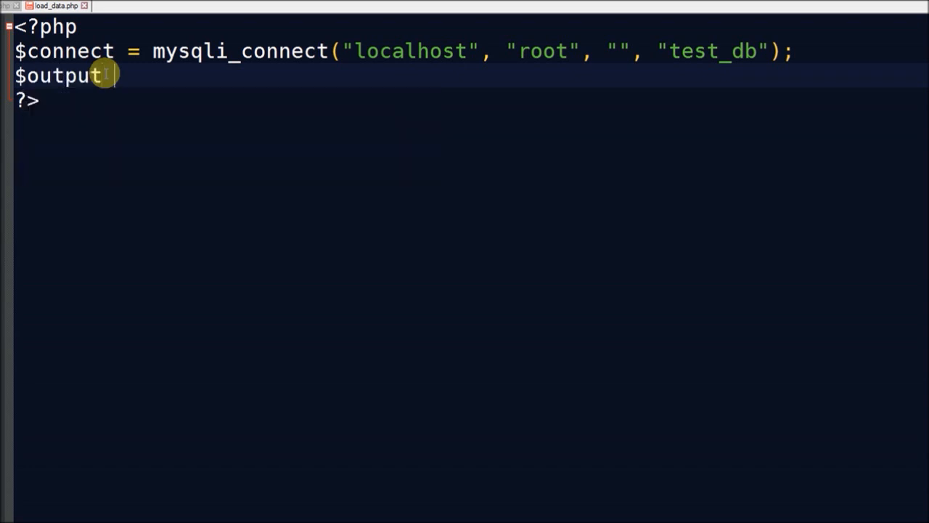
type("= '';")
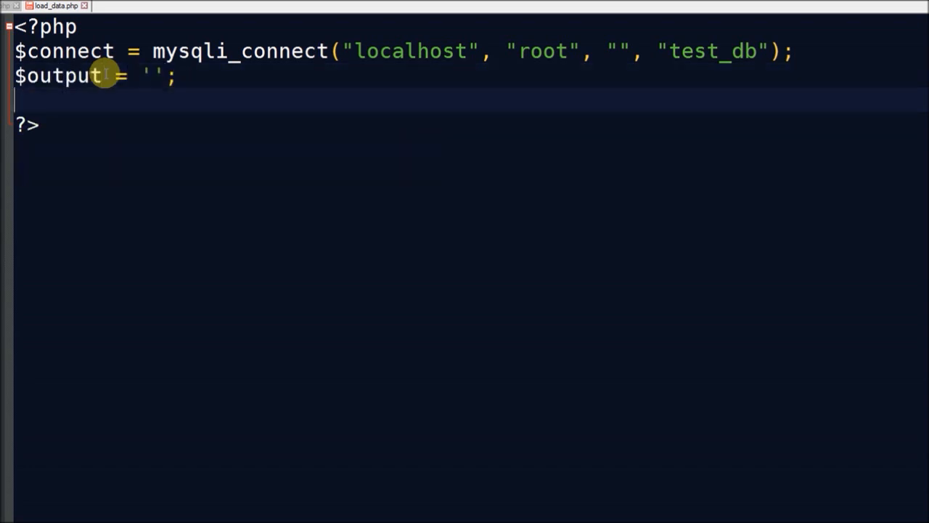
type("$video_id")
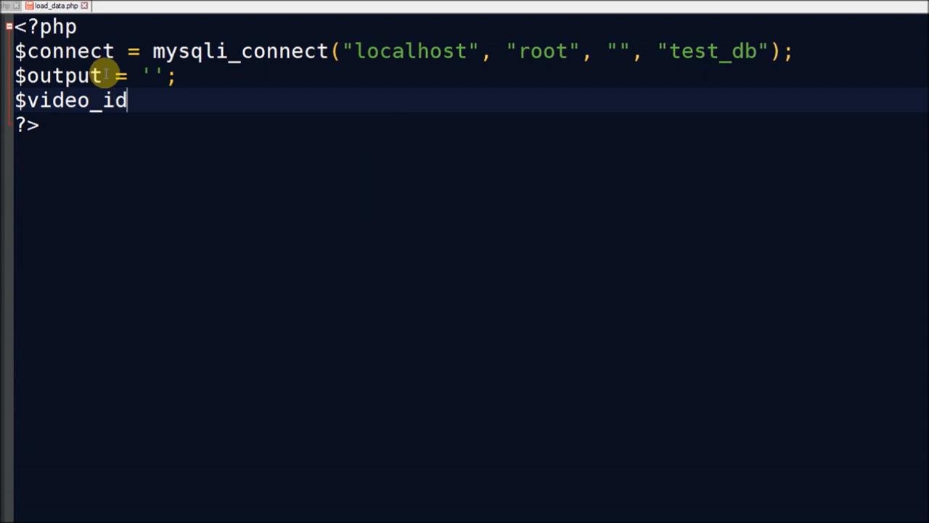
type("= '';")
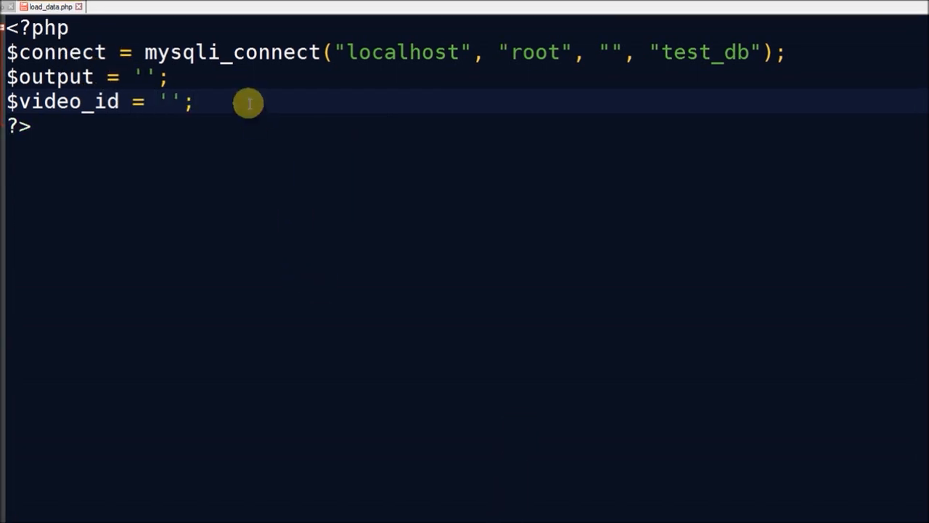
- Begin $sql as "SELECT * FROM tbl_video WHERE video_id > " with a concatenation placeholder
type("$sq")
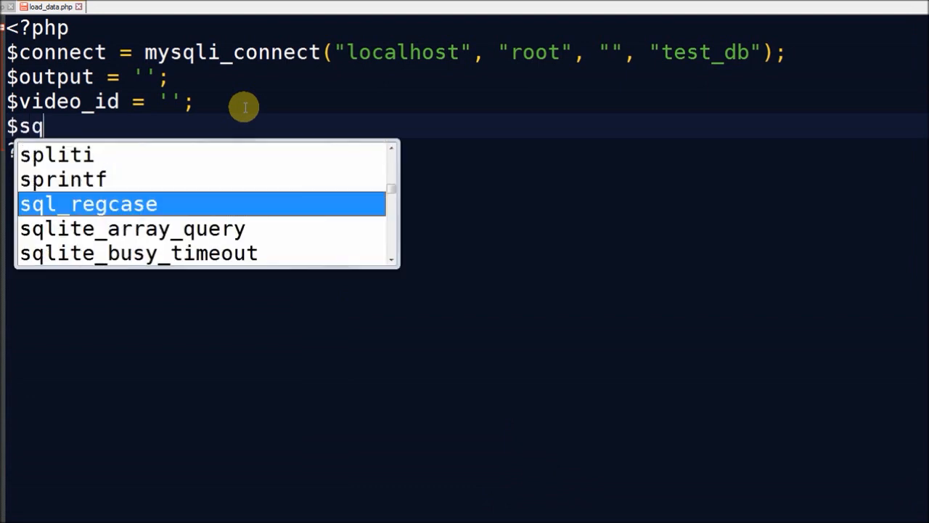
type("= \"SELE")
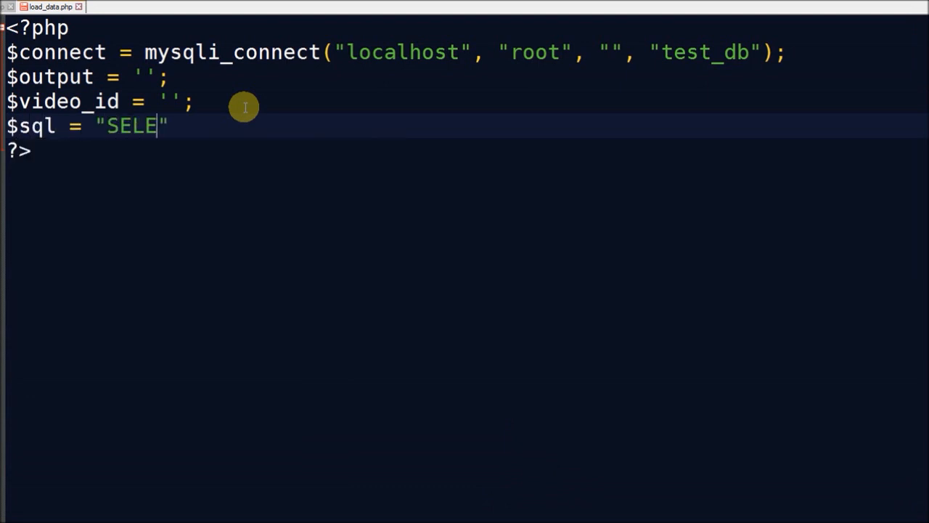
type("CT * FR")
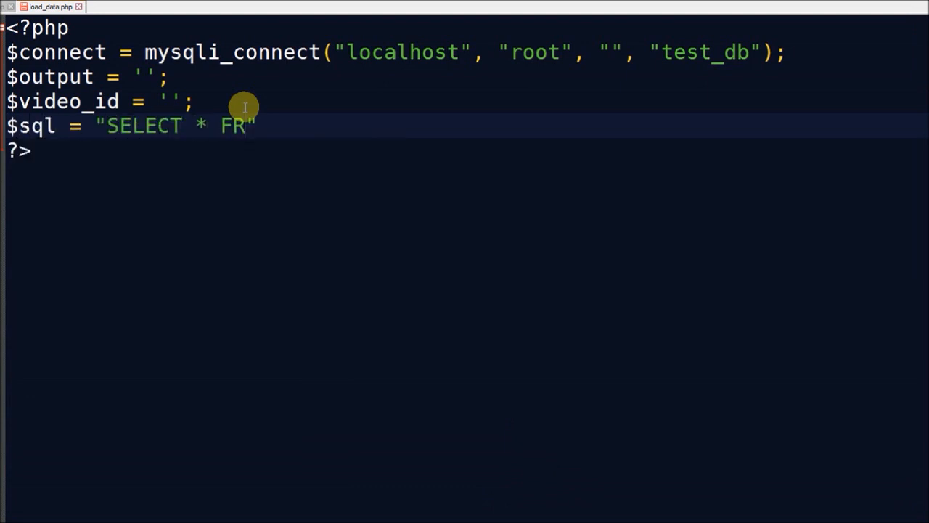
type("OM tbl_")
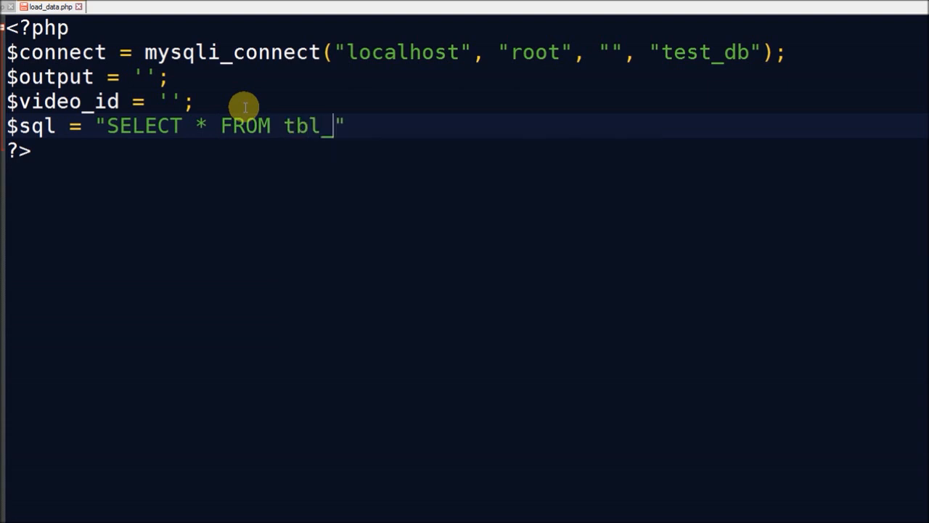
type("video WHERE video_id >")
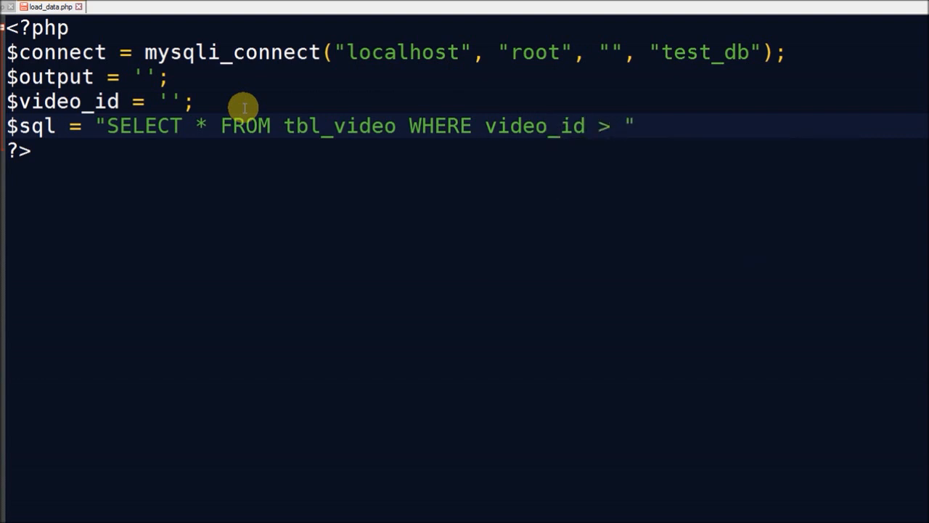
type("\"\"")
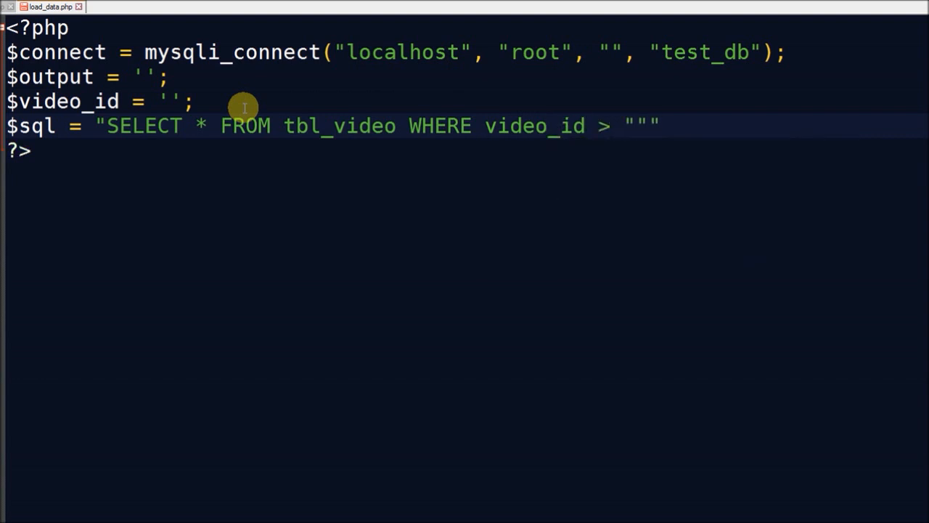
type("..")
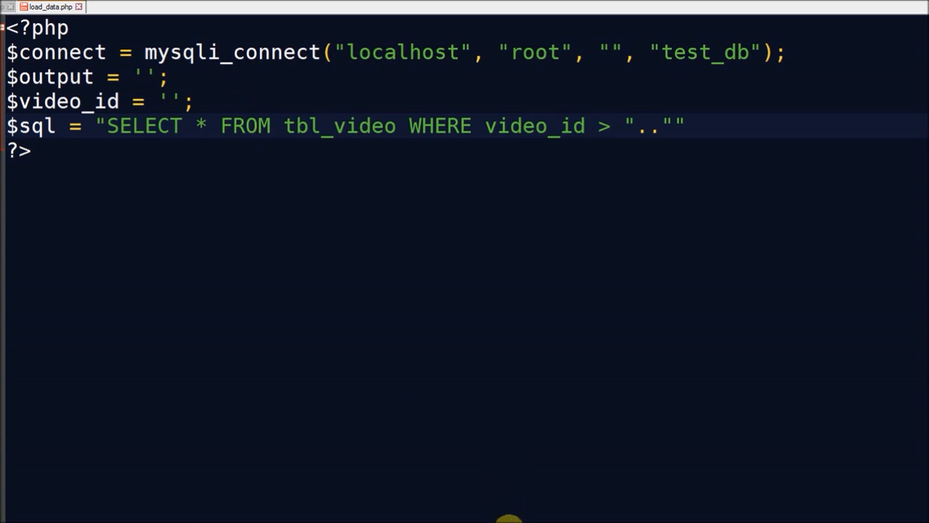
- Append the posted last_video_id and LIMIT 2 to the query, matching load_more.php's Ajax data
left_click(47, 7)
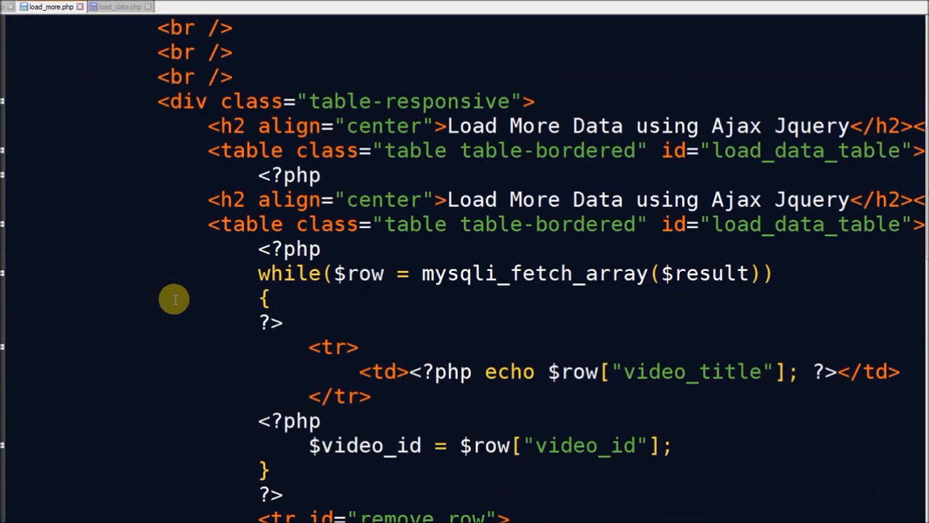
scroll("down", 3)
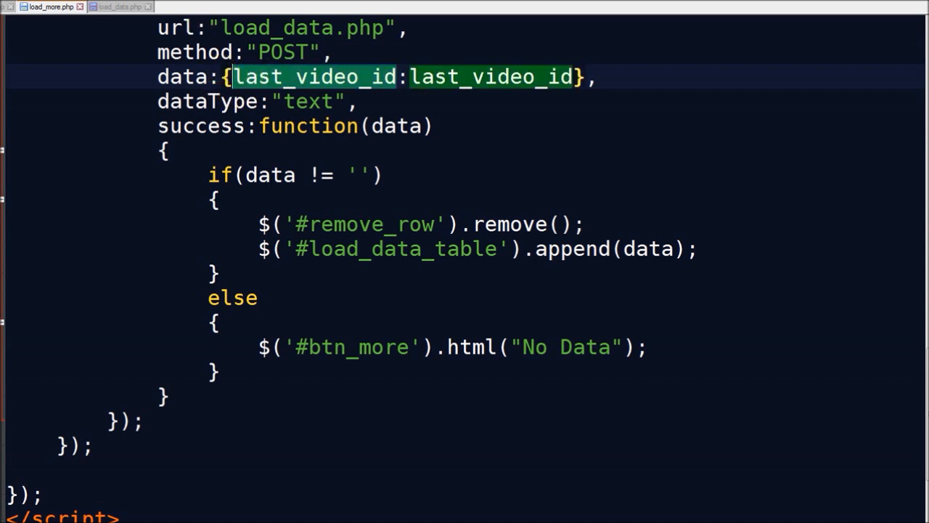
left_click(116, 7)
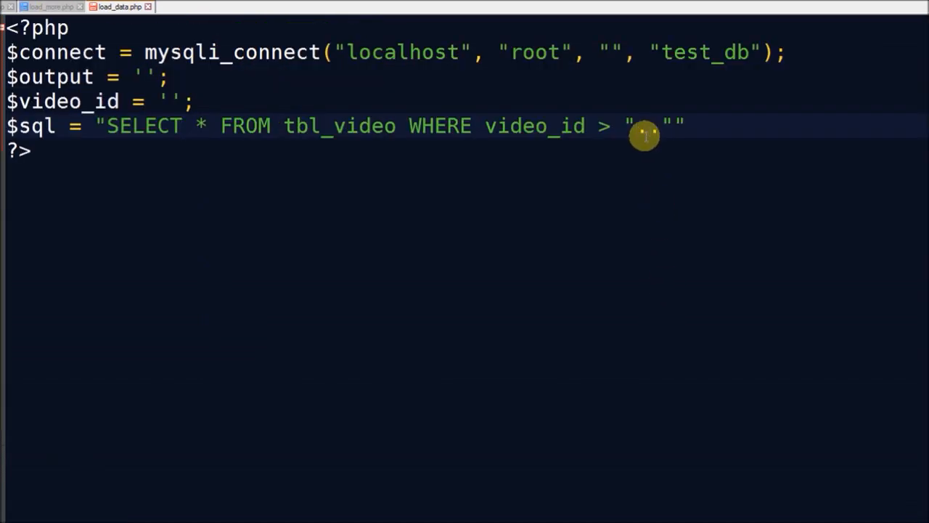
type(".$_POST[].")
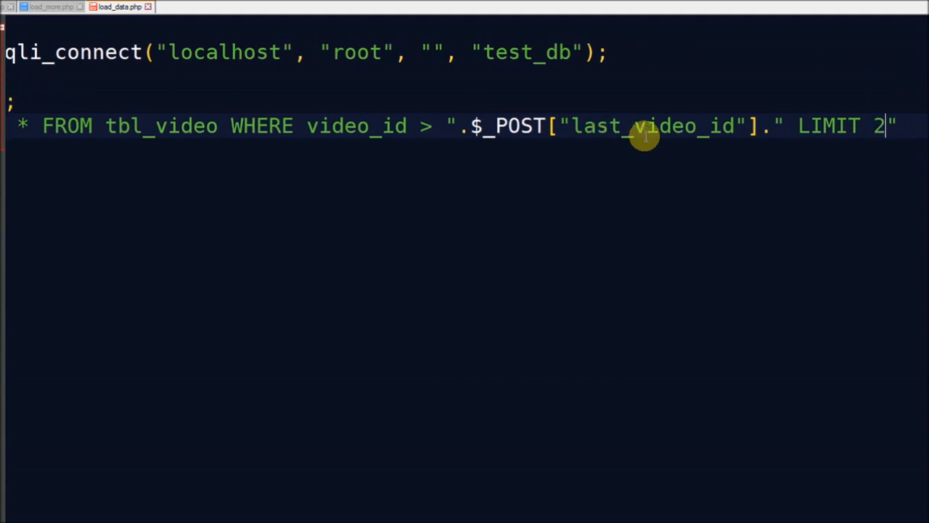
type(";")
type("$")
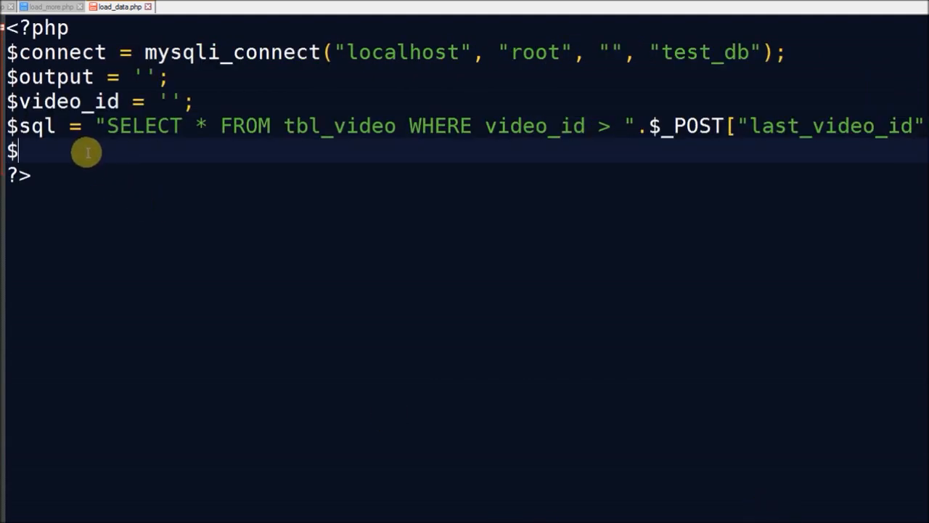
- Run the query with mysqli_query($connect, $sql) into $result and start an if statement
type("result =")
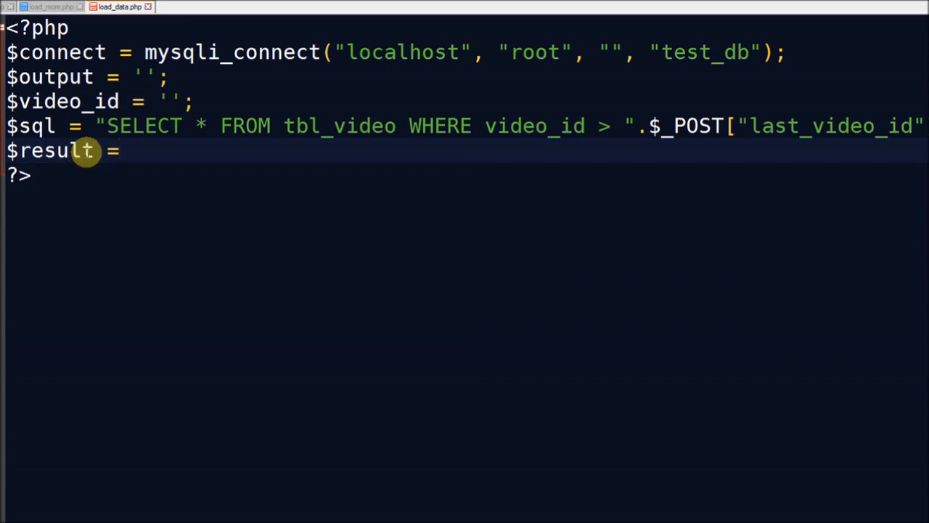
type("mysql_qu")
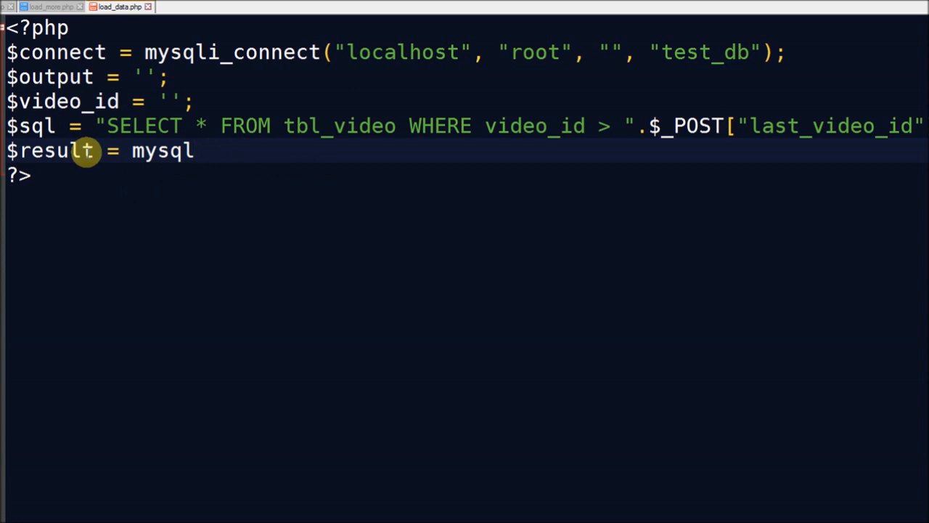
type("iq")
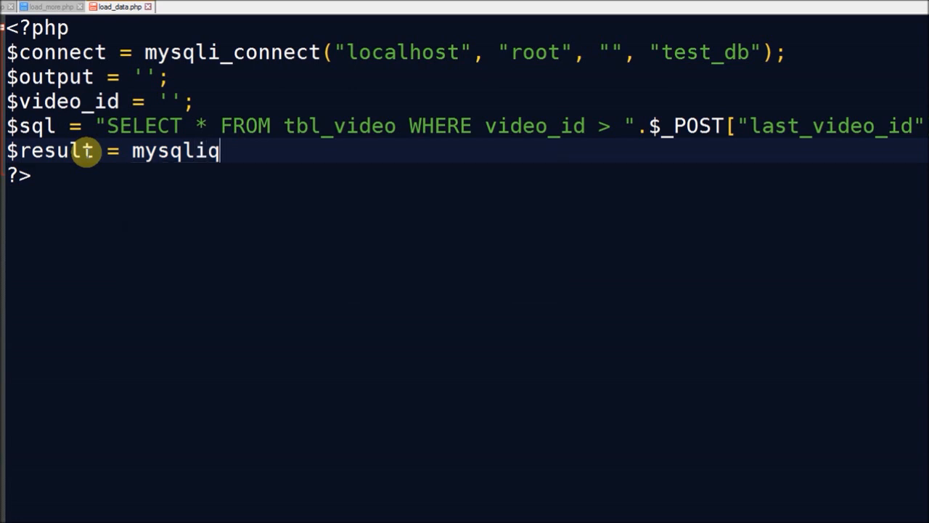
type("_")
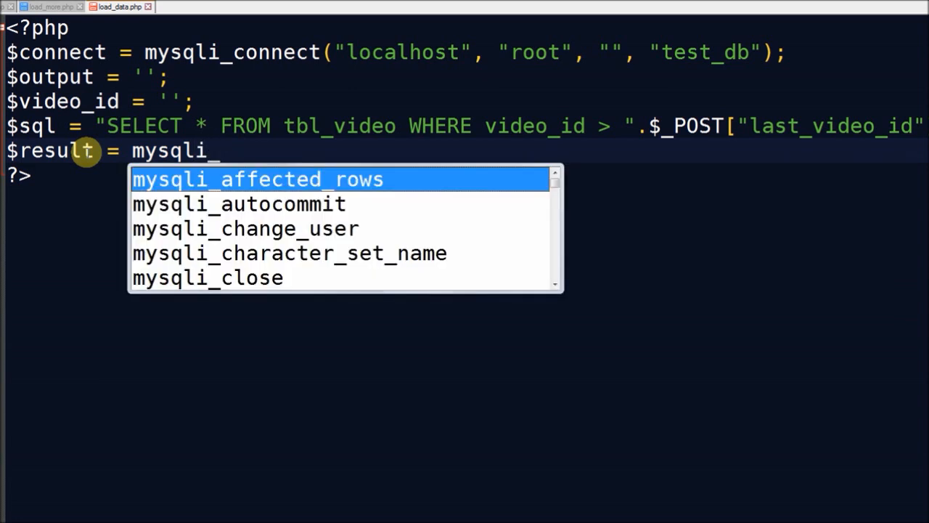
type("query(")
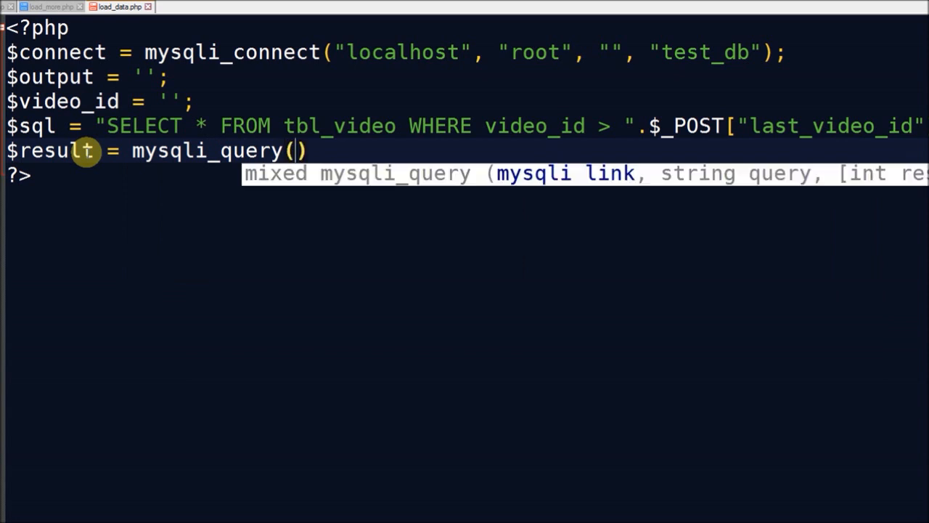
type("$connect,")
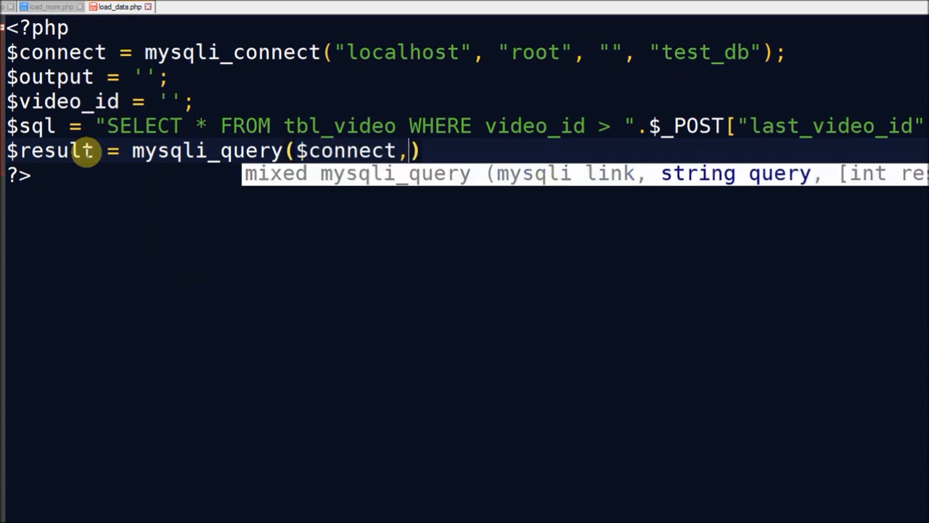
type("$sql")
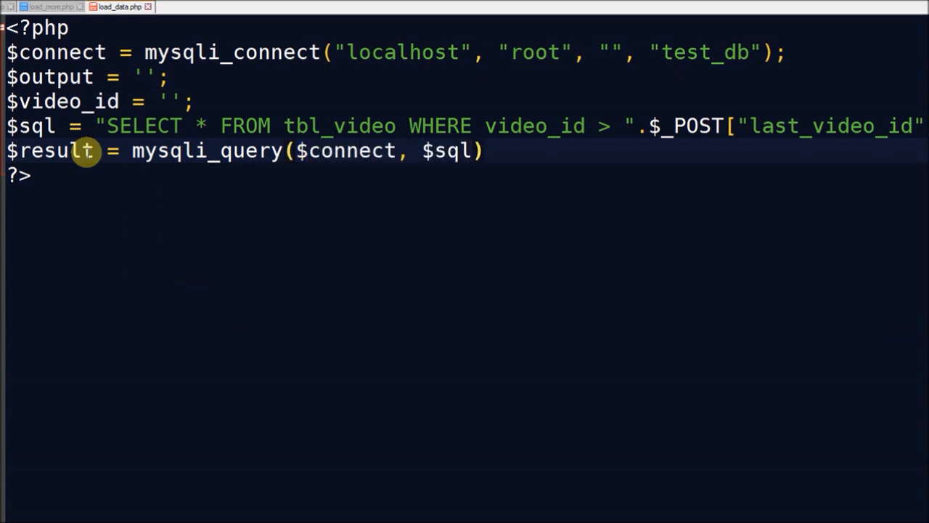
type(";")
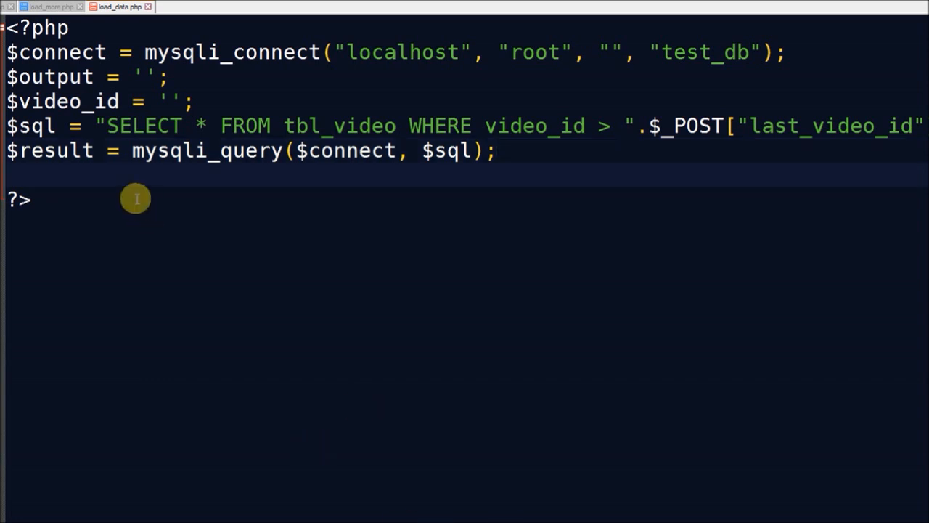
type("if()")
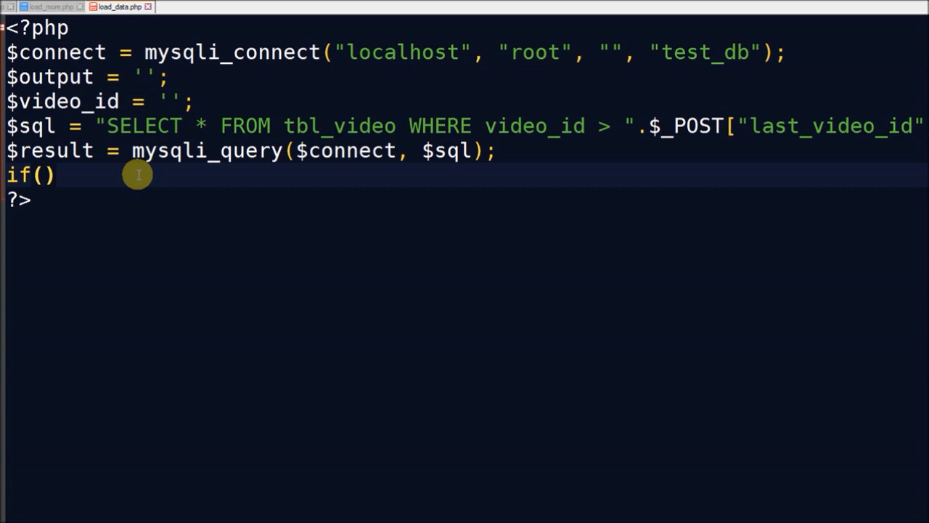
- Set the if condition to mysqli_num_rows($result) > 0 and open its block
type("mysqli")
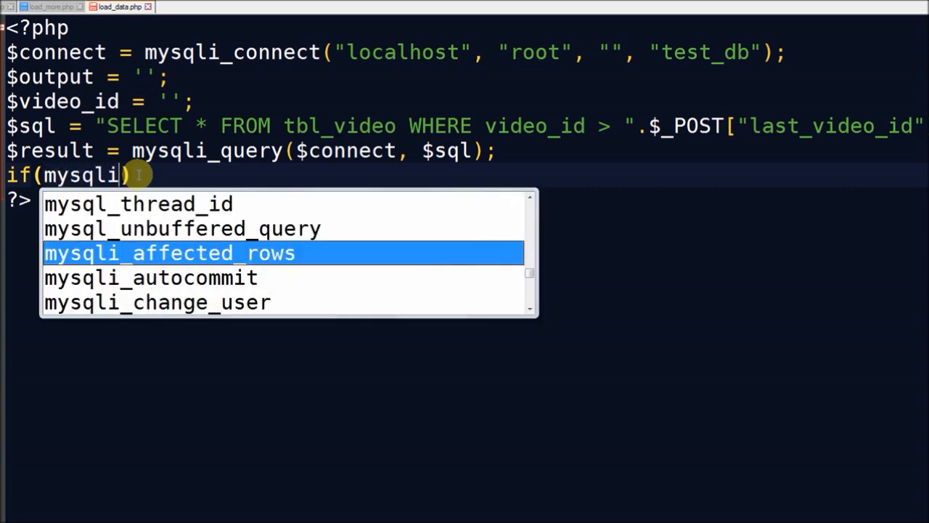
type("_num_rows(")
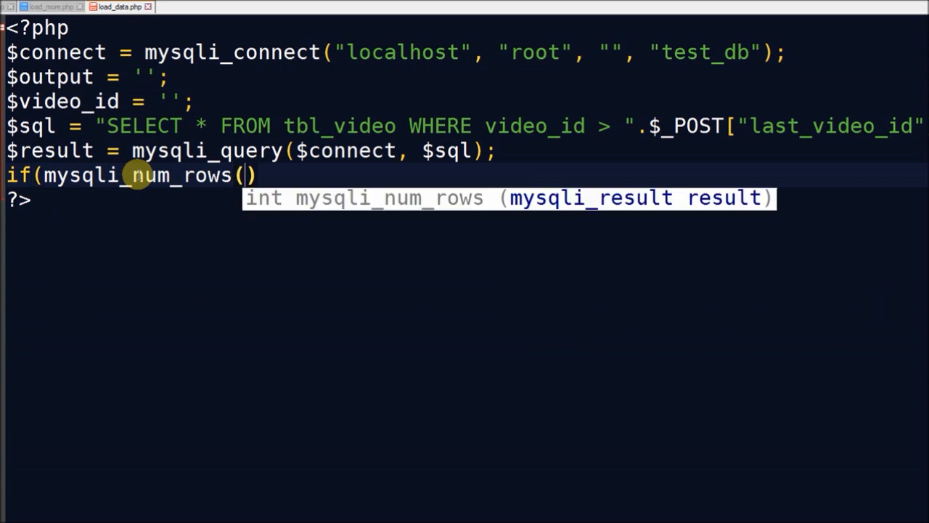
type("$result")
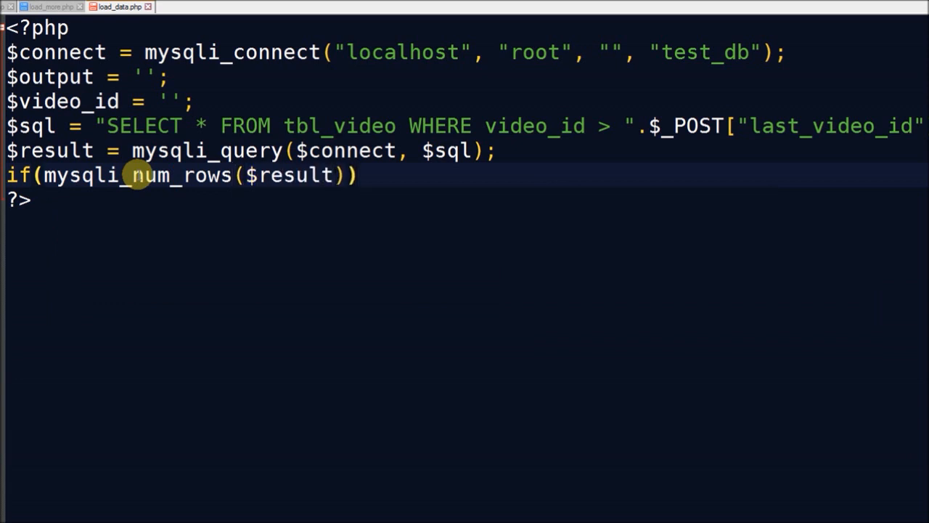
type(">")
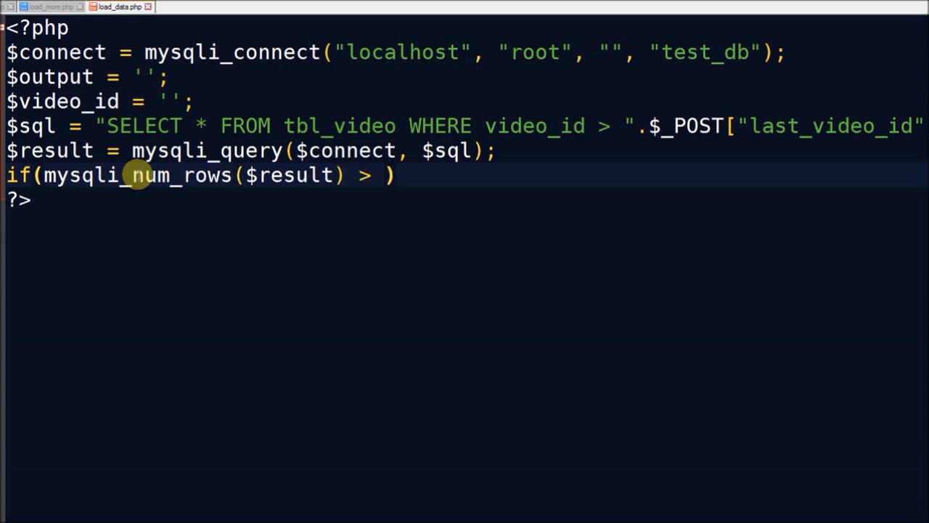
type("0")
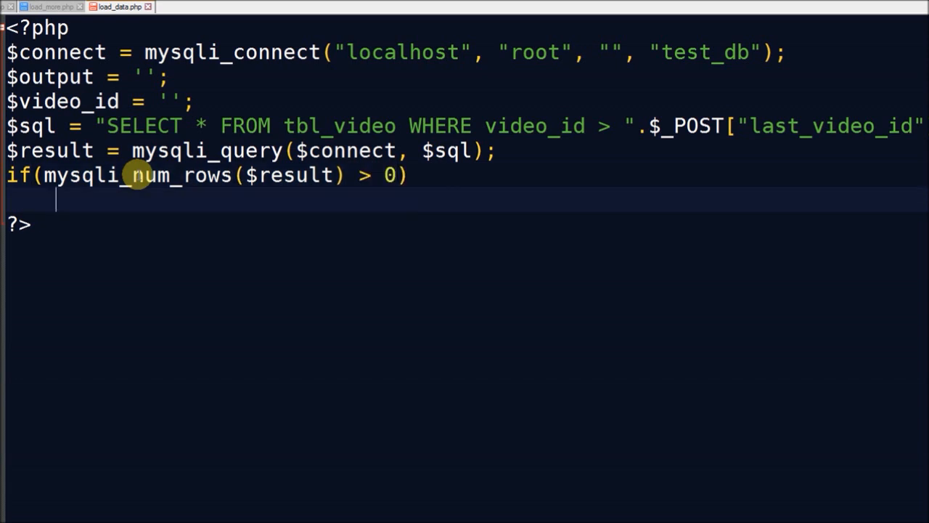
type("{")
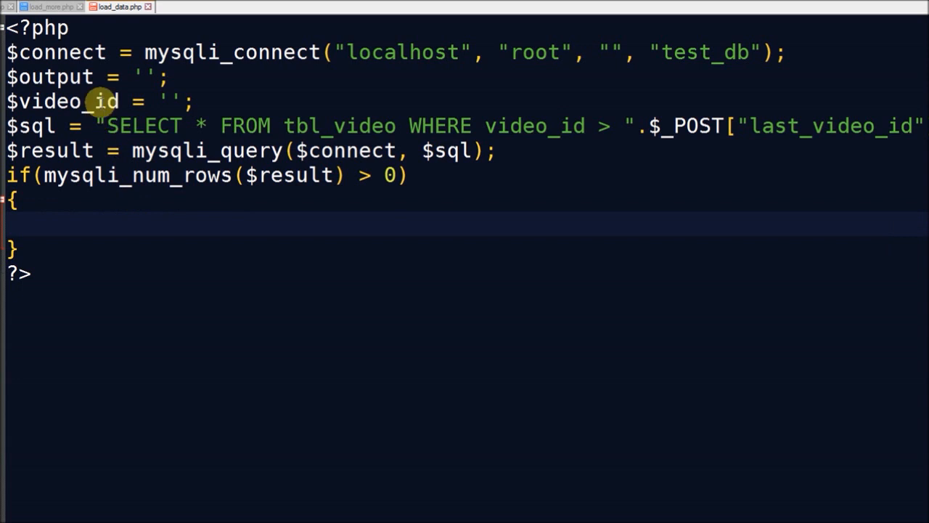
- Add a while loop assigning $row = mysqli_fetch_array($result)
double_click(65, 100)
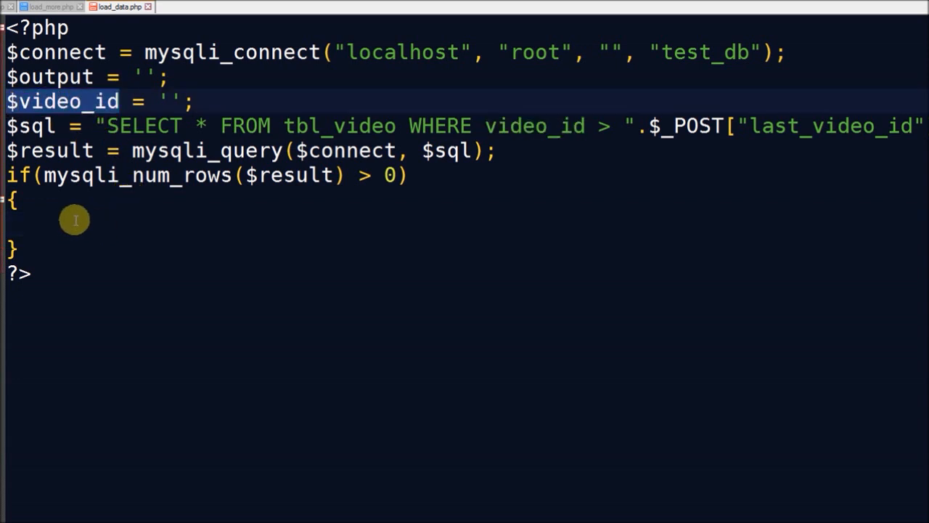
type("while")
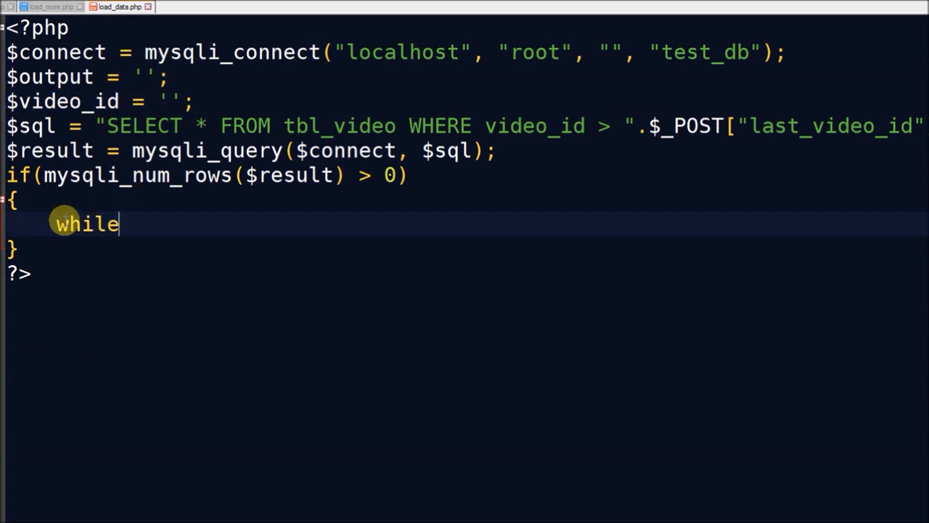
type("($row)")
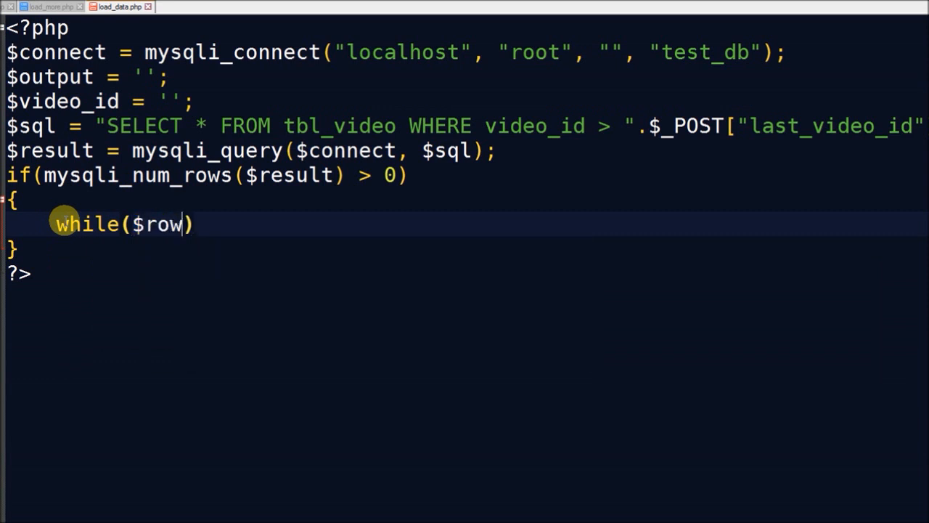
type("= mysql")
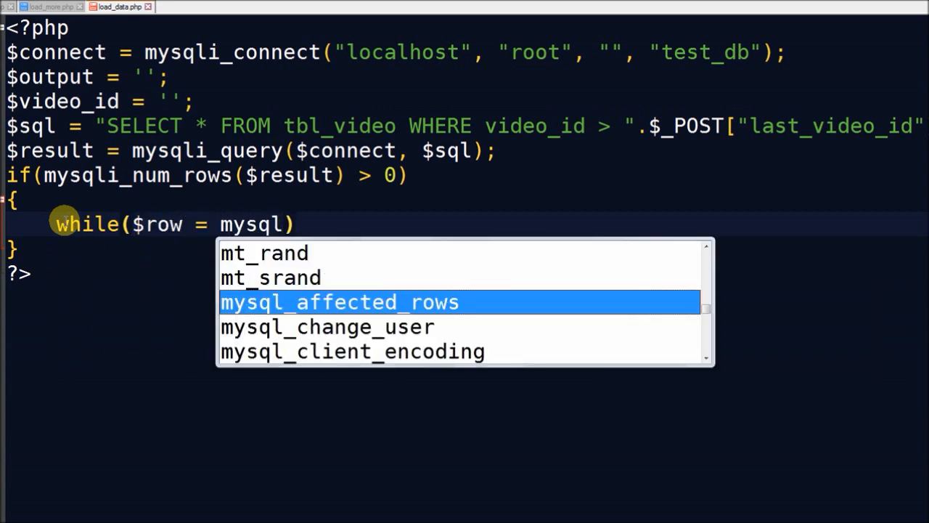
type("i_fetch_array($")
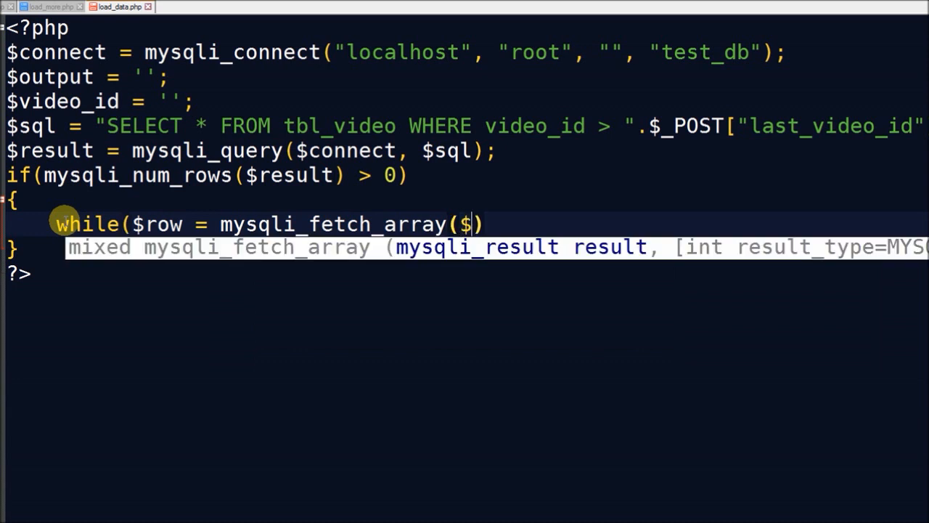
type("result")
type("{")
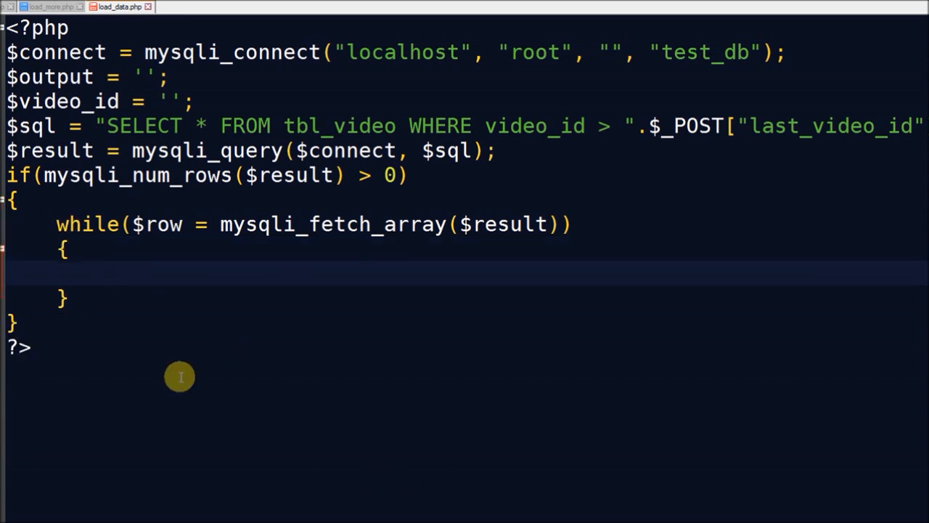
- Inside the loop, store $row["video_id"] in $video_id
type("$$video_id")
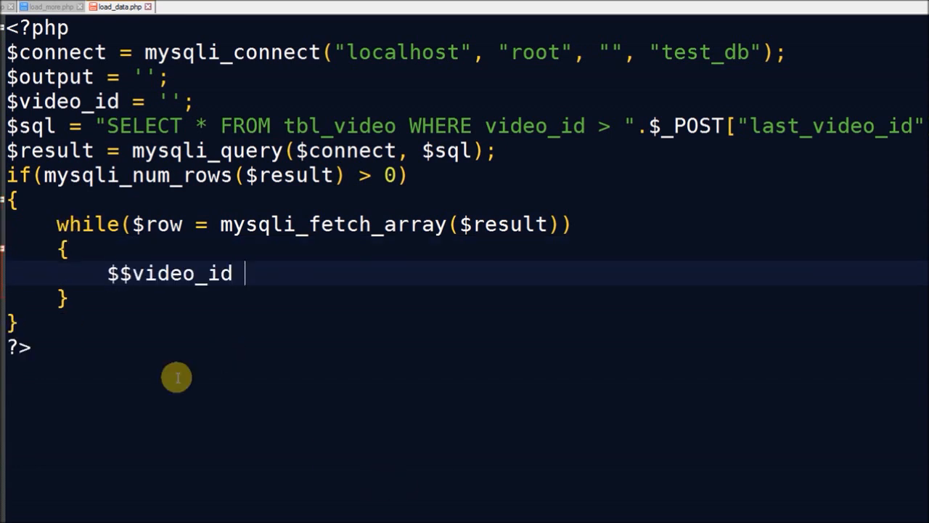
type("= $row[]")
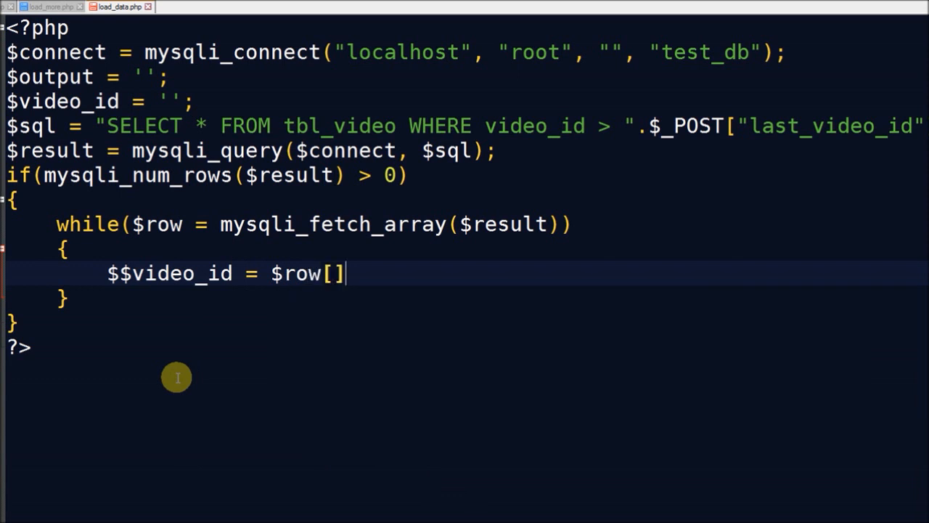
type("\"\"];")
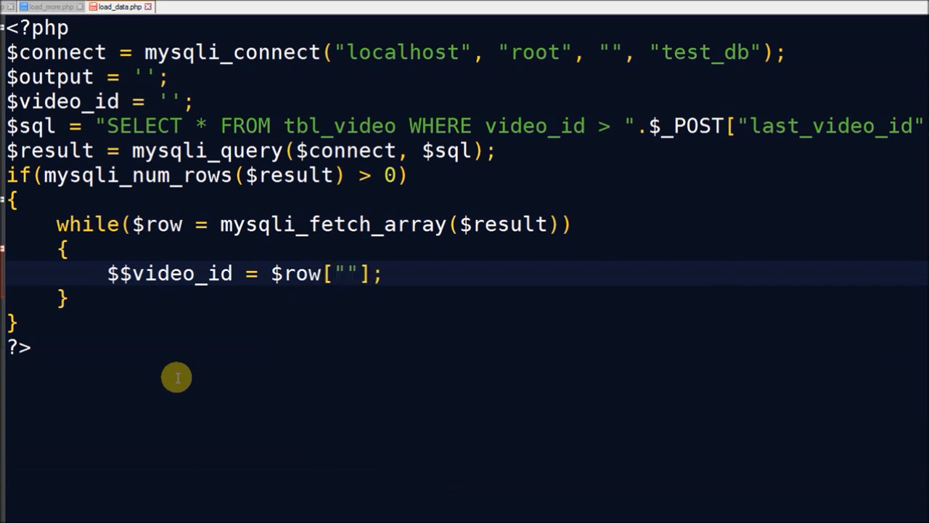
type("video_id")
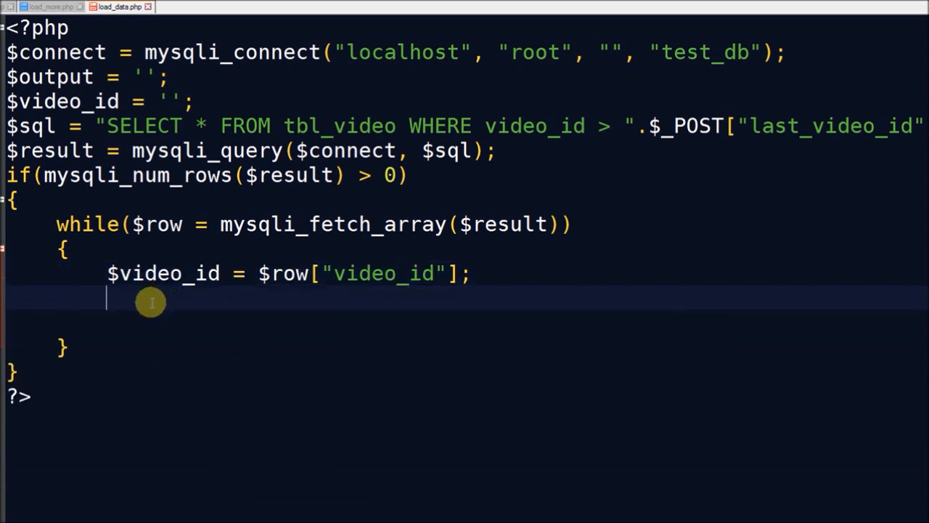
- Append a tbody table row containing $row["video_title"] to $output
type("$output .= '")
type("';")
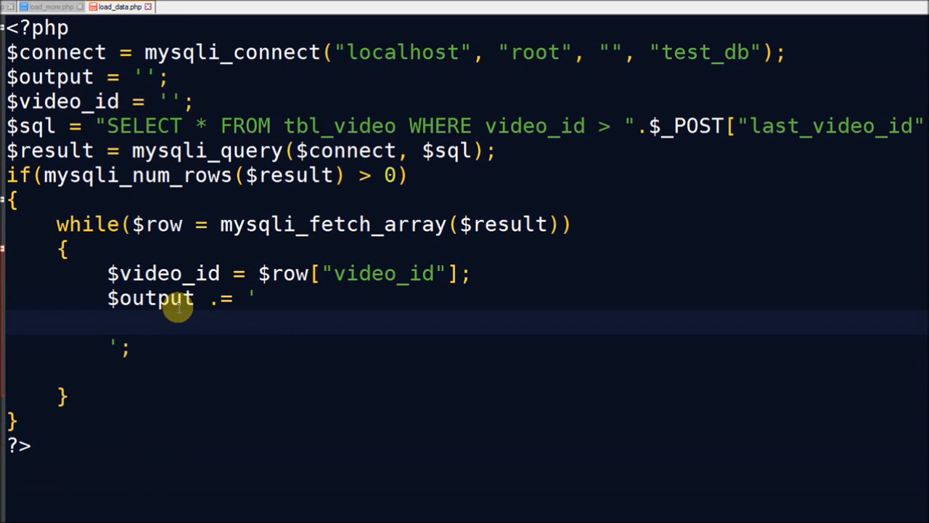
type("<tr>")
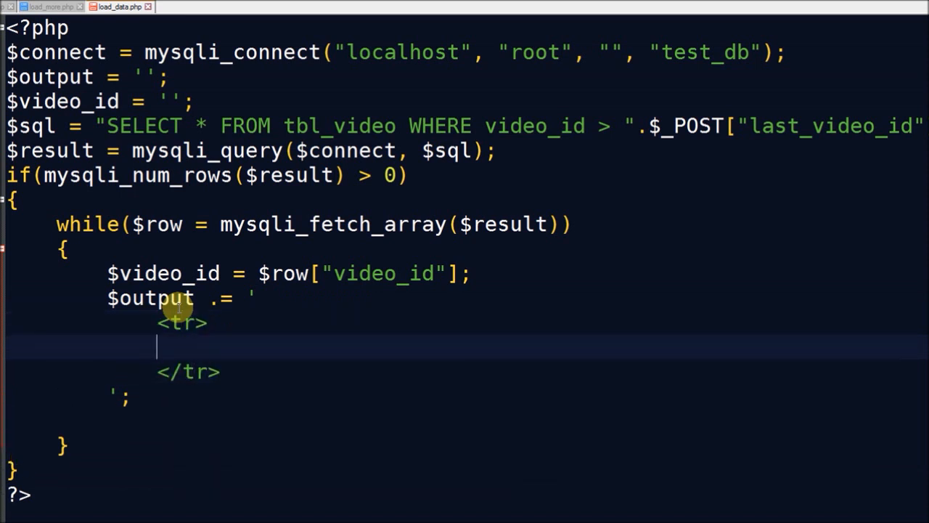
type("<td></")
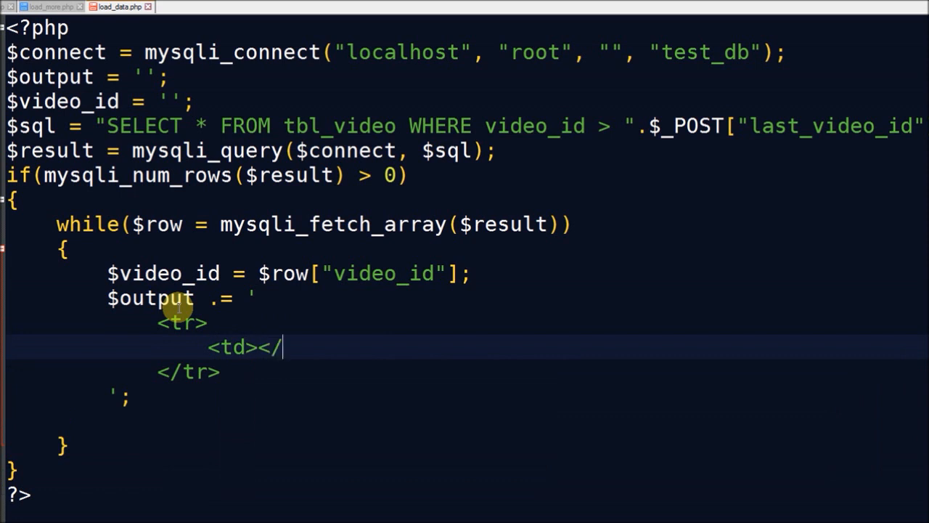
type("''")
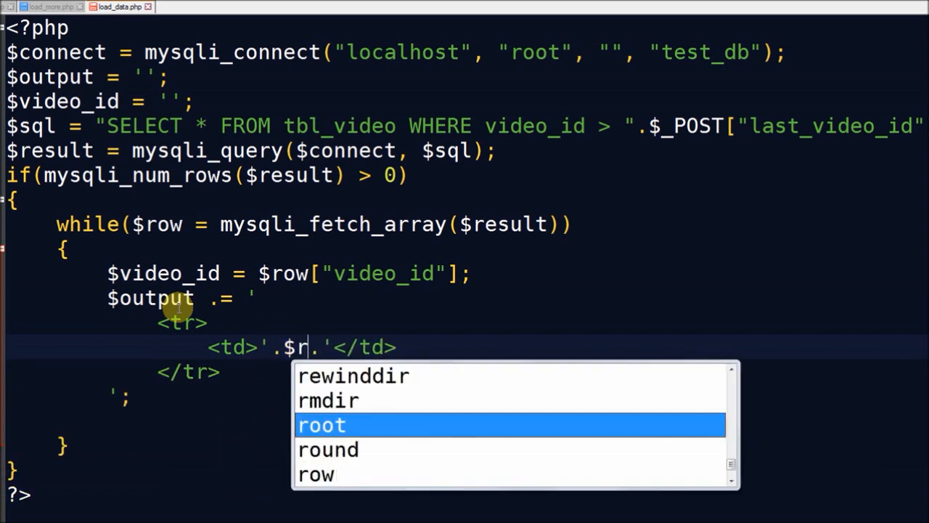
type("ow[\"\"]")
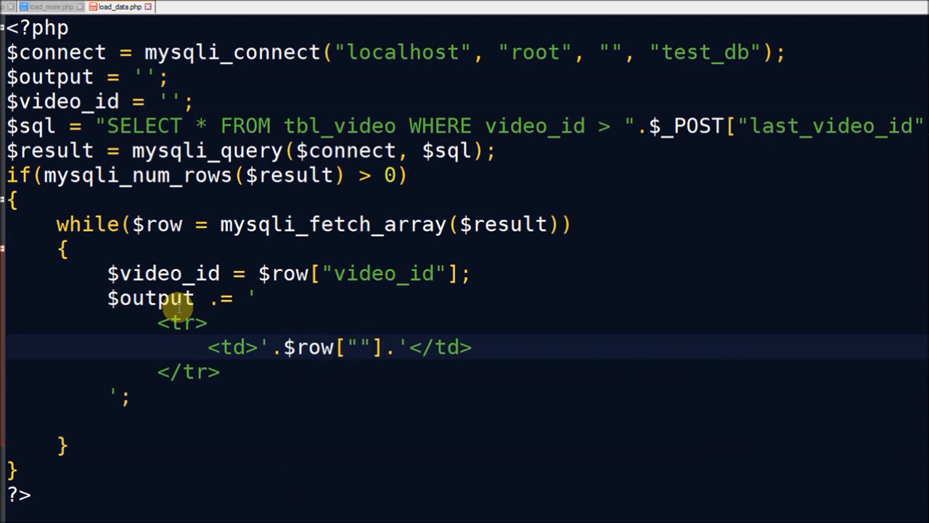
type("video_title")
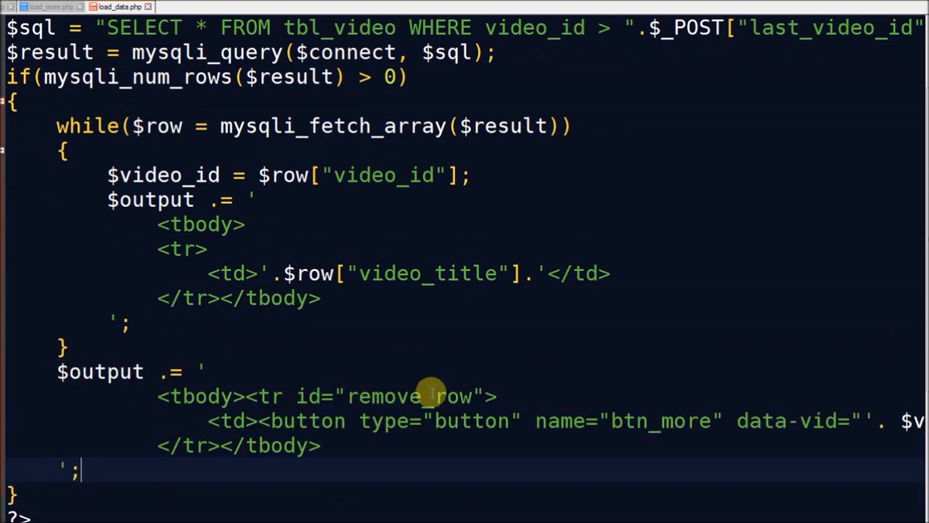
- Add echo $output; after the output block in load_data.php
double_click(410, 395)
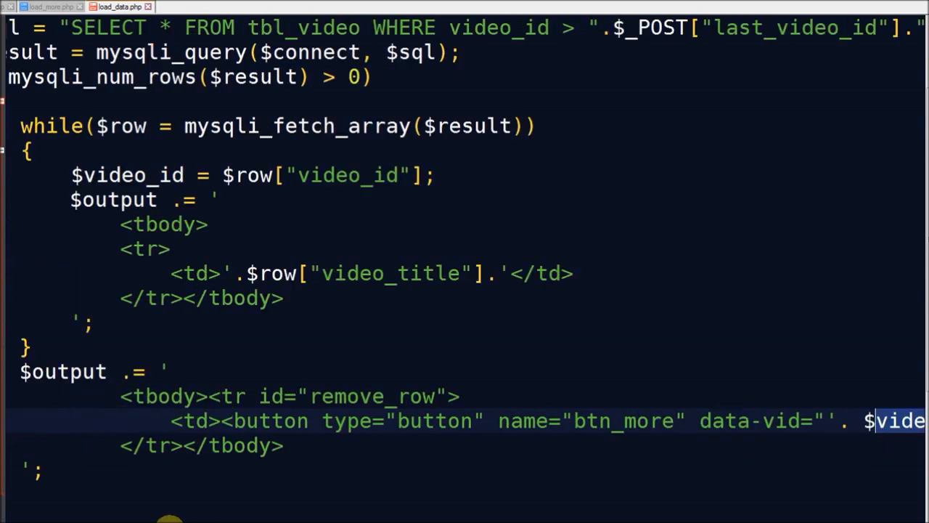
double_click(167, 175)
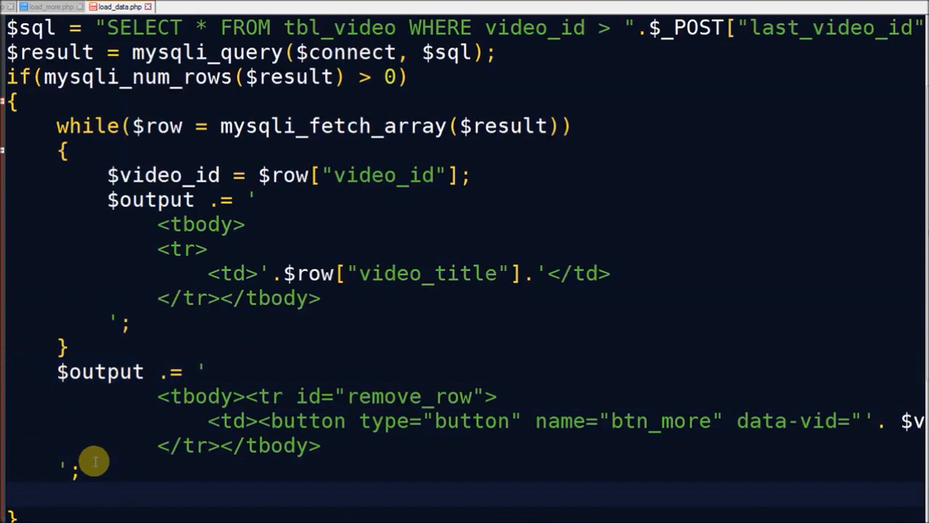
type("echo")
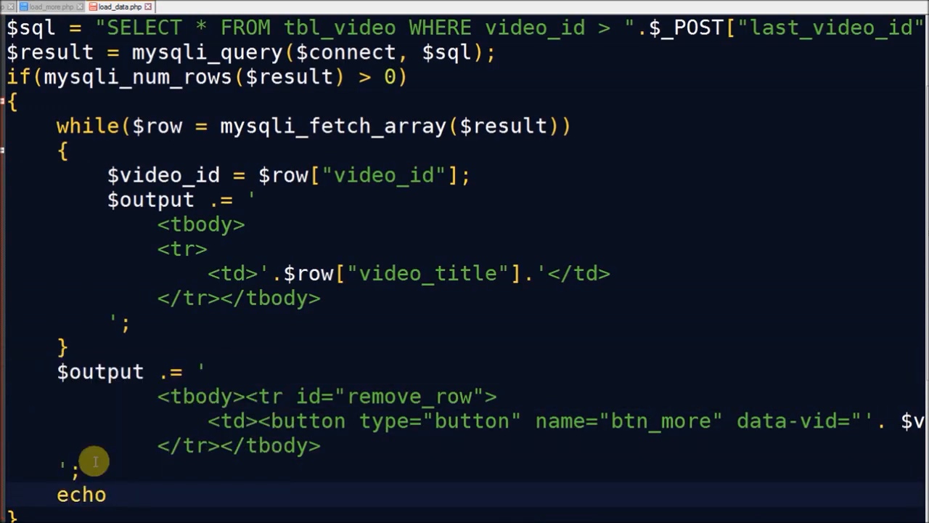
type("$output;")
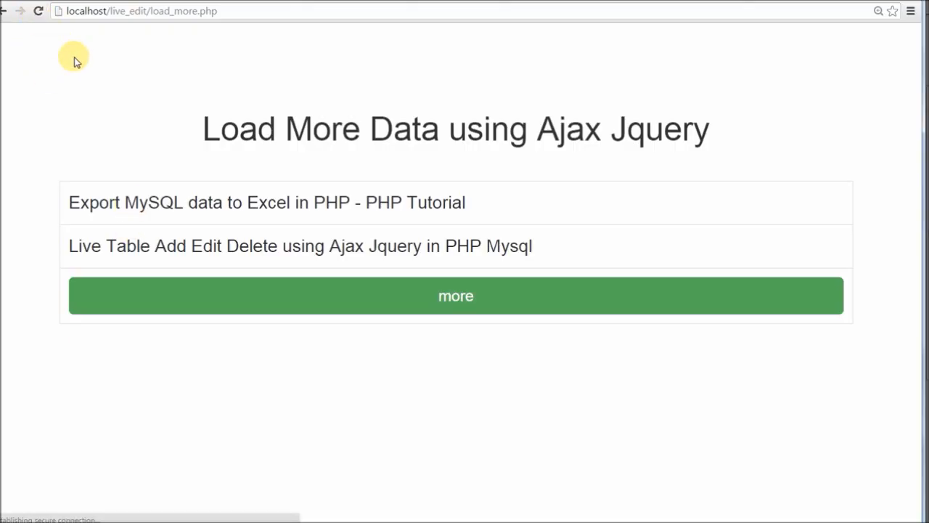
- Load further batches of titles until twelve are listed and the button reads "No Data"
left_click(455, 296)
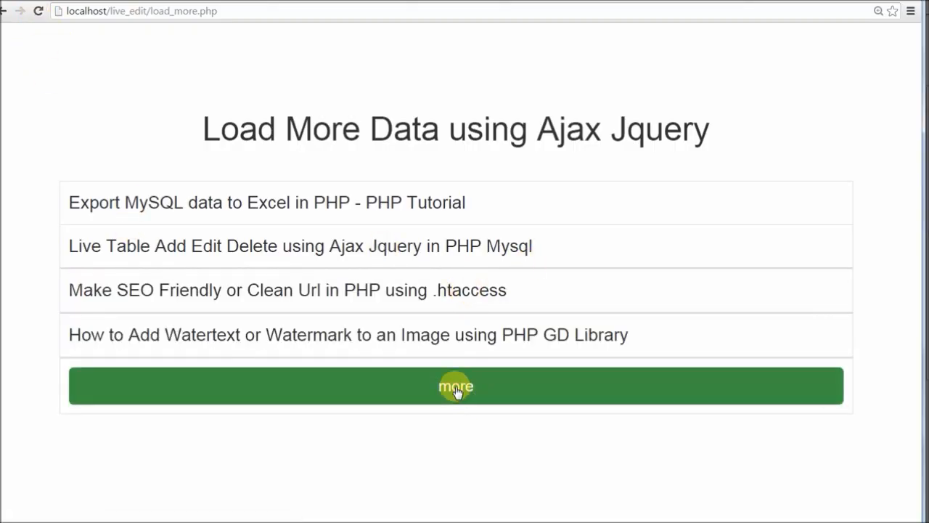
left_click(456, 385)
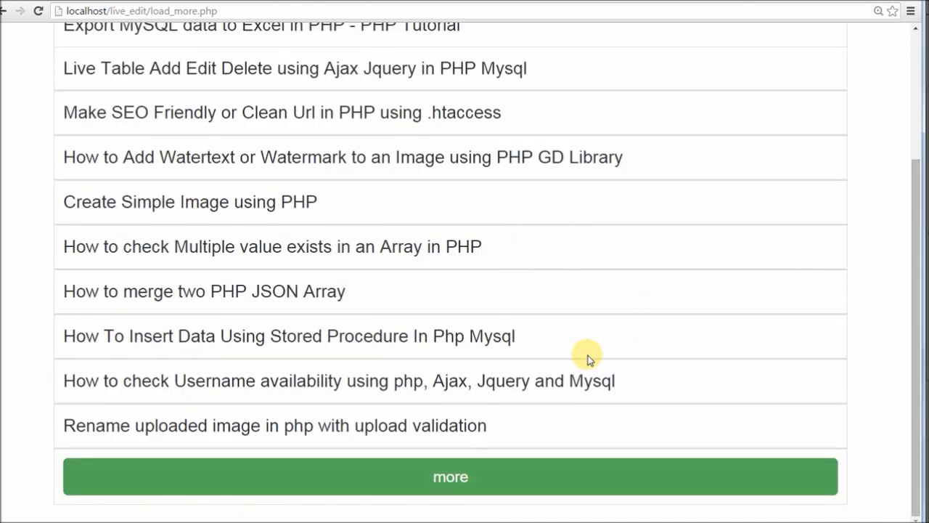
left_click(451, 476)
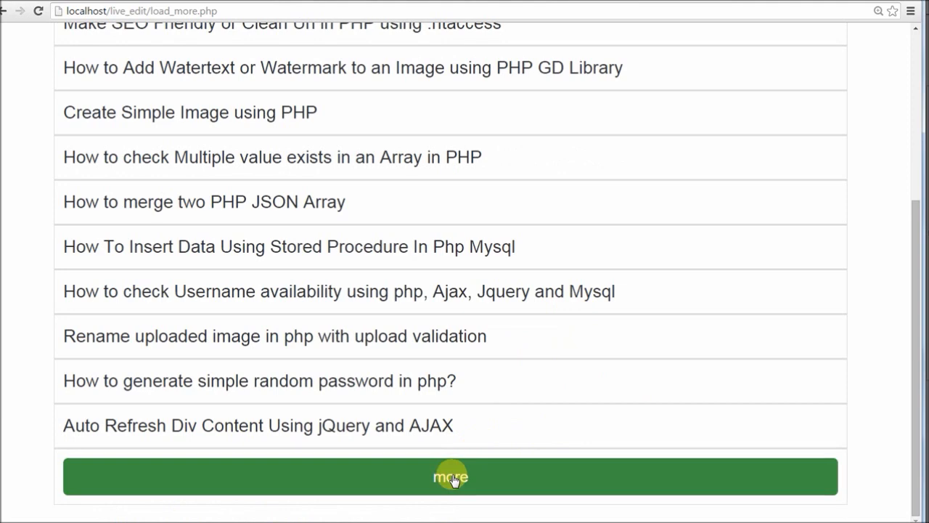
left_click(450, 476)
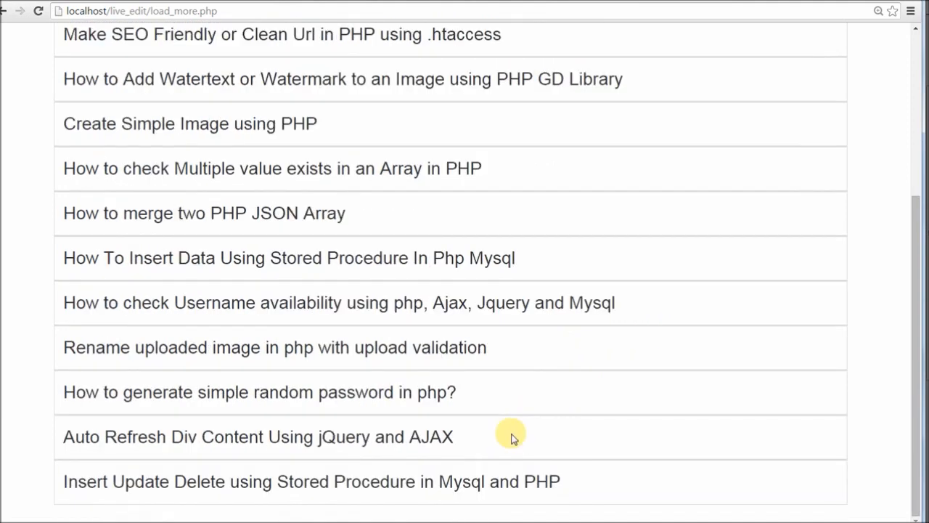
mouse_move(461, 377)
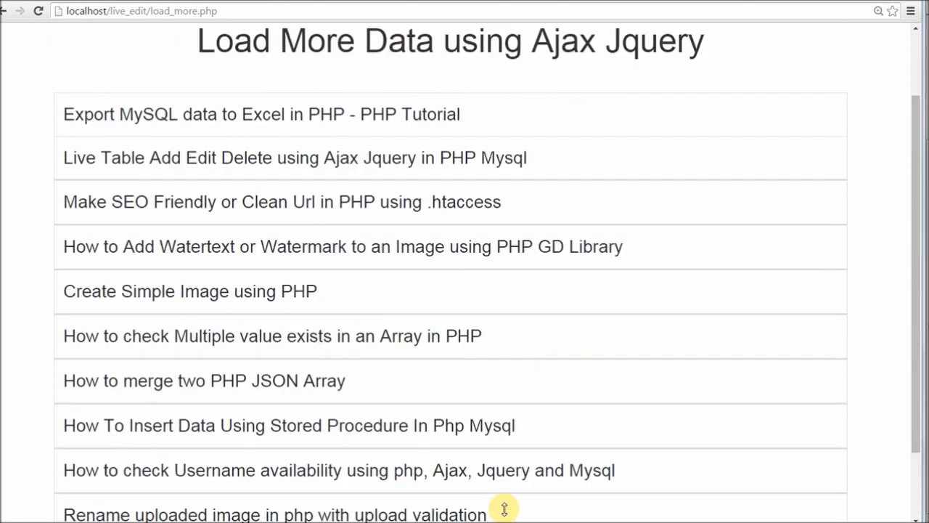
scroll("down", 3)
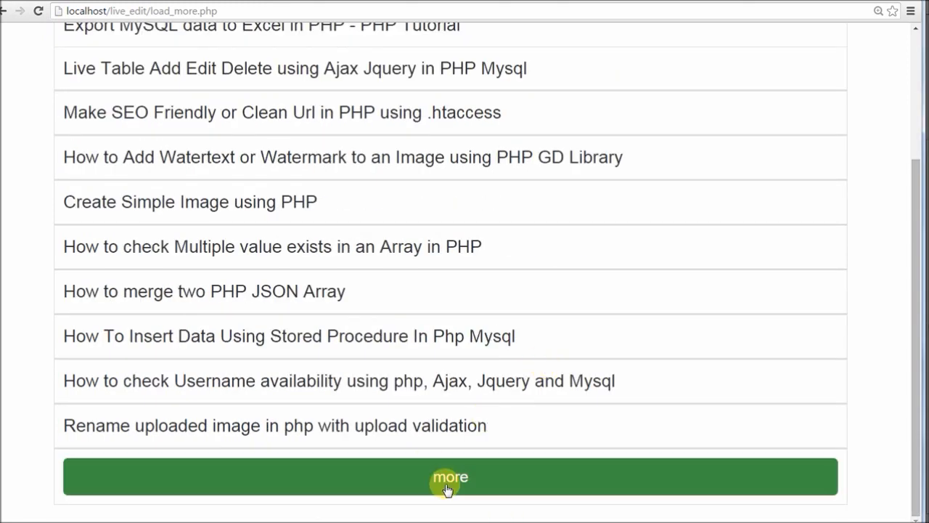
left_click(450, 477)
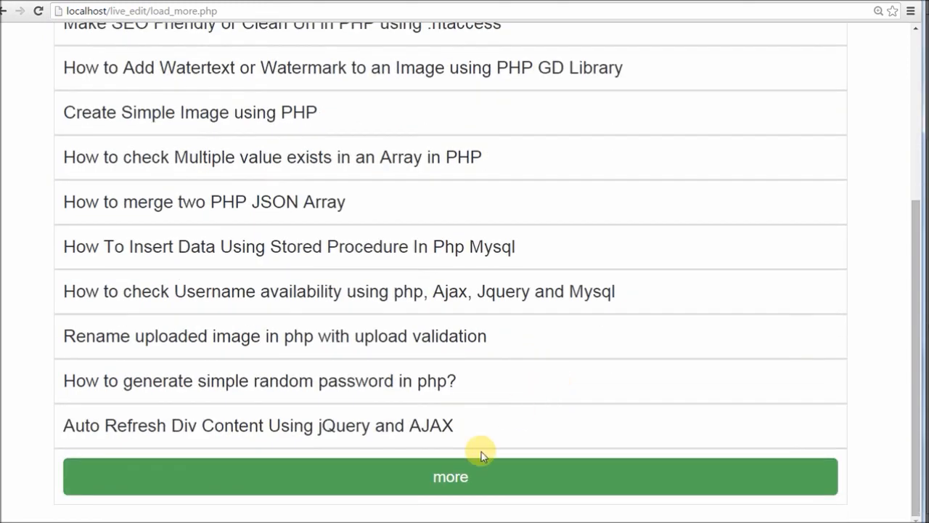
left_click(450, 476)
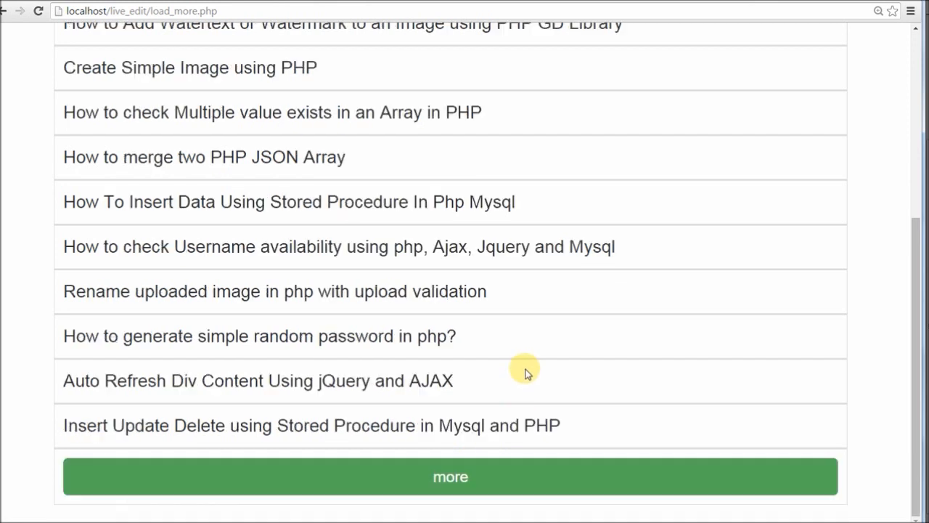
left_click(450, 477)
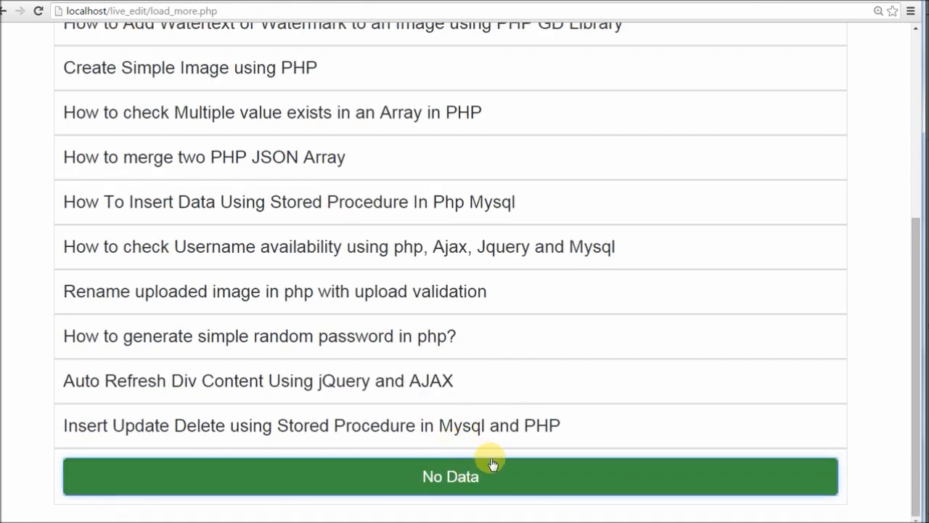